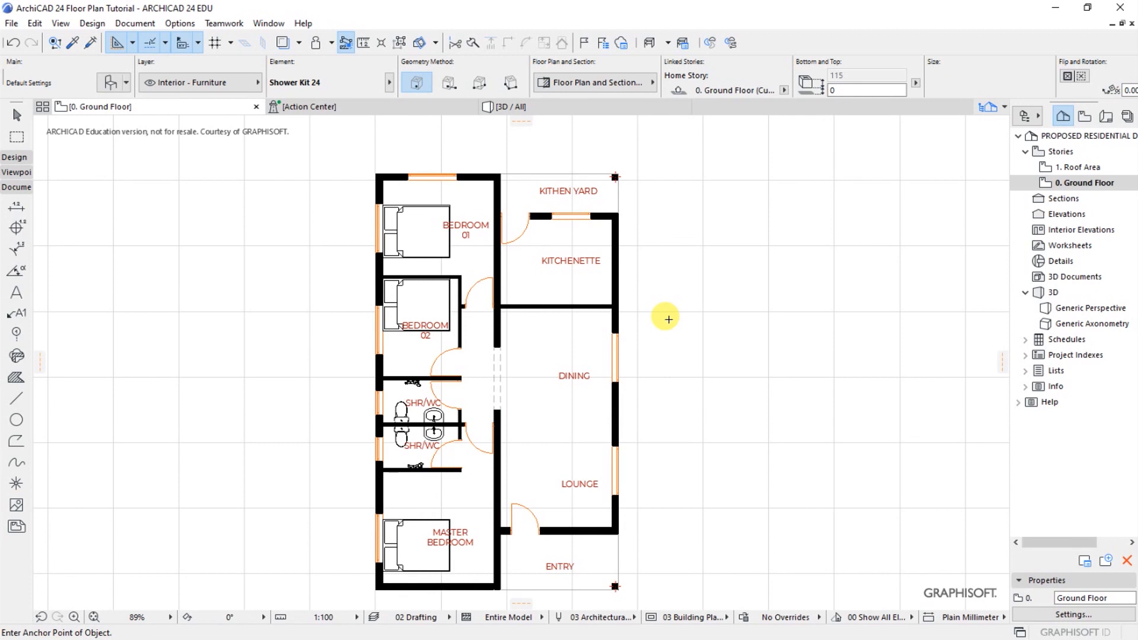
mouse_move(540, 190)
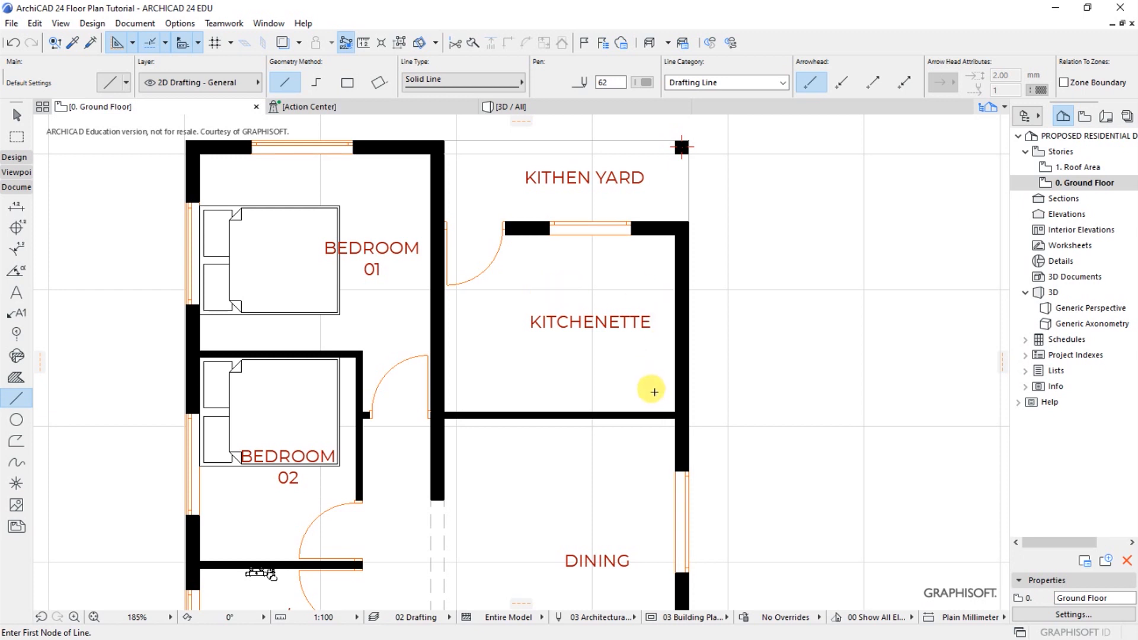
mouse_move(521, 245)
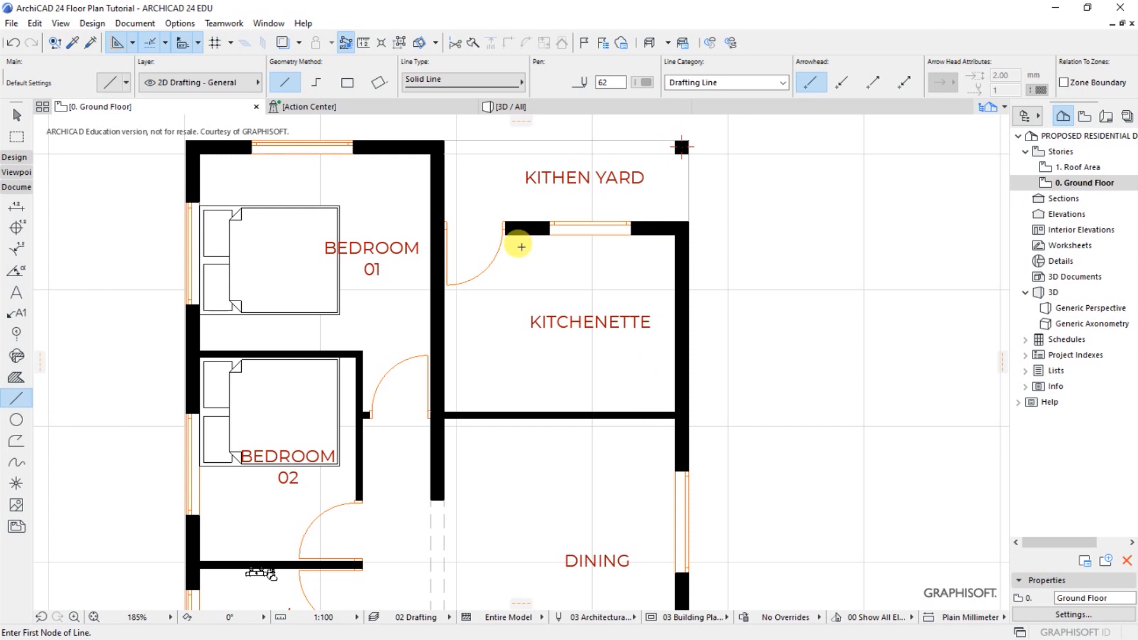
mouse_move(523, 256)
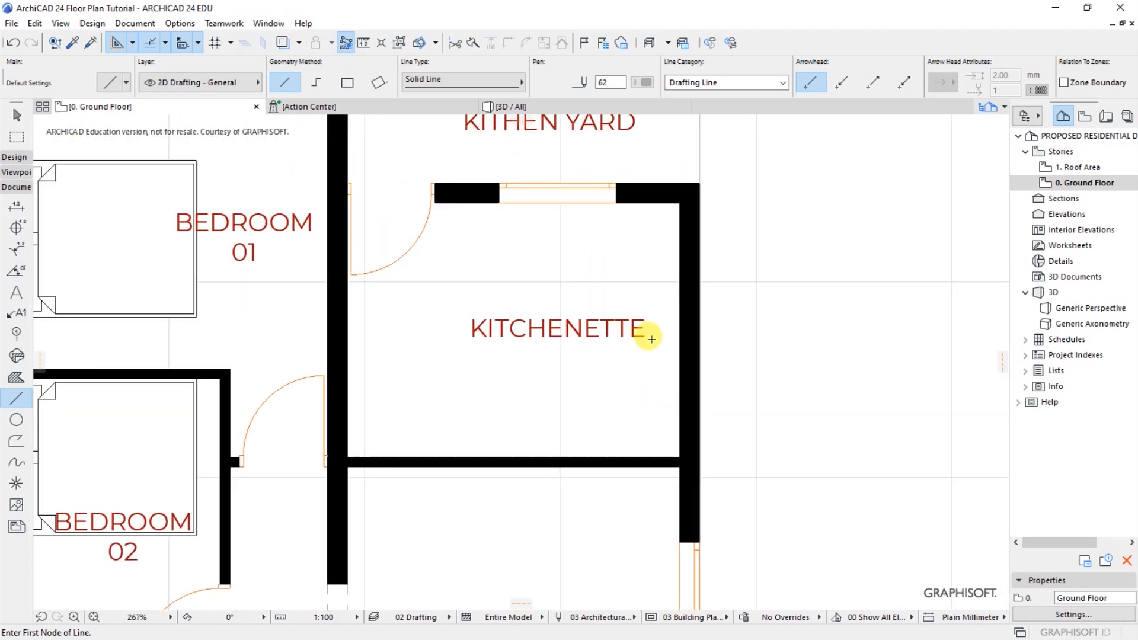
mouse_move(255, 326)
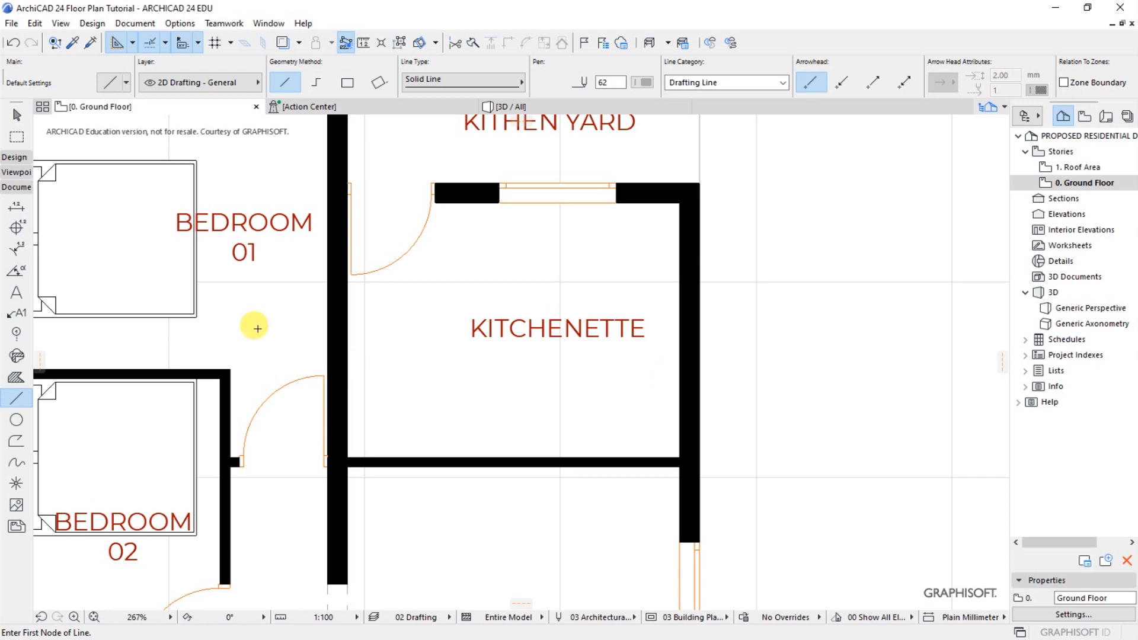
mouse_move(674, 381)
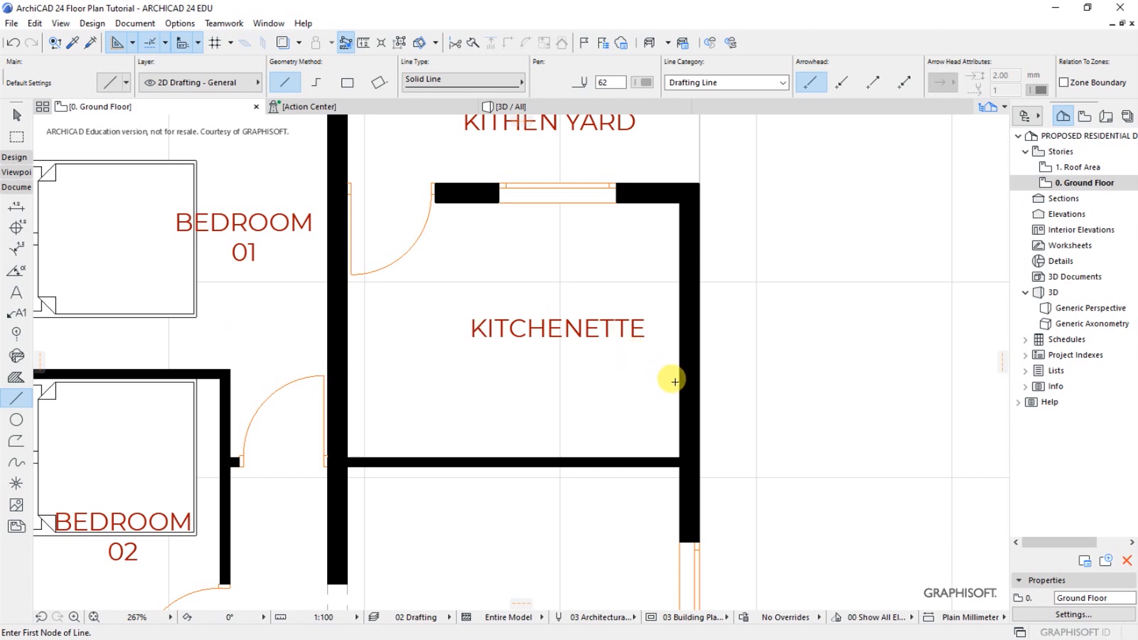
- Draw the thin L-shaped counter outline from the window wall to the partition wall
click(674, 382)
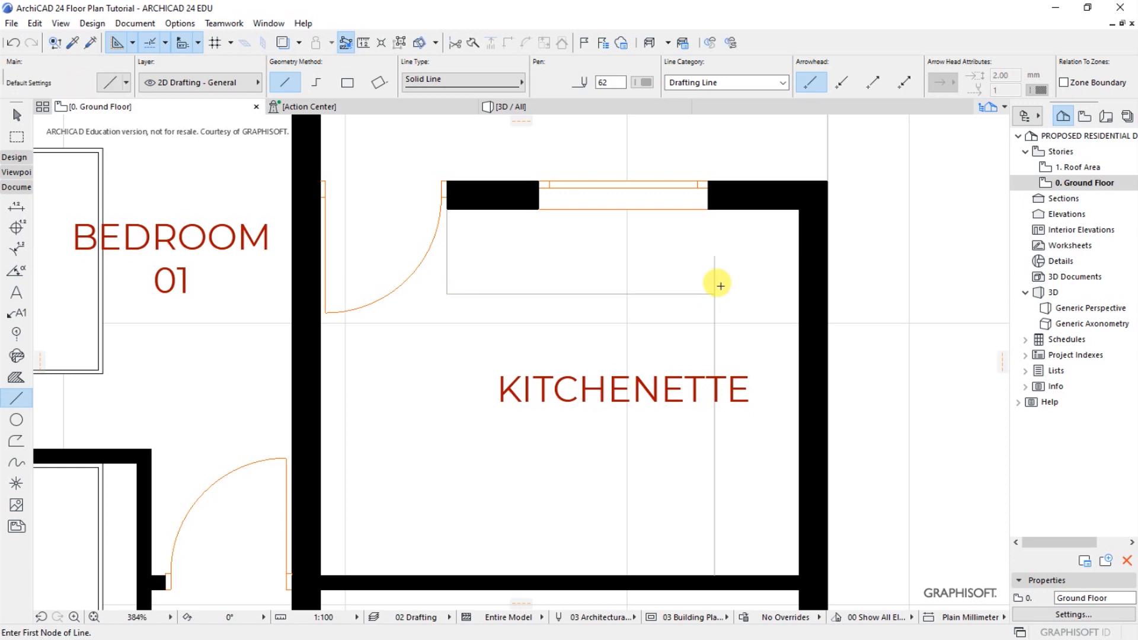
mouse_move(760, 282)
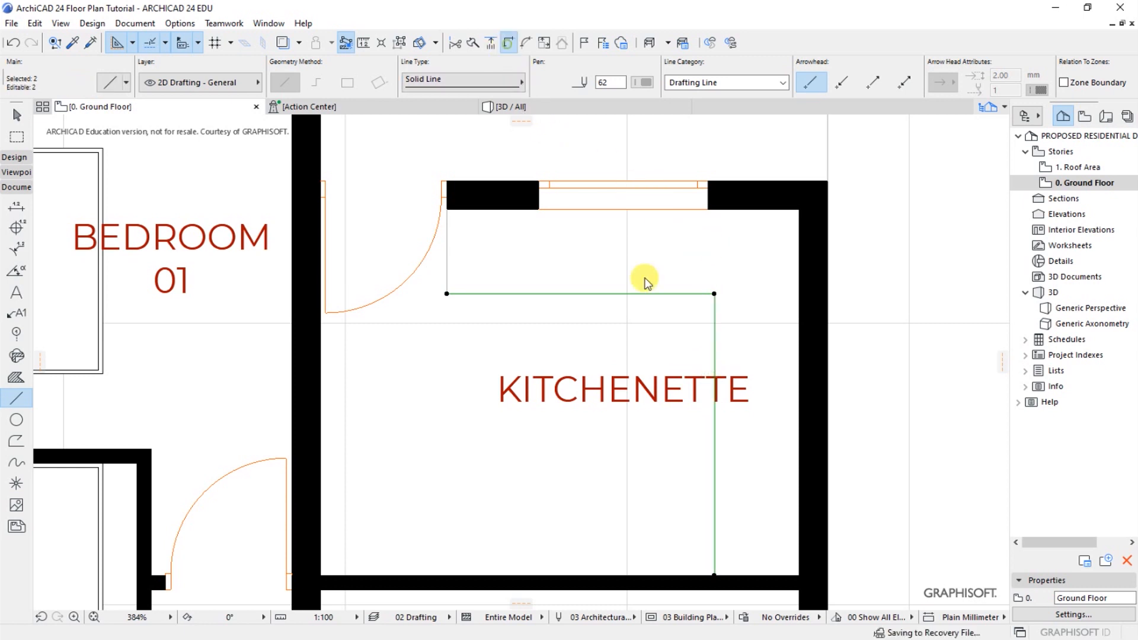
mouse_move(635, 125)
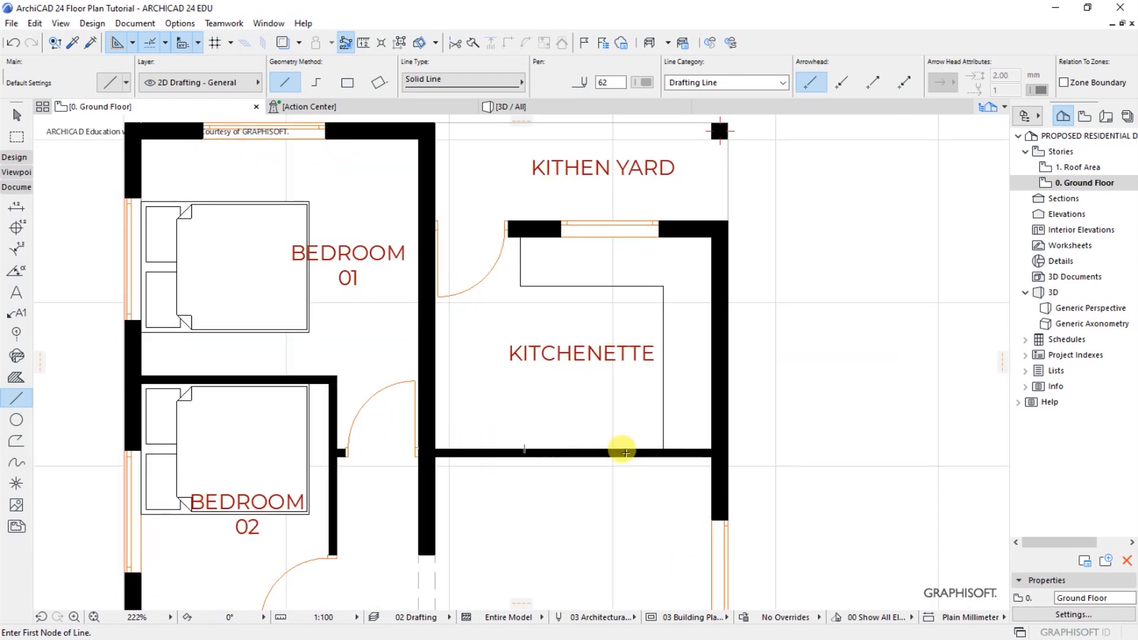
- Split the kitchenette–dining wall at the counter line and select the leftover wall piece
scroll(down, 3)
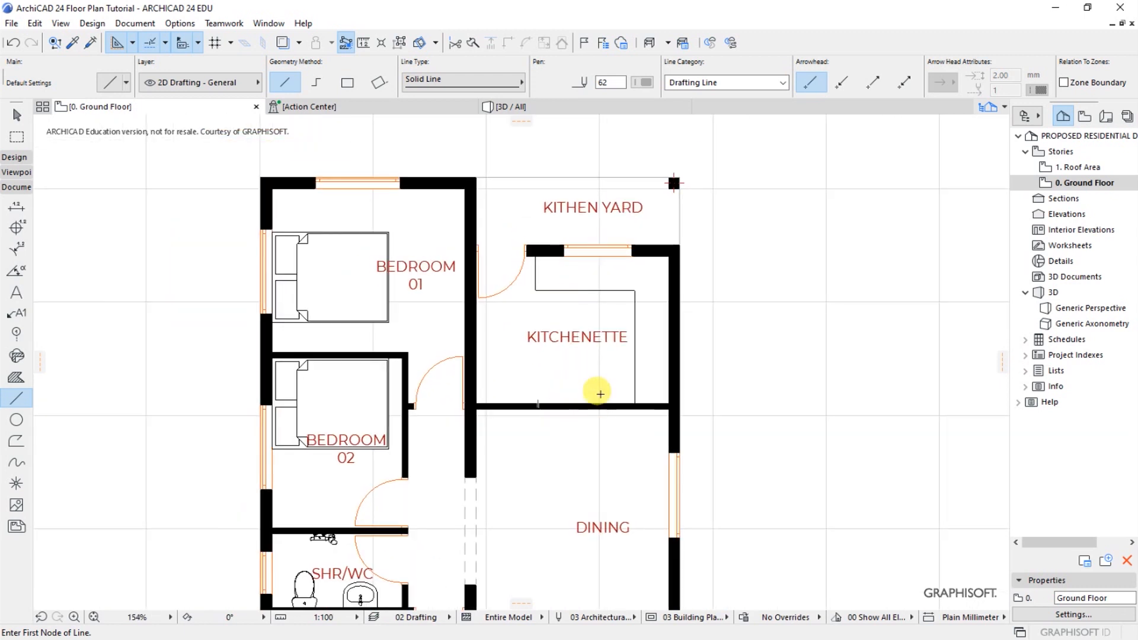
scroll(up, 3)
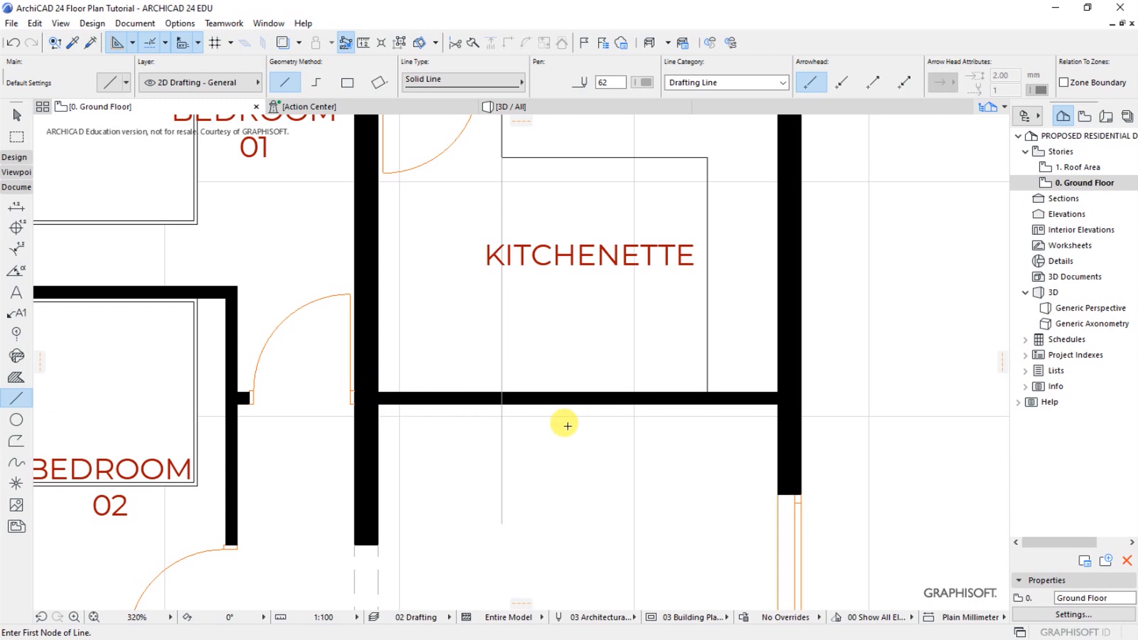
mouse_move(782, 400)
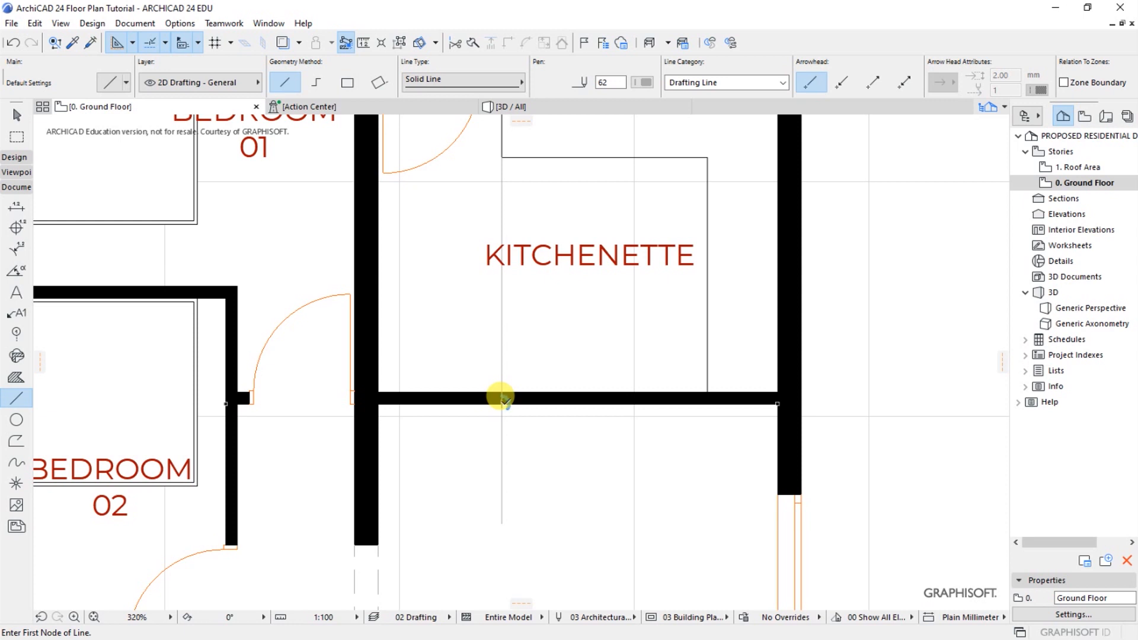
click(501, 404)
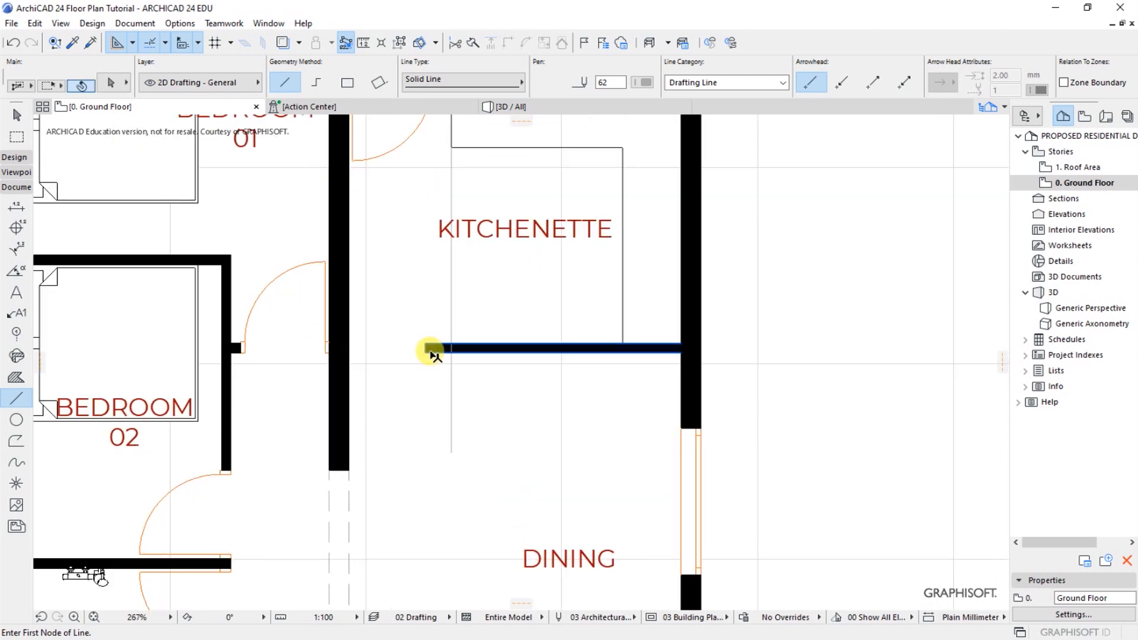
click(432, 351)
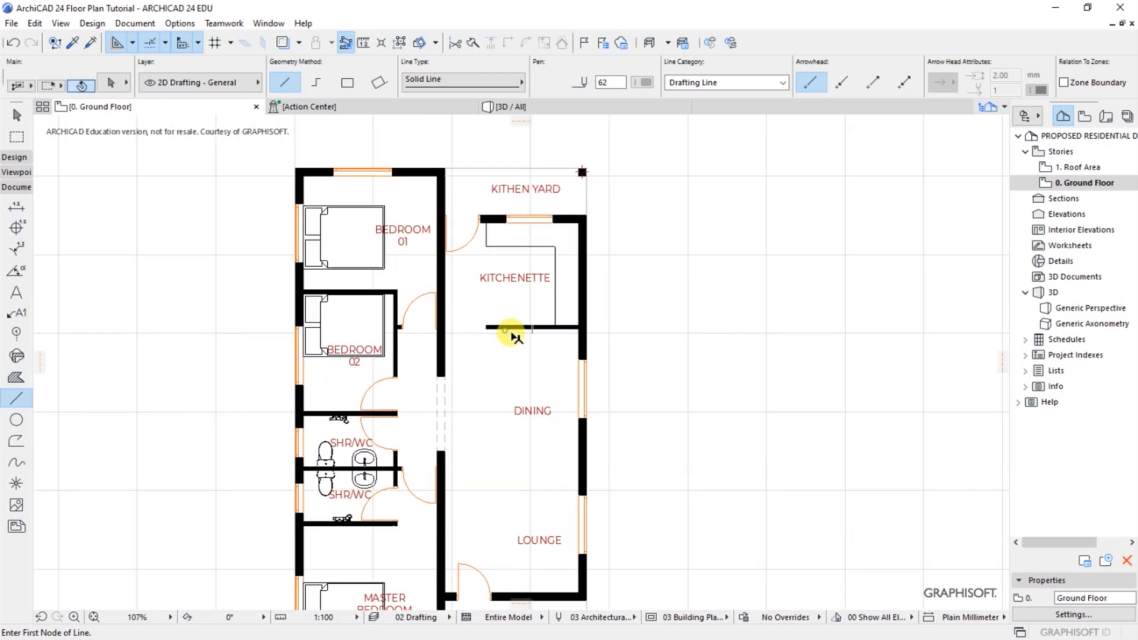
- Set the selected kitchenette wall's height to 900 mm in its wall settings
click(508, 327)
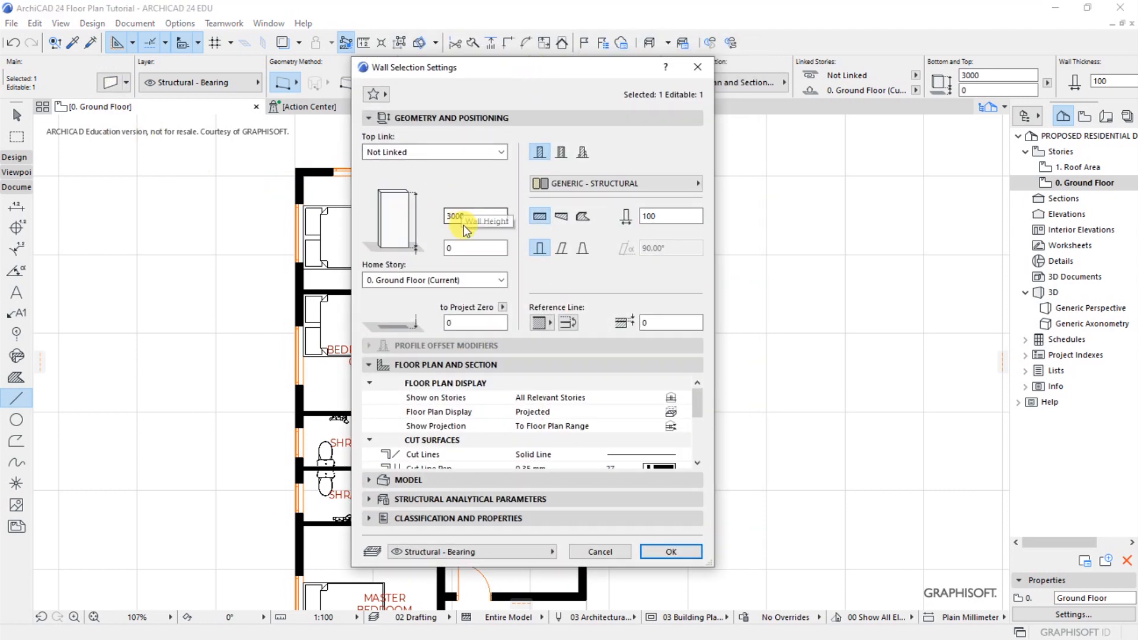
text(90)
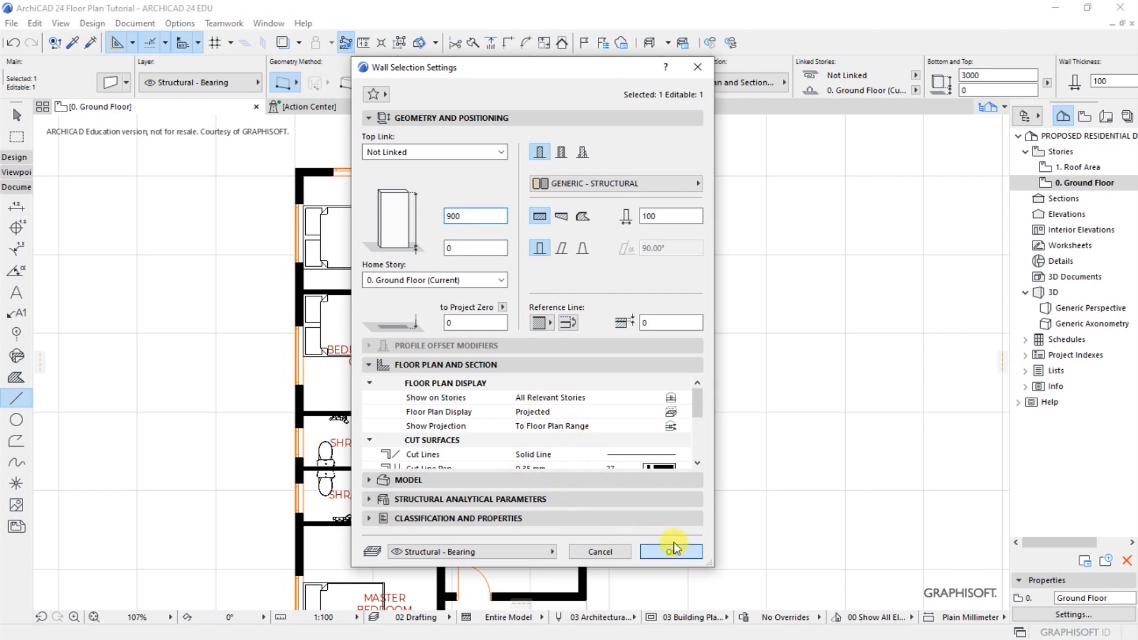
click(671, 552)
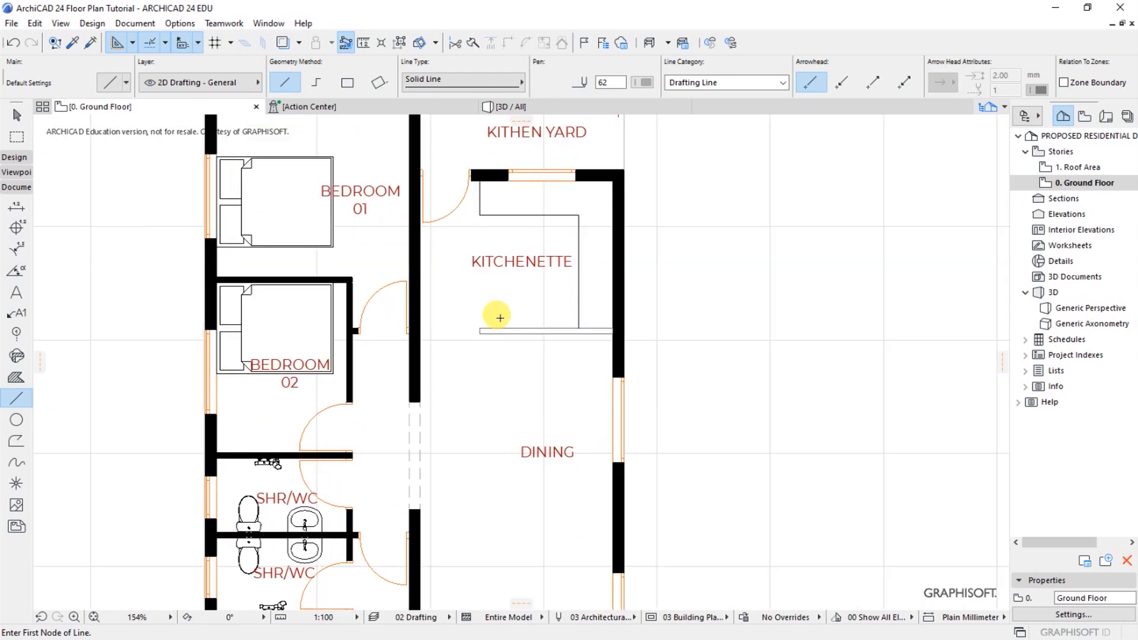
mouse_move(592, 277)
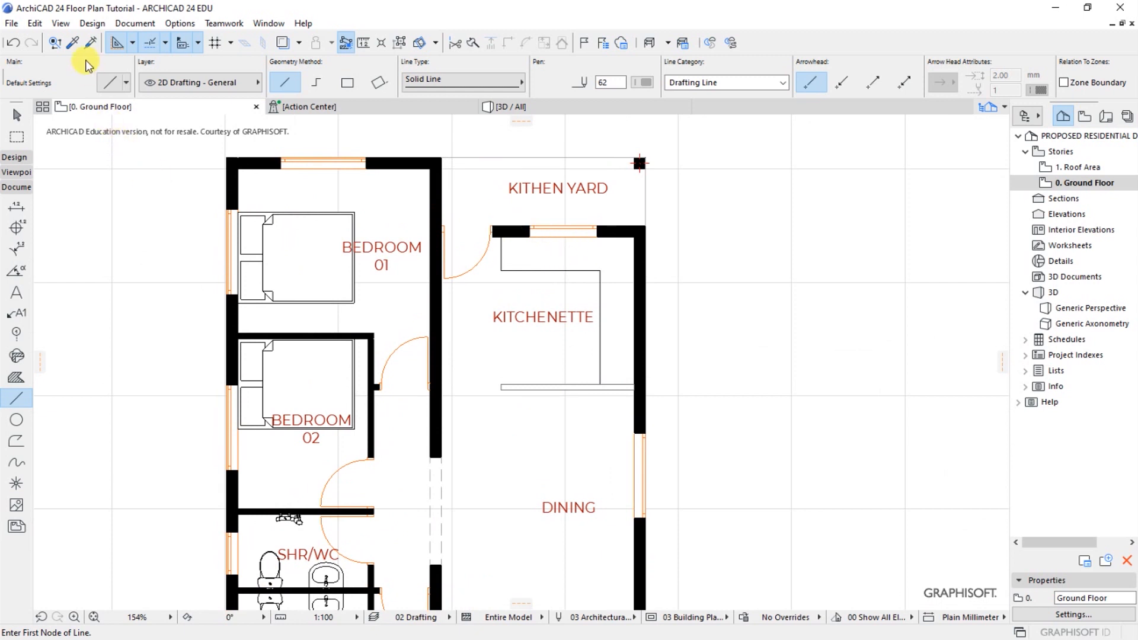
- Search the object library for SINK and pick Cabinet Base Triple Door 24 (1500 × 600 mm)
click(92, 23)
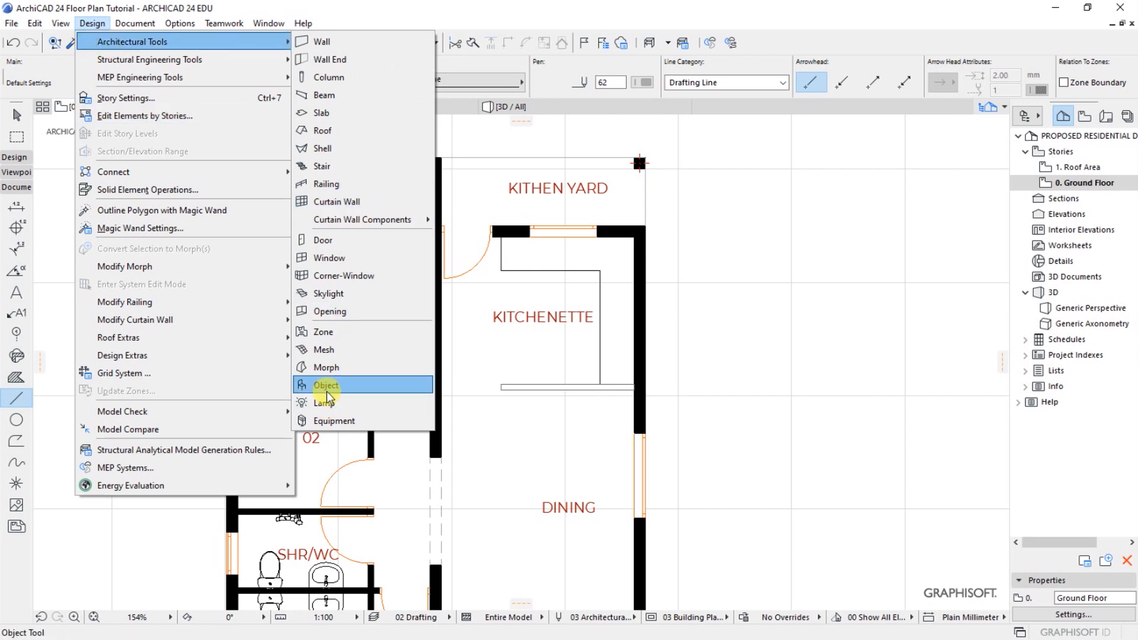
click(327, 385)
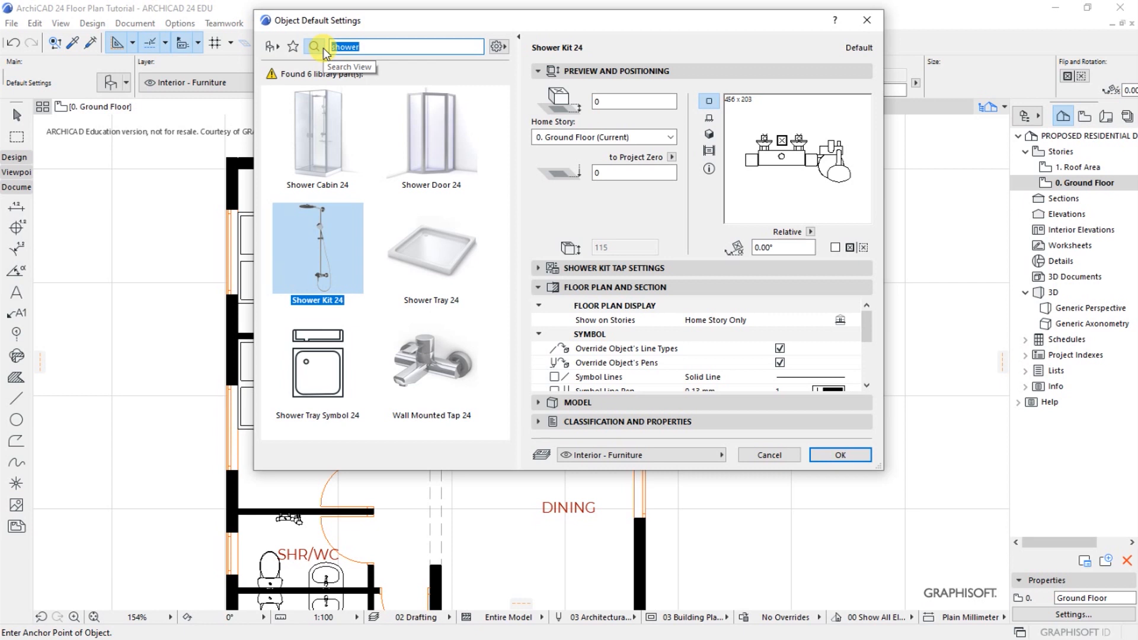
text(SINK)
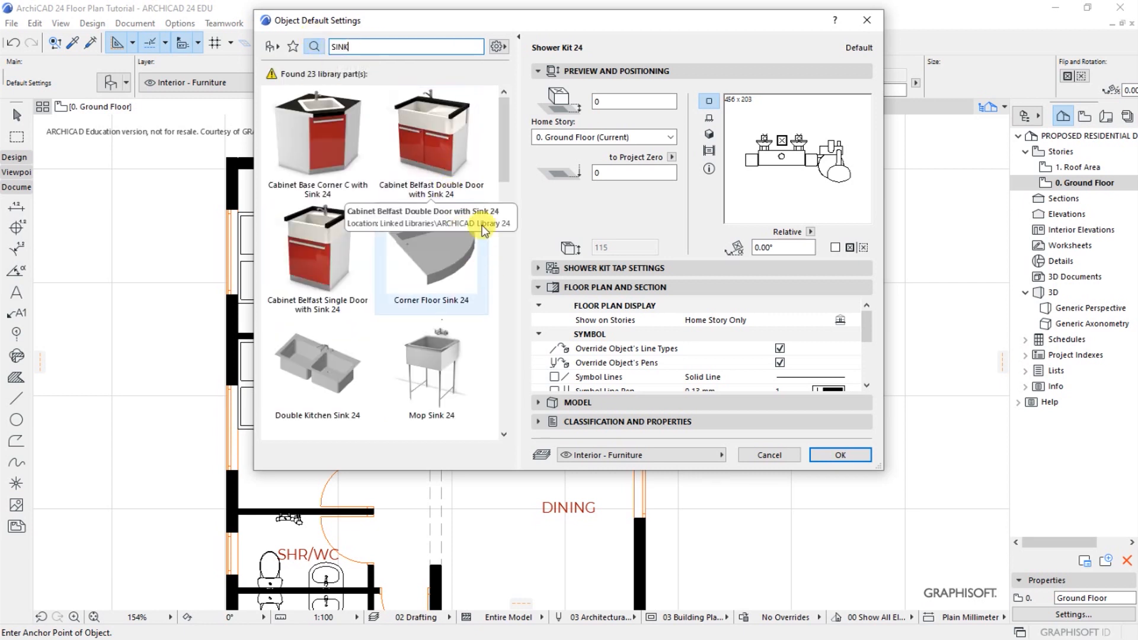
scroll(down, 3)
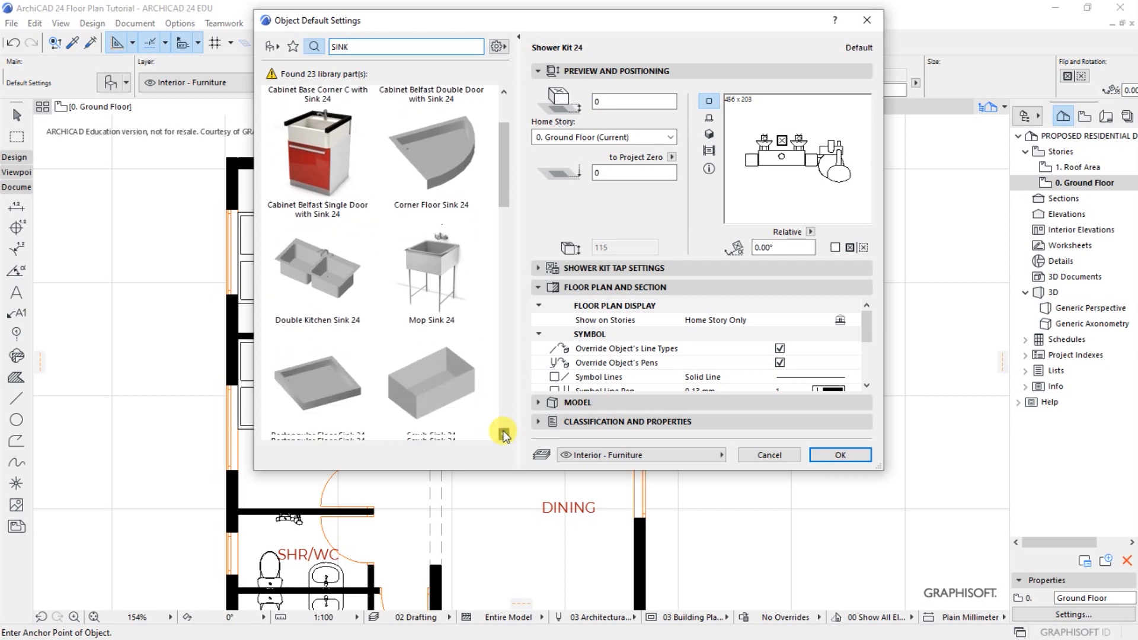
scroll(down, 3)
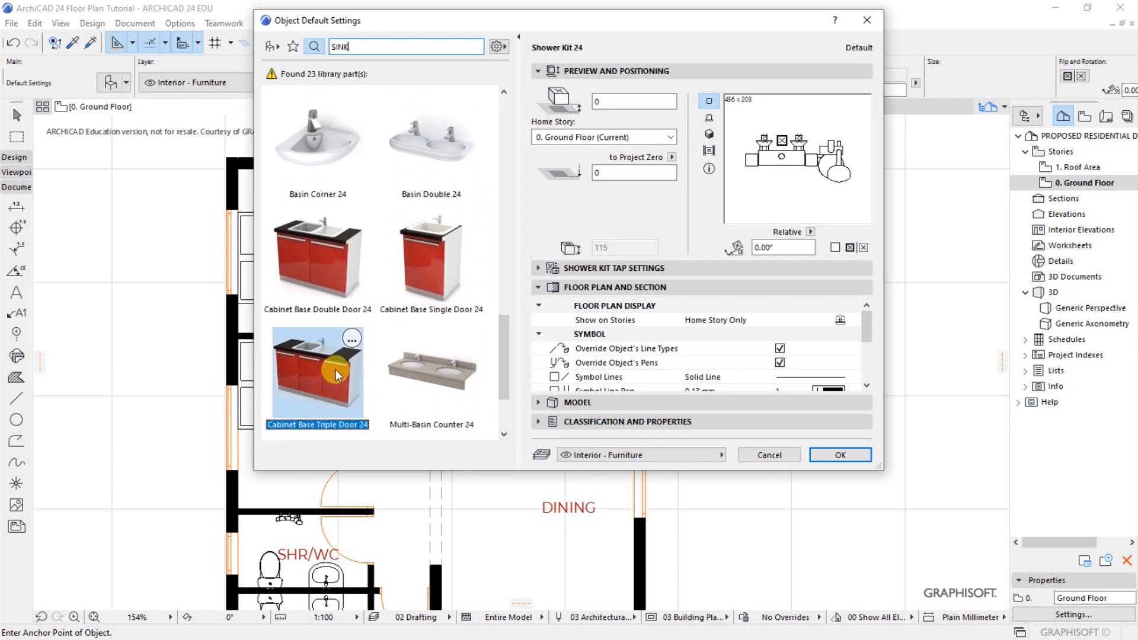
click(326, 375)
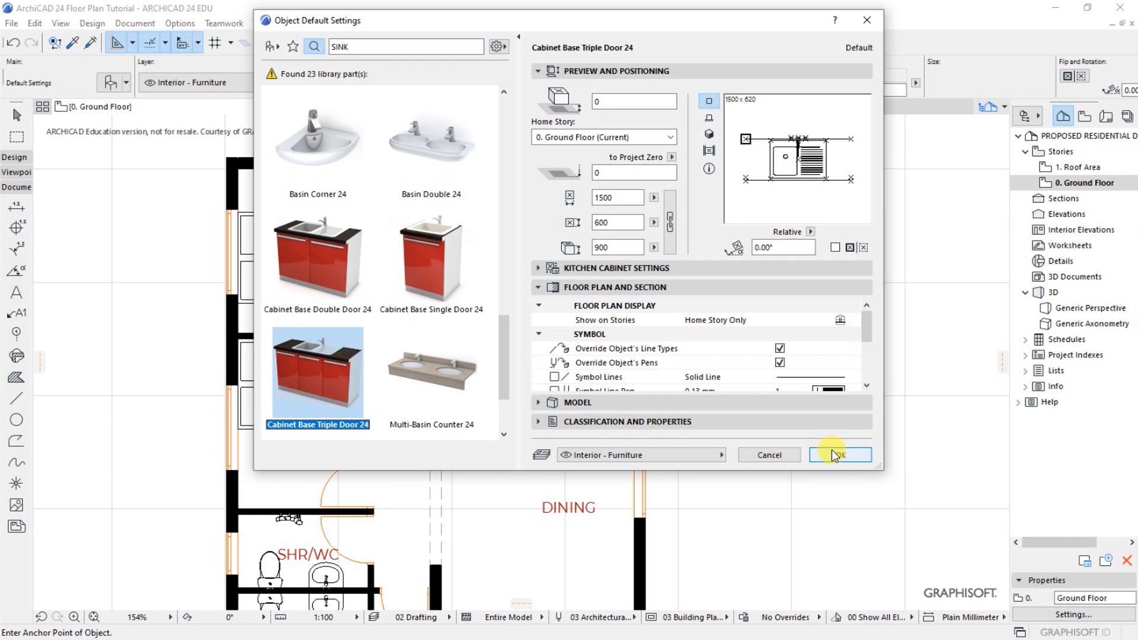
scroll(down, 3)
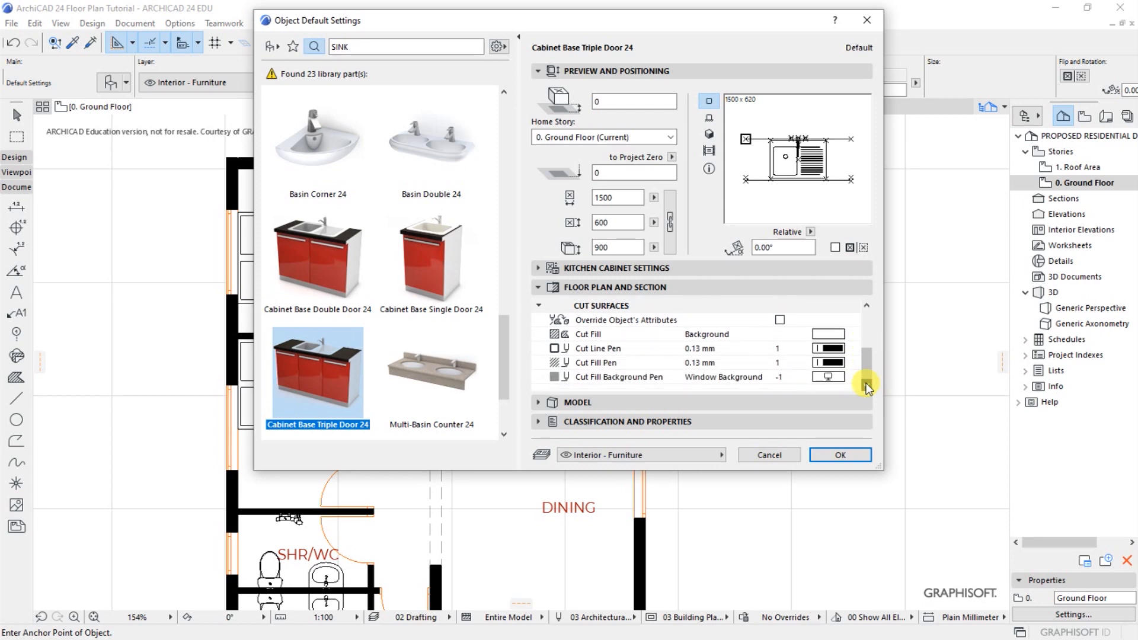
click(840, 455)
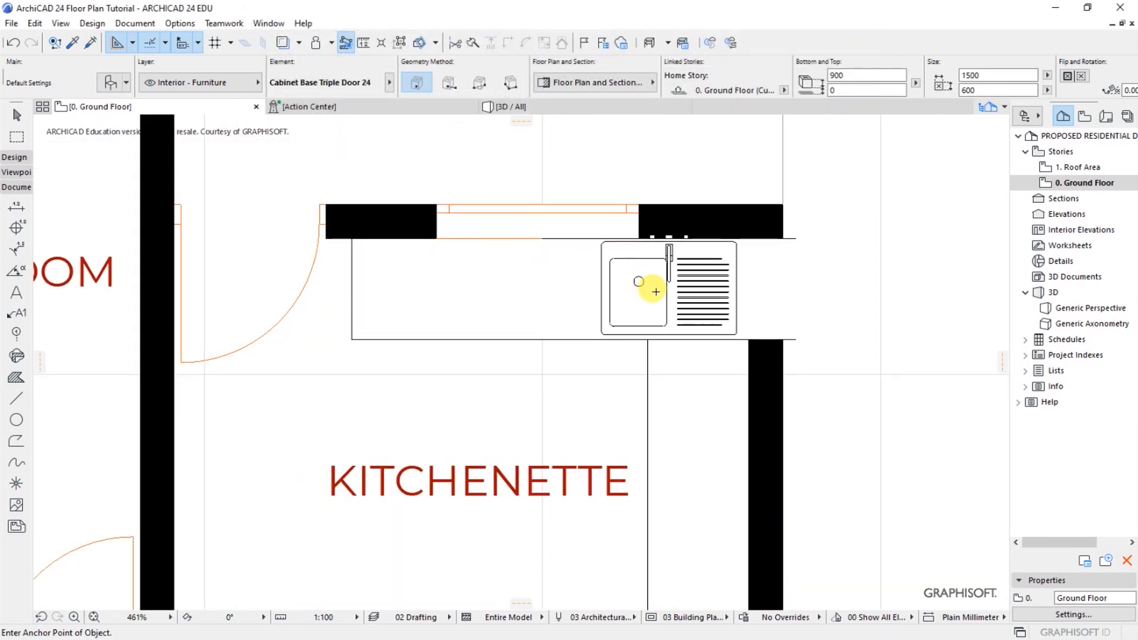
- Place the sink cabinet against the window wall, shift it left, and mirror it
click(655, 291)
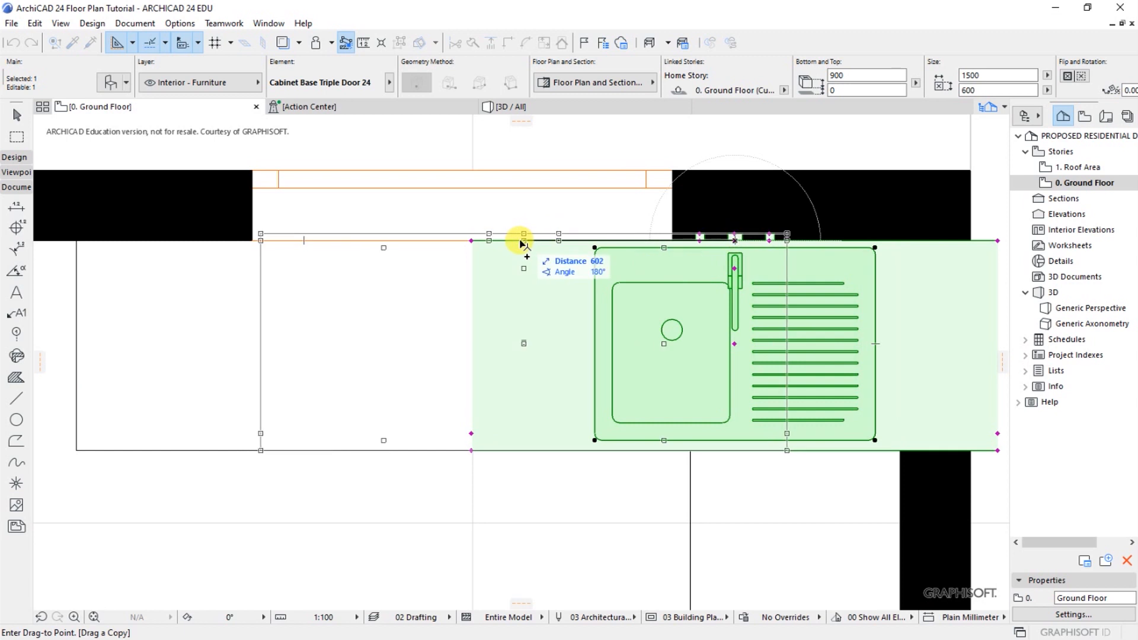
drag(521, 242, 471, 243)
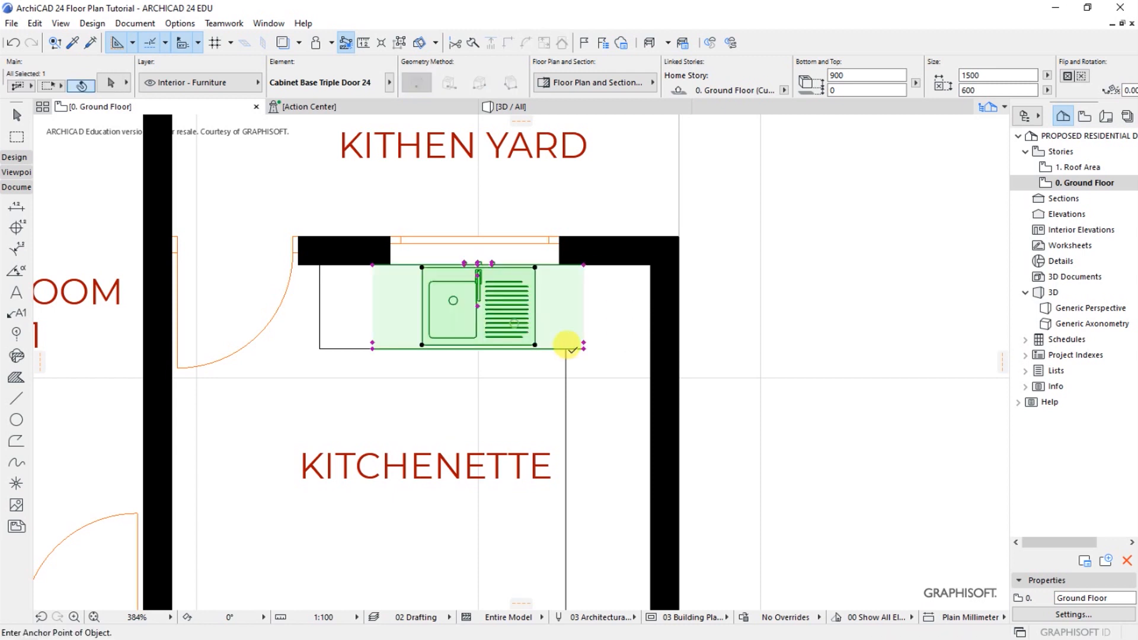
right_click(568, 347)
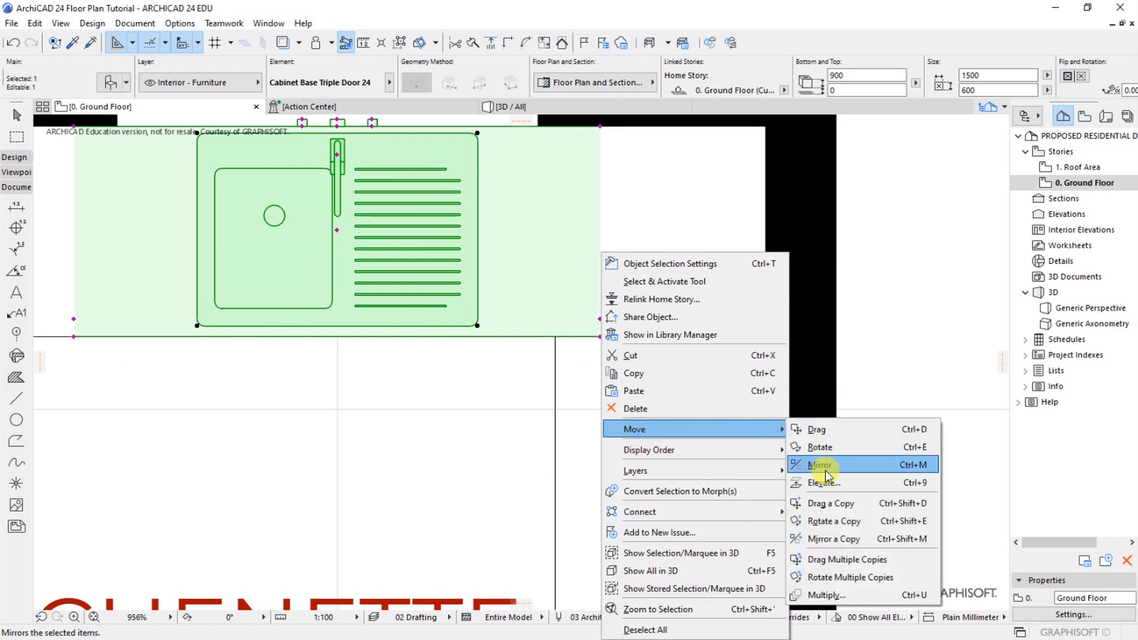
click(821, 465)
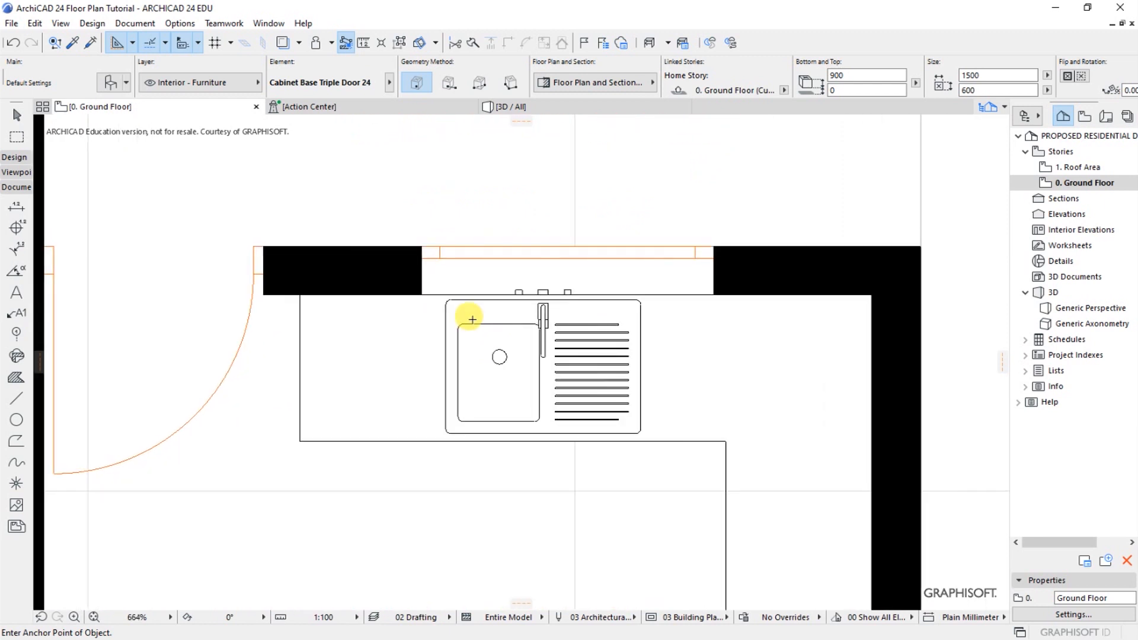
mouse_move(490, 319)
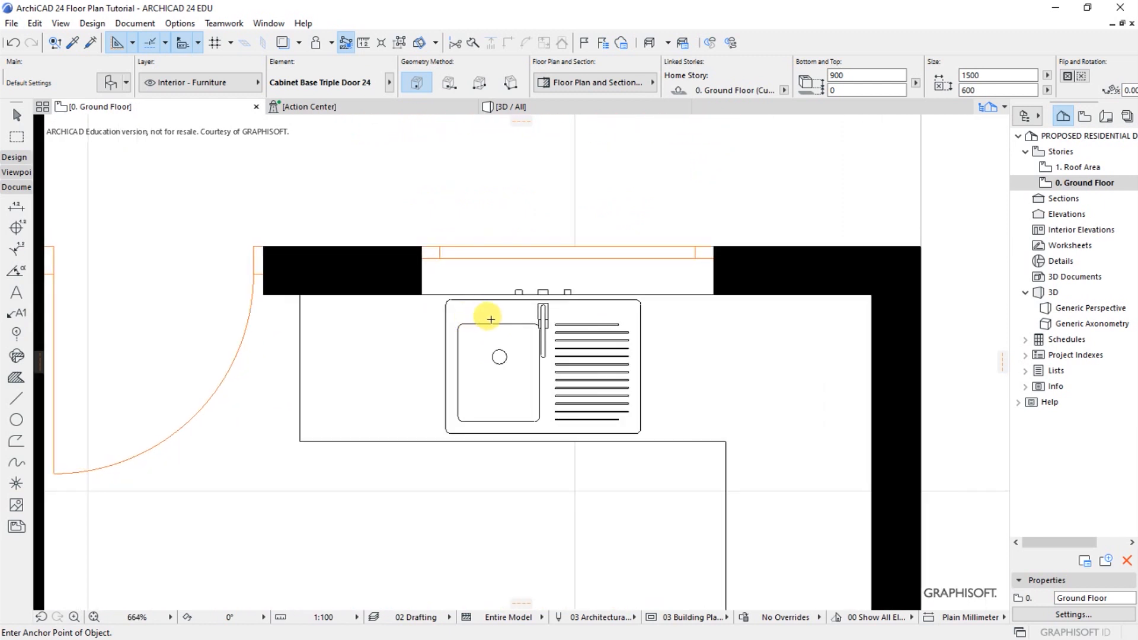
scroll(down, 3)
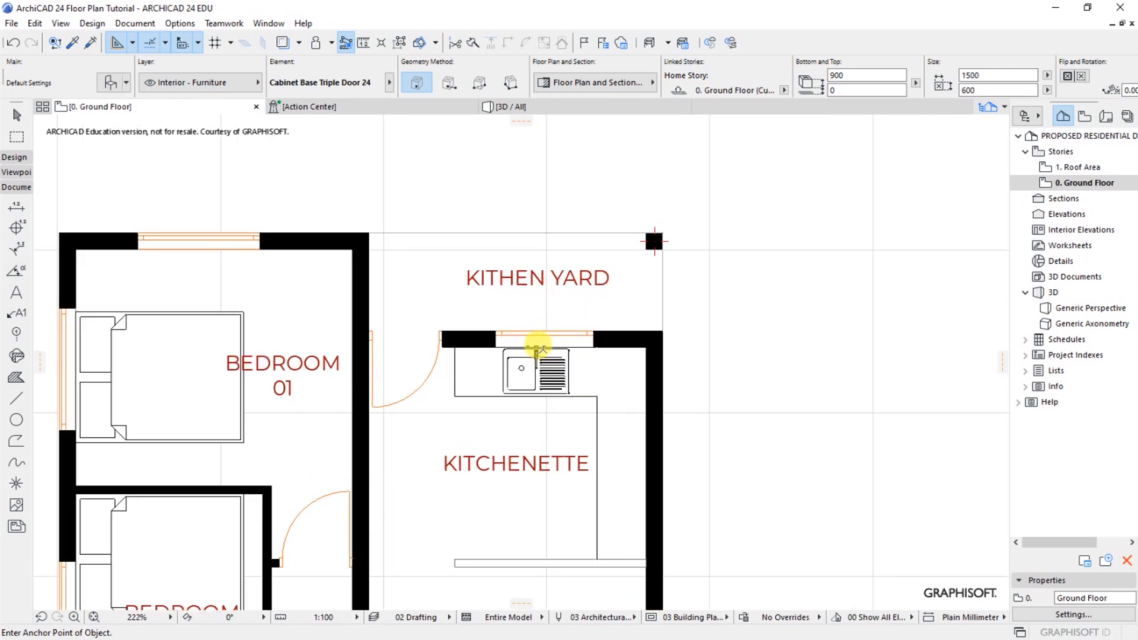
scroll(down, 3)
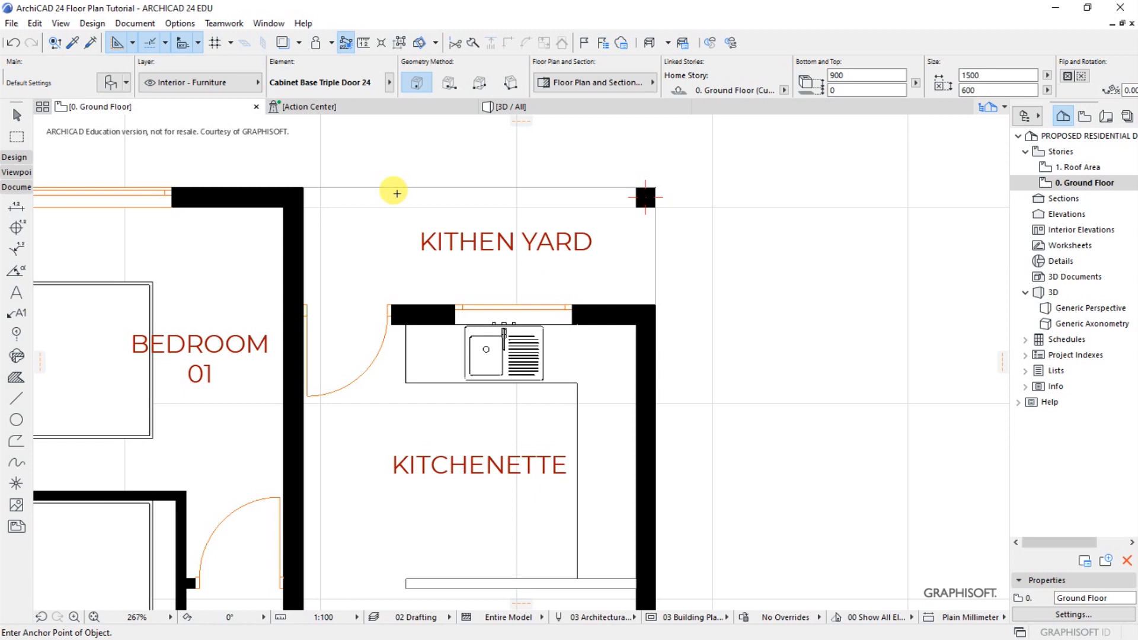
mouse_move(476, 200)
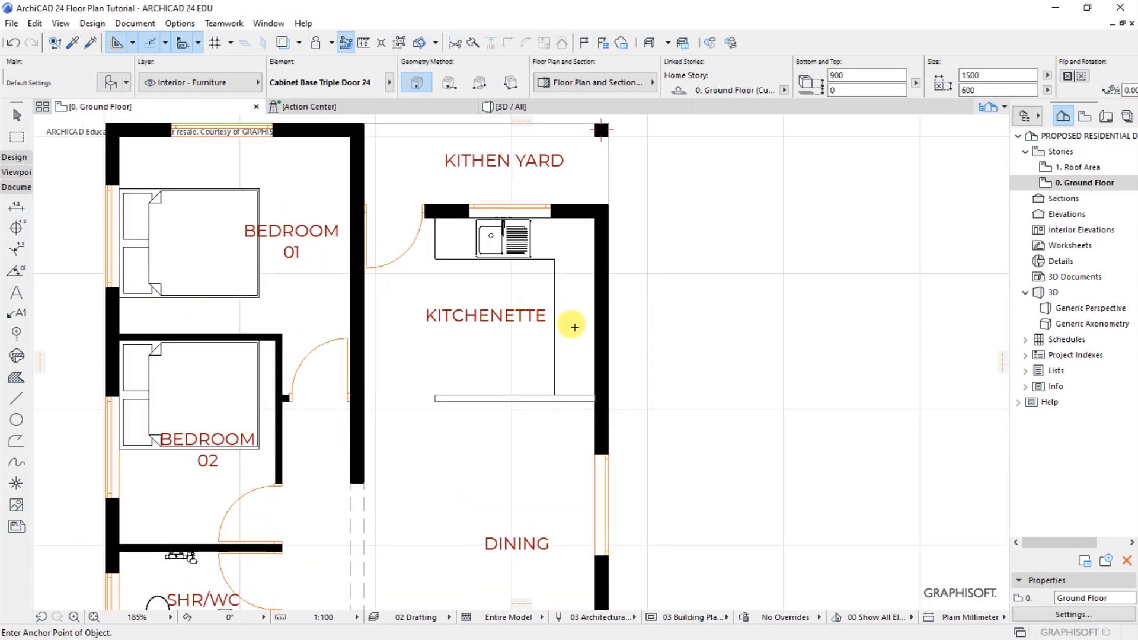
mouse_move(569, 325)
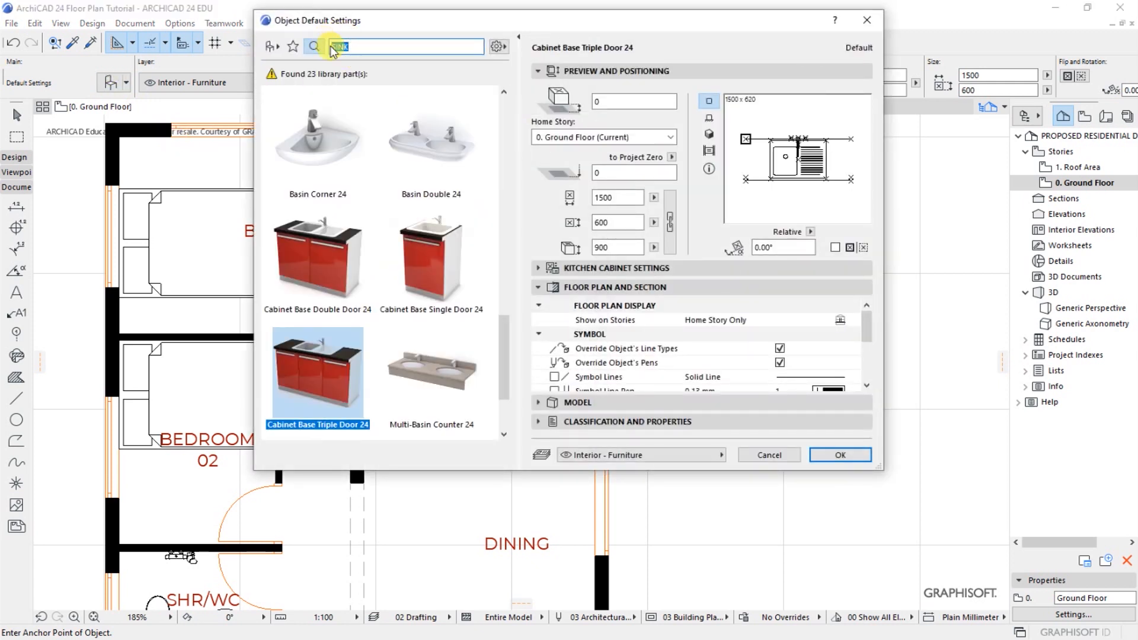
- Search COOK and choose the 600 × 600 mm Cooktop Built-in 24 object
text(COOK)
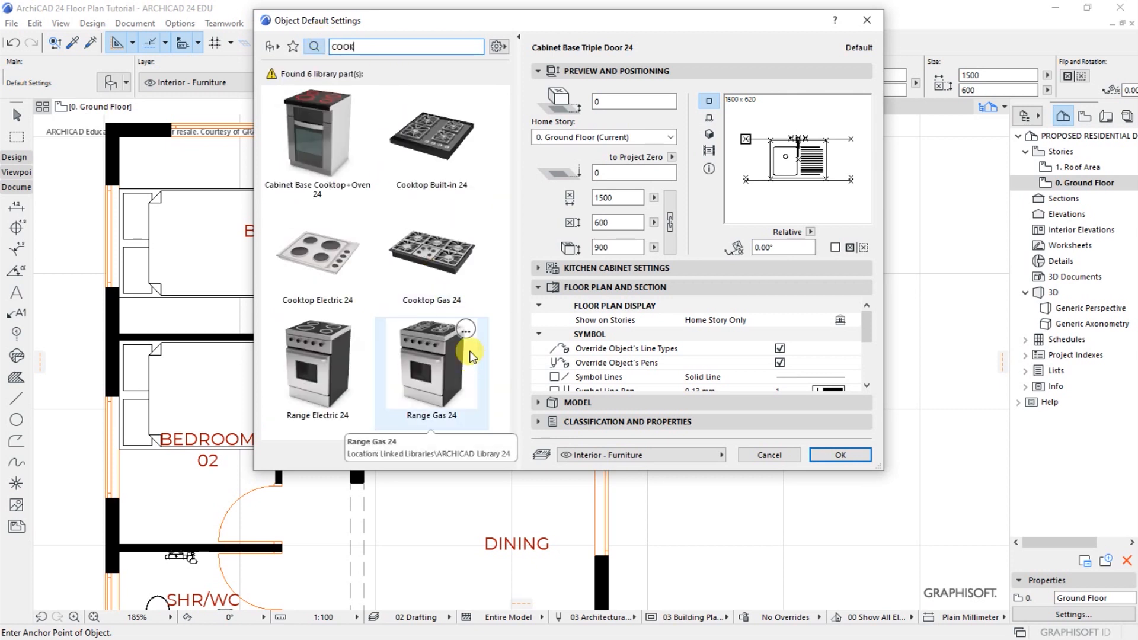
click(432, 135)
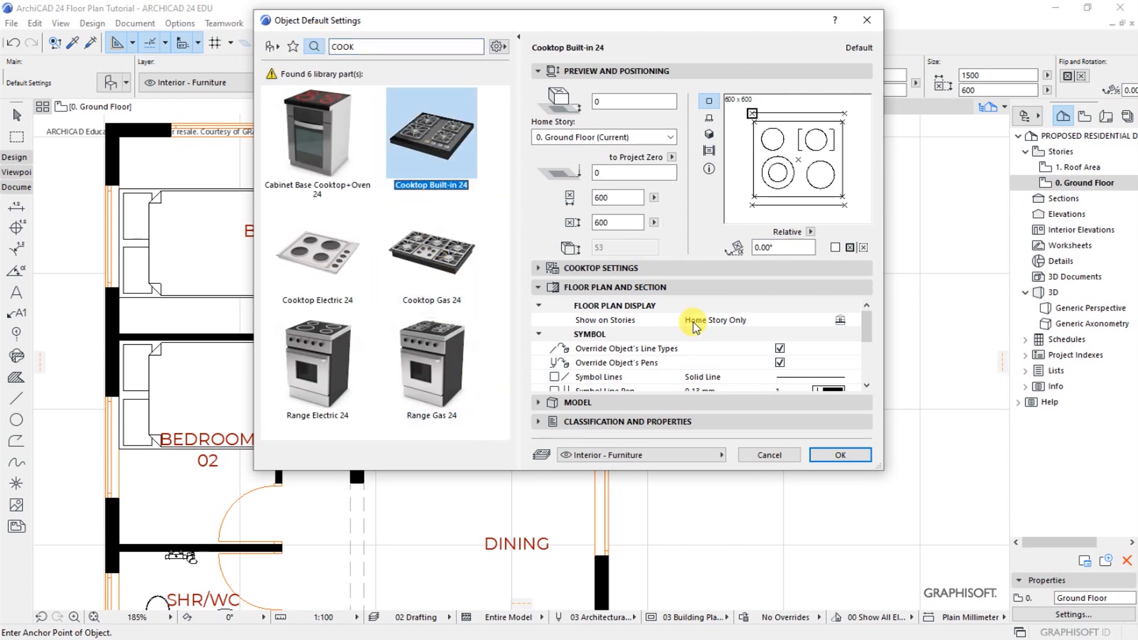
click(840, 455)
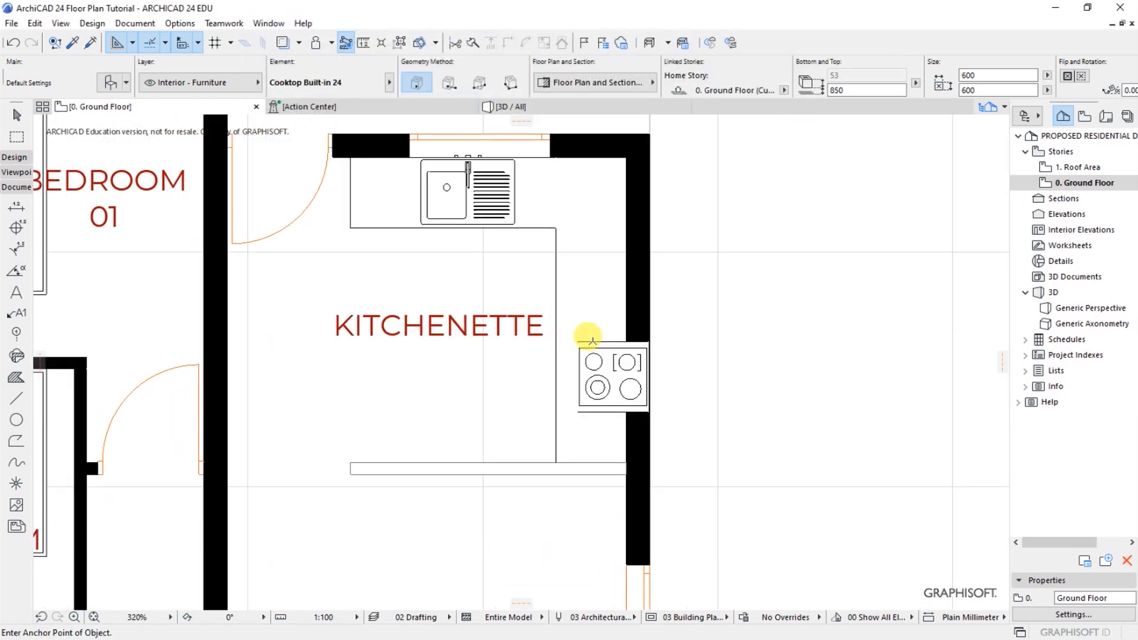
- Bring up the placed cooktop's action menu to reorient it on the counter
right_click(595, 371)
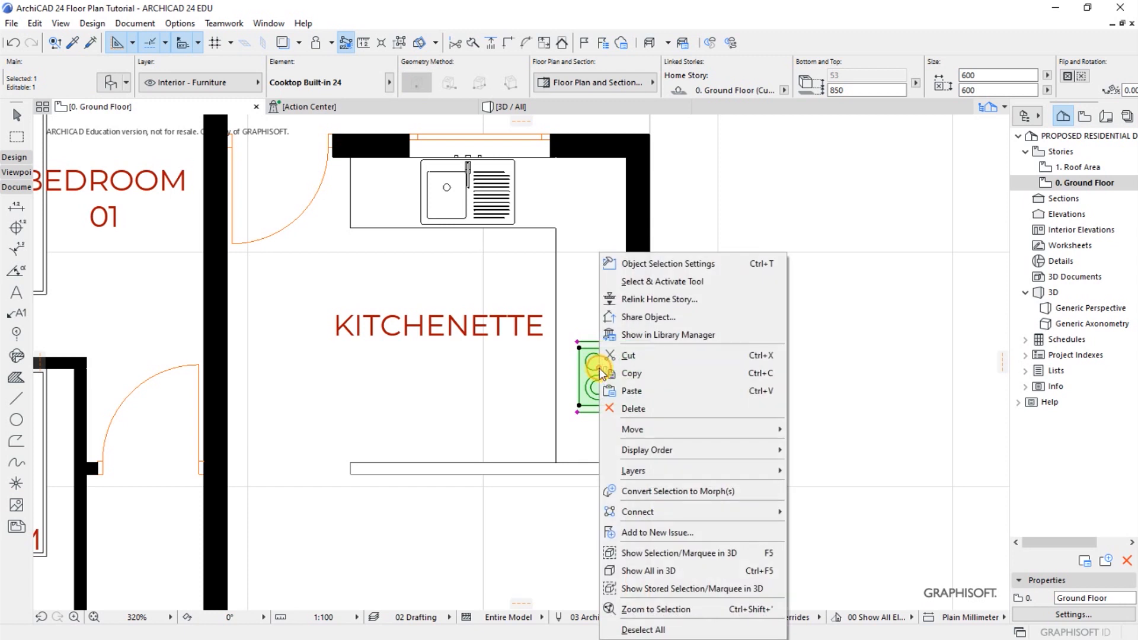
mouse_move(633, 429)
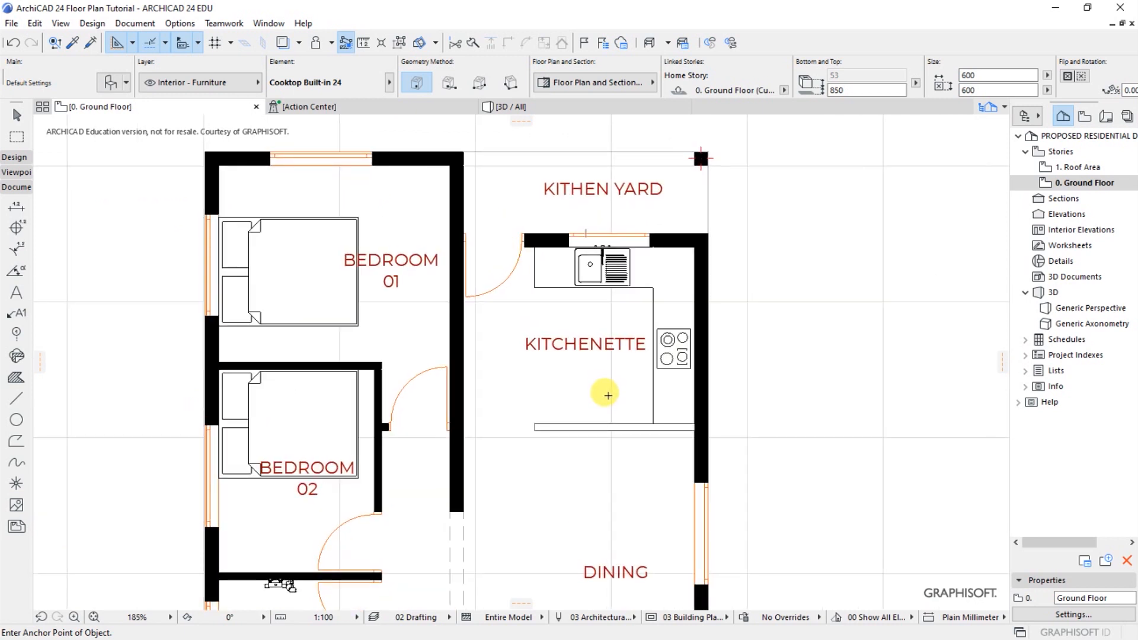
mouse_move(677, 408)
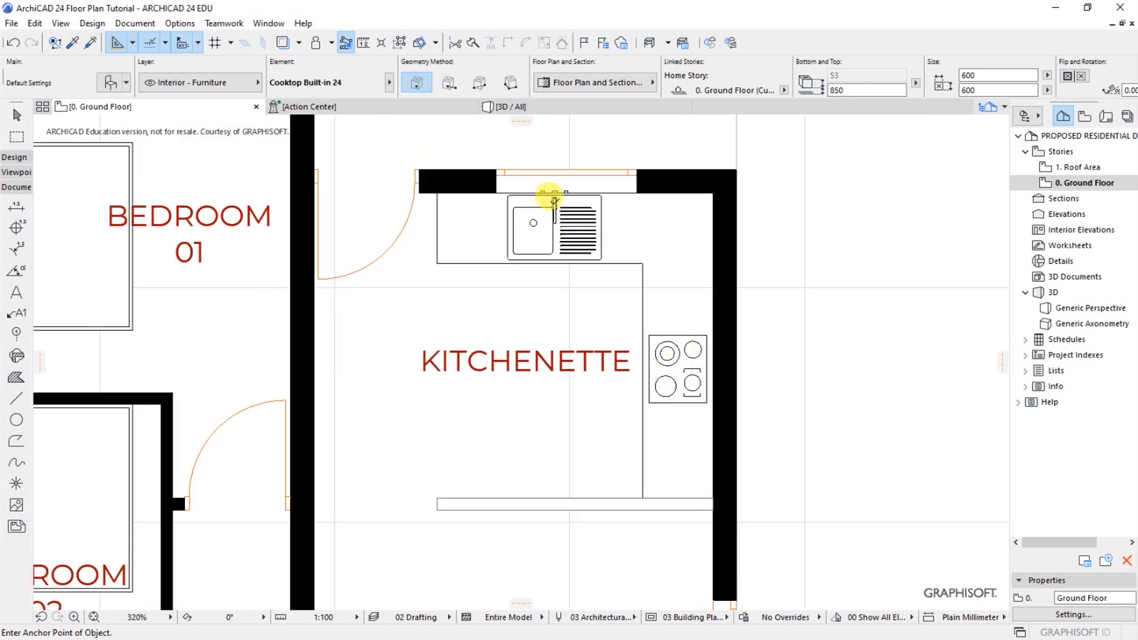
mouse_move(508, 196)
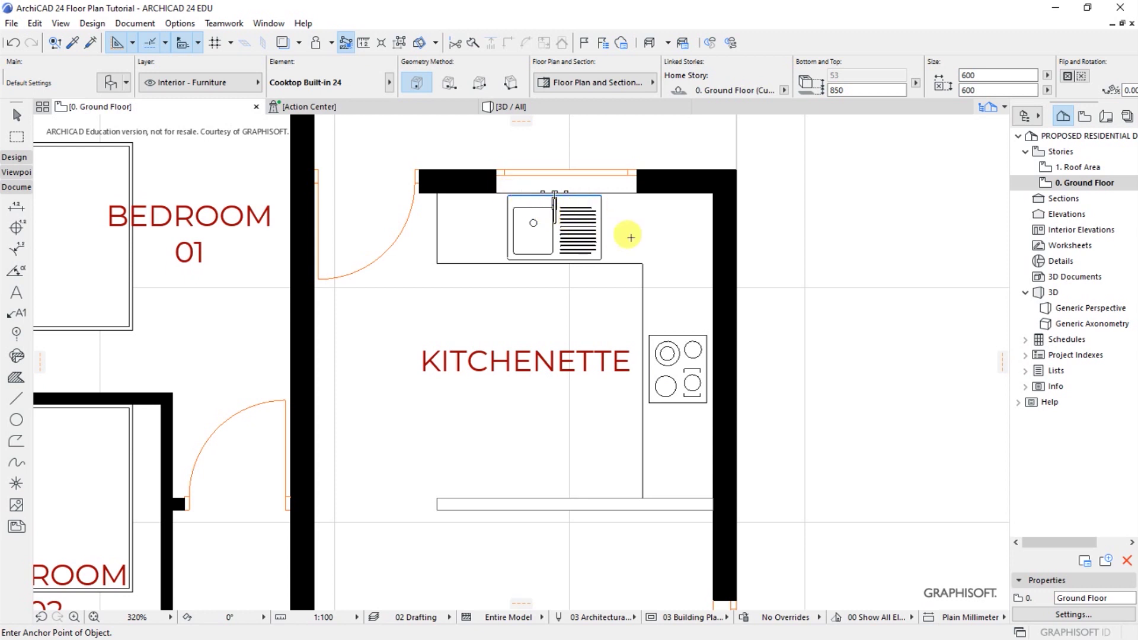
- Zoom out to check the cooktop and sink cabinet on the plan
scroll(down, 3)
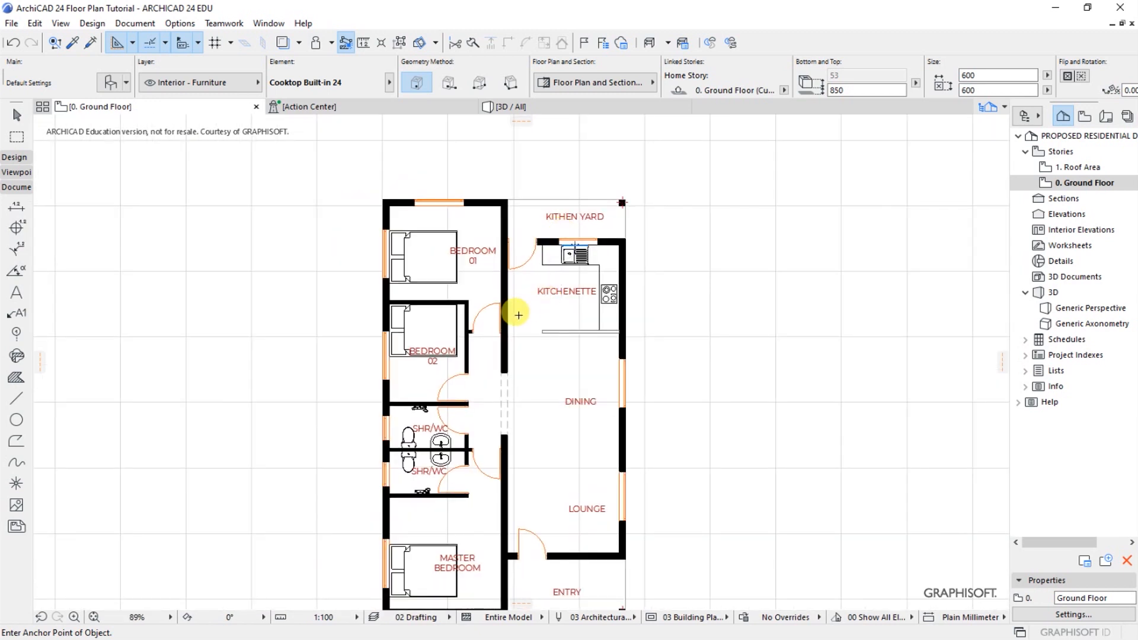
mouse_move(545, 353)
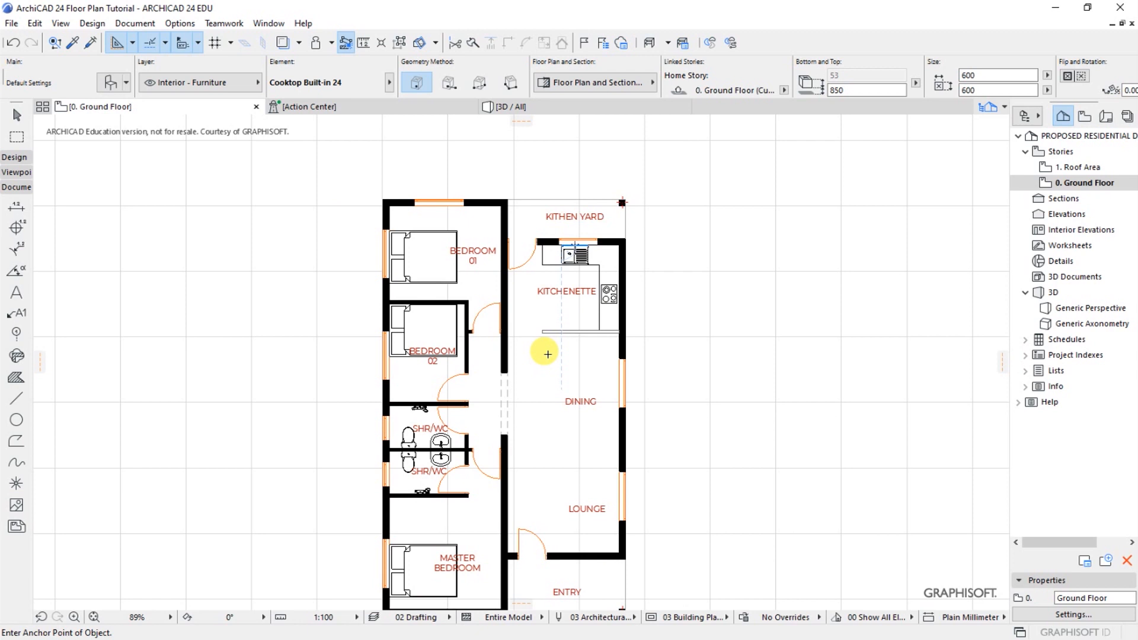
mouse_move(577, 418)
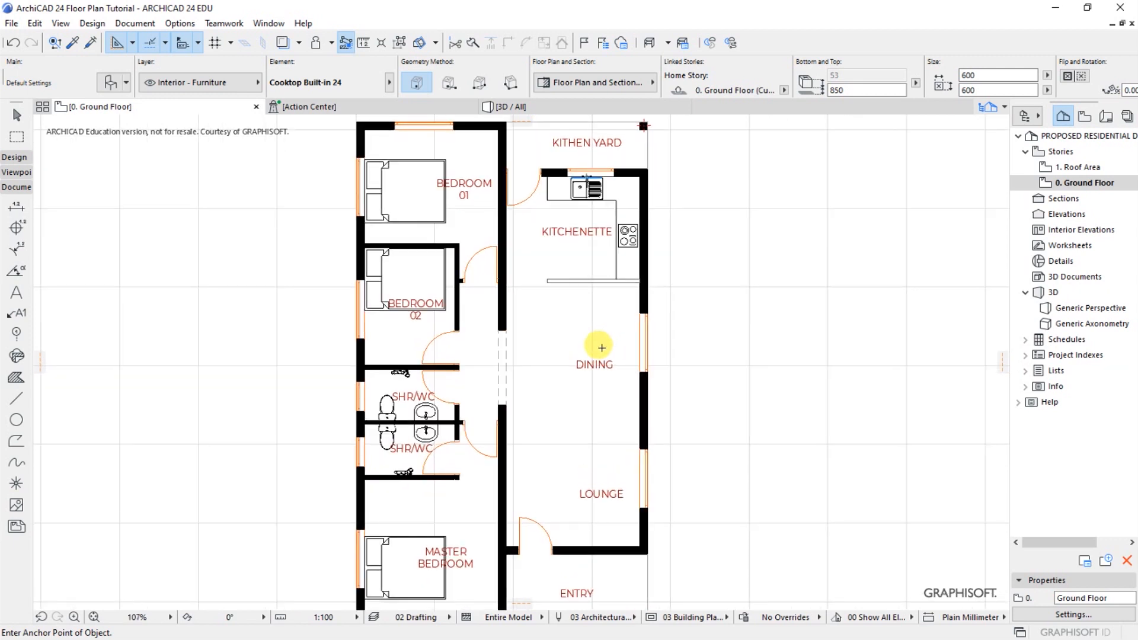
mouse_move(243, 124)
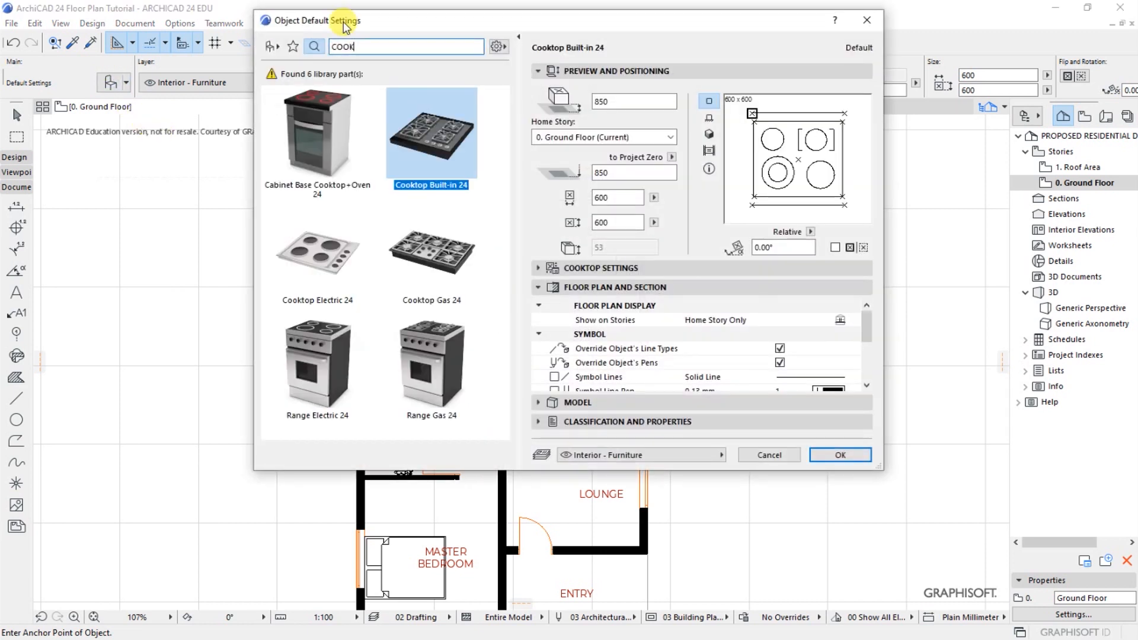
- Clear the cooktop search and select Dining Table Rectangle 24 (2600 × 1800 mm) from Furniture Layouts 24
click(313, 46)
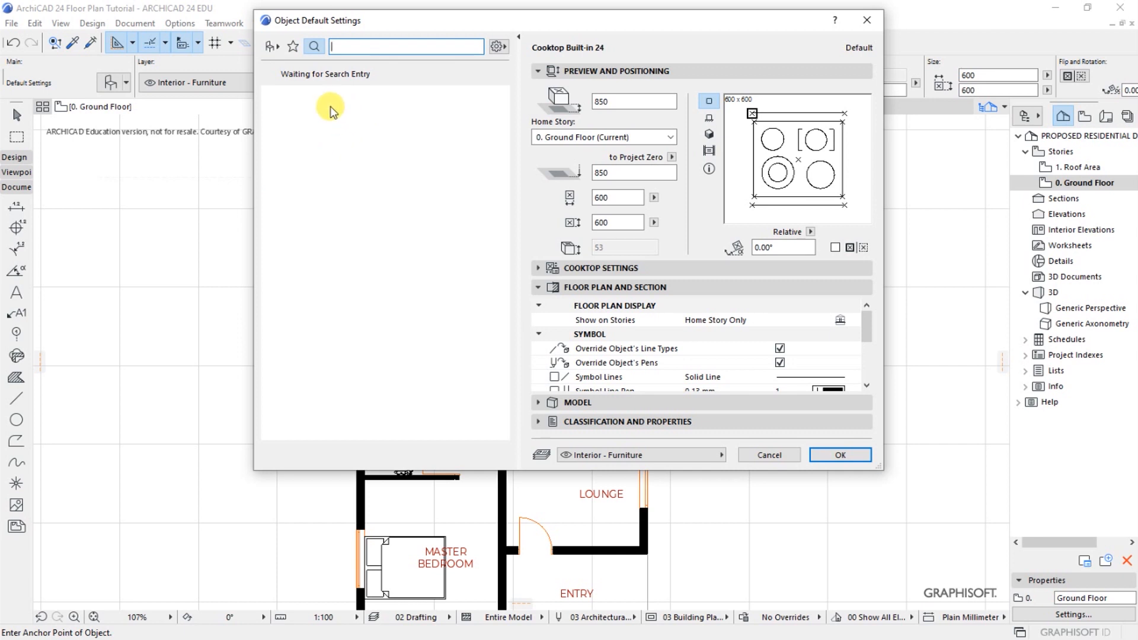
mouse_move(274, 46)
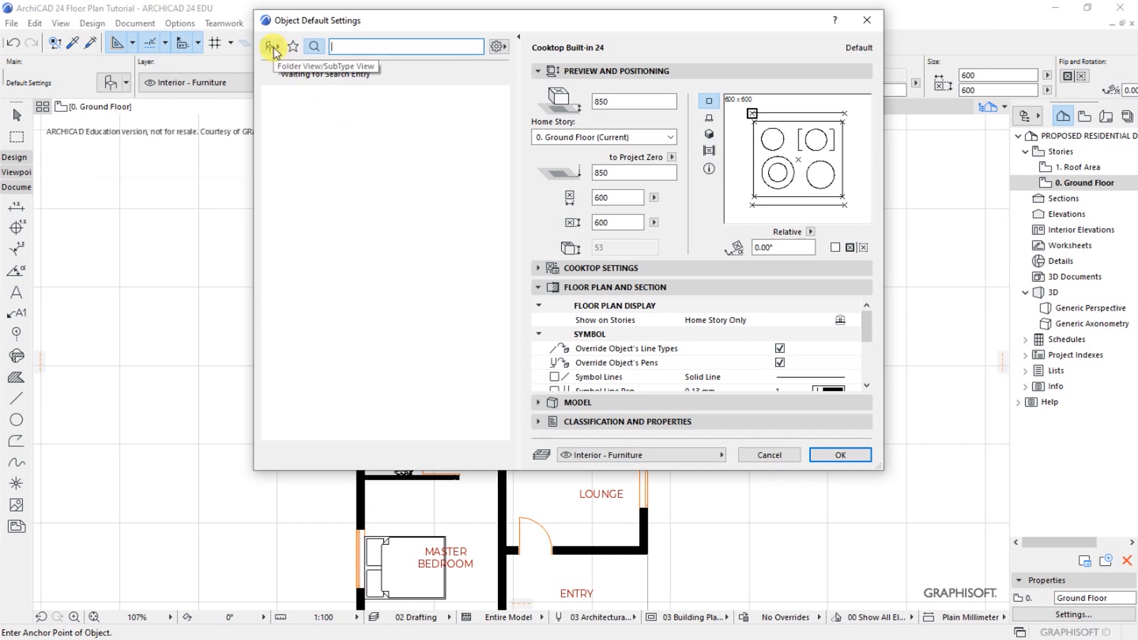
click(272, 46)
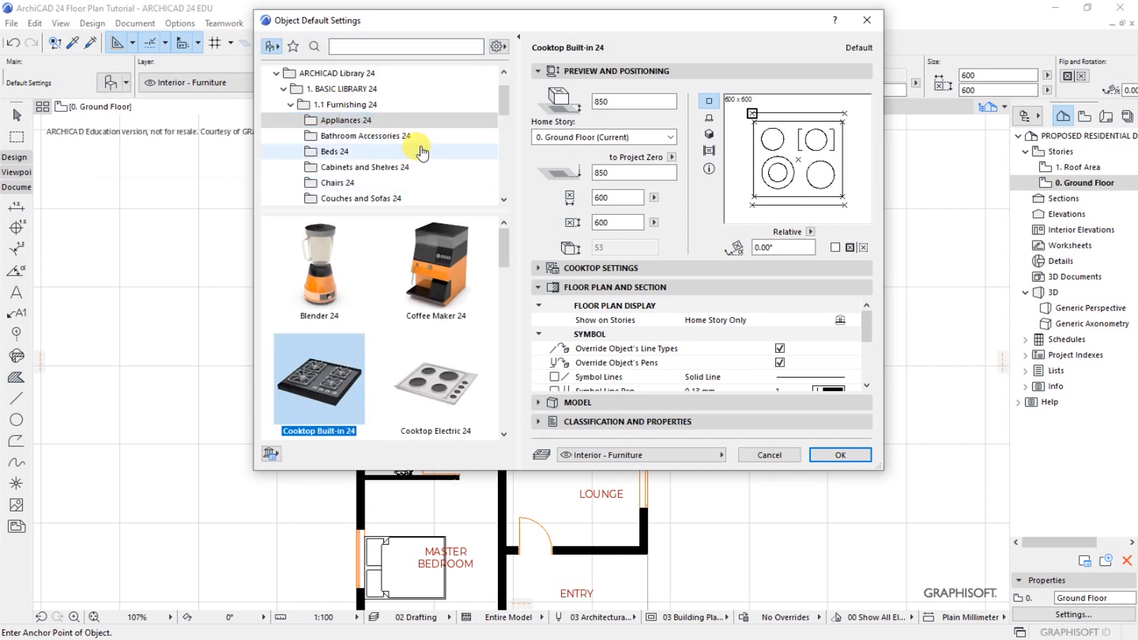
scroll(down, 3)
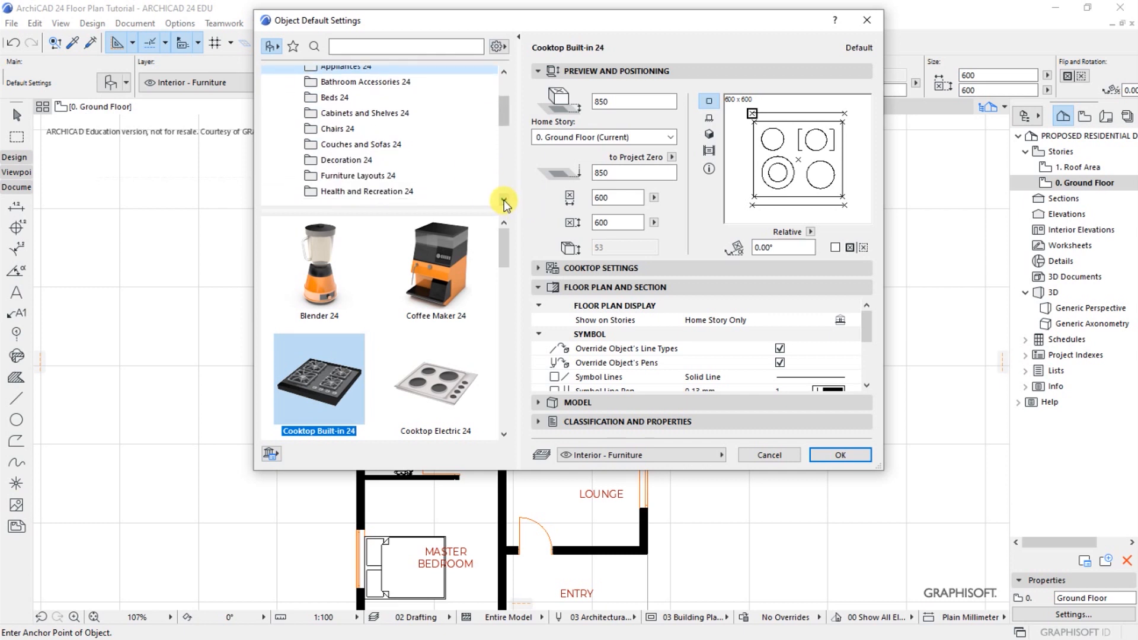
scroll(down, 3)
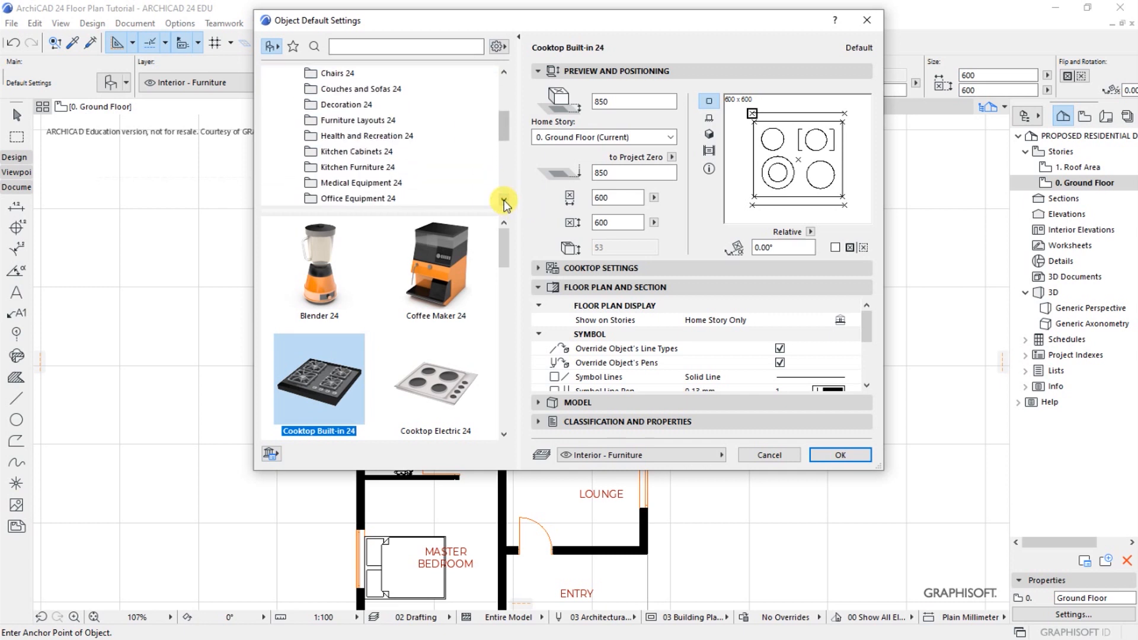
scroll(down, 3)
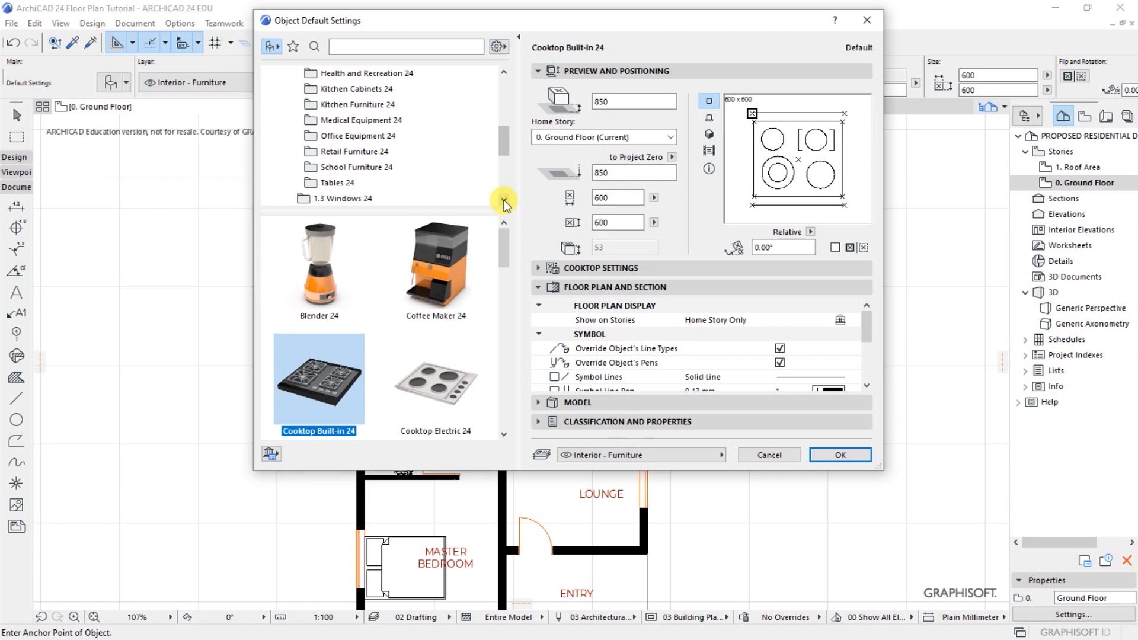
mouse_move(501, 213)
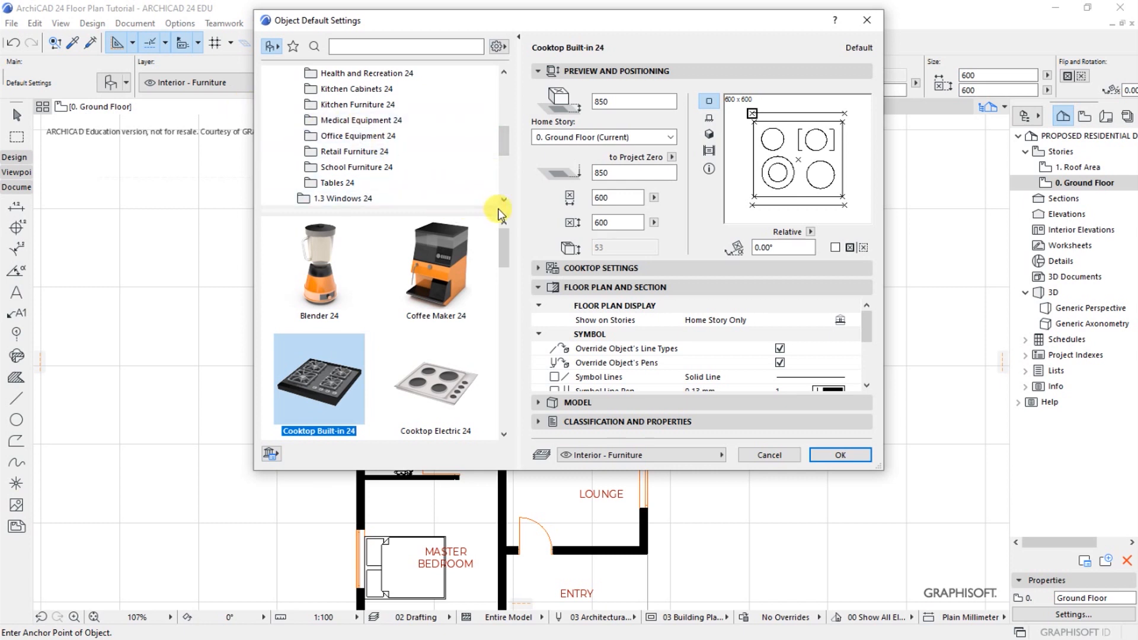
scroll(down, 3)
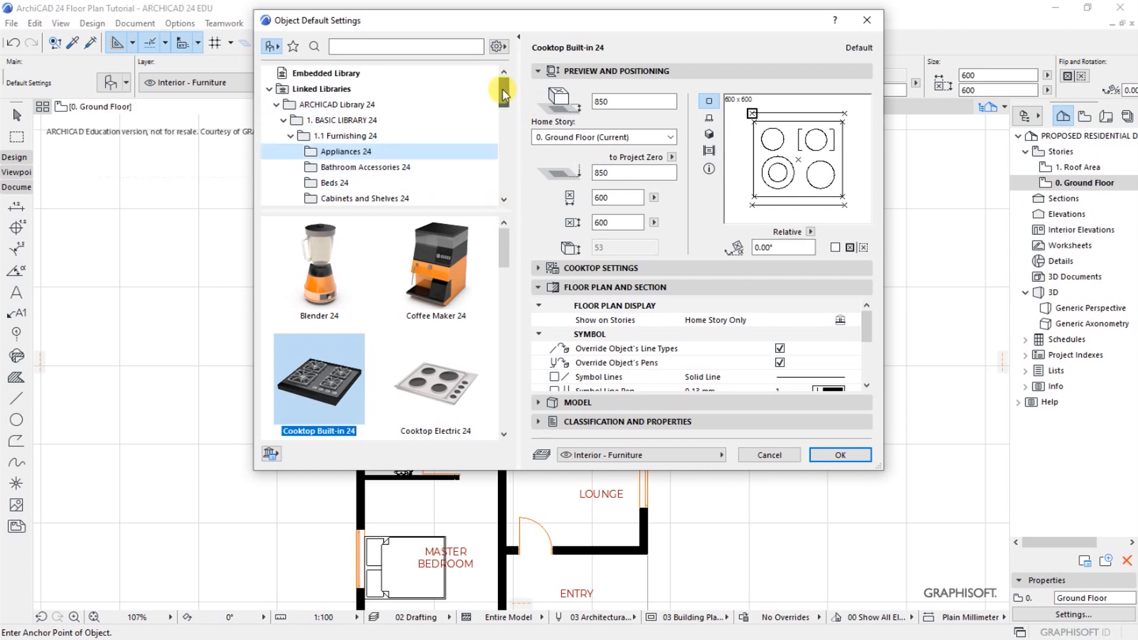
scroll(down, 3)
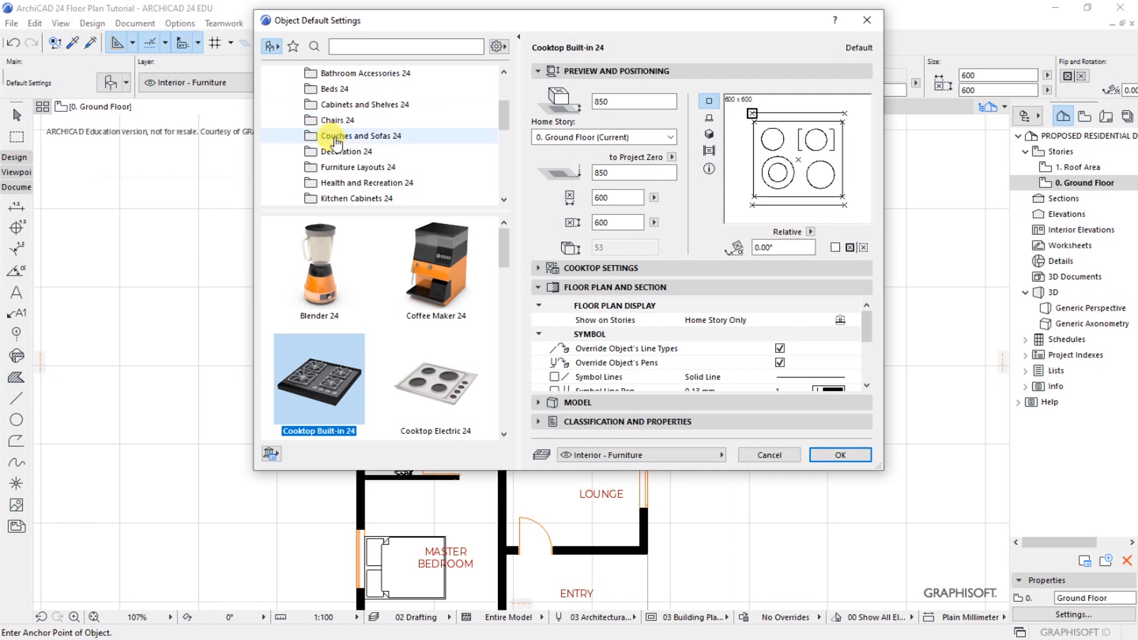
click(356, 166)
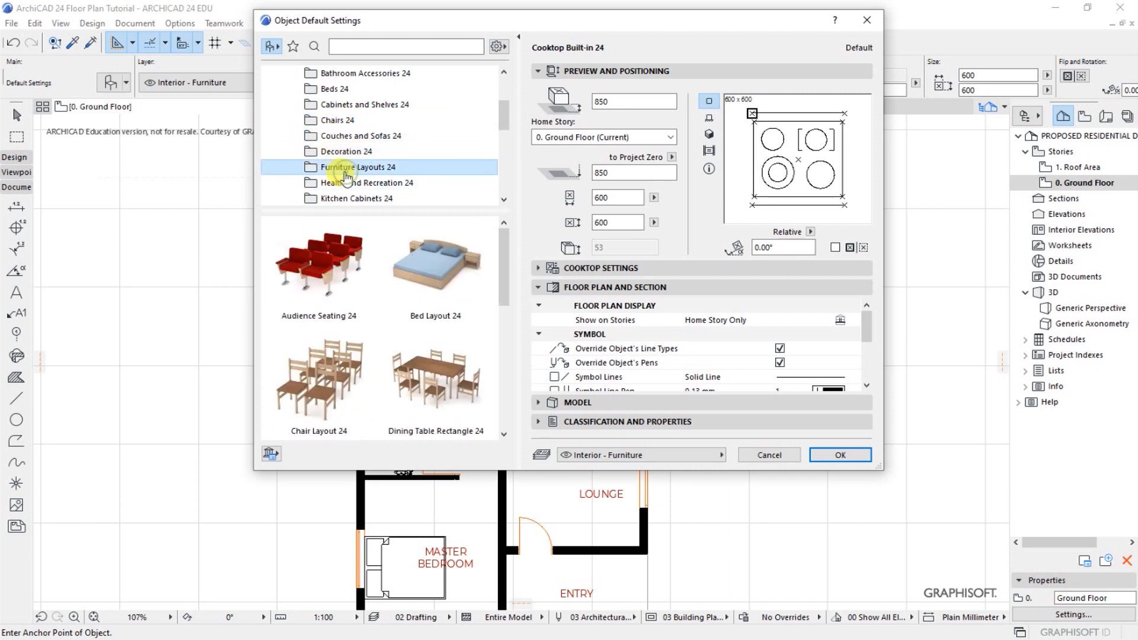
mouse_move(502, 438)
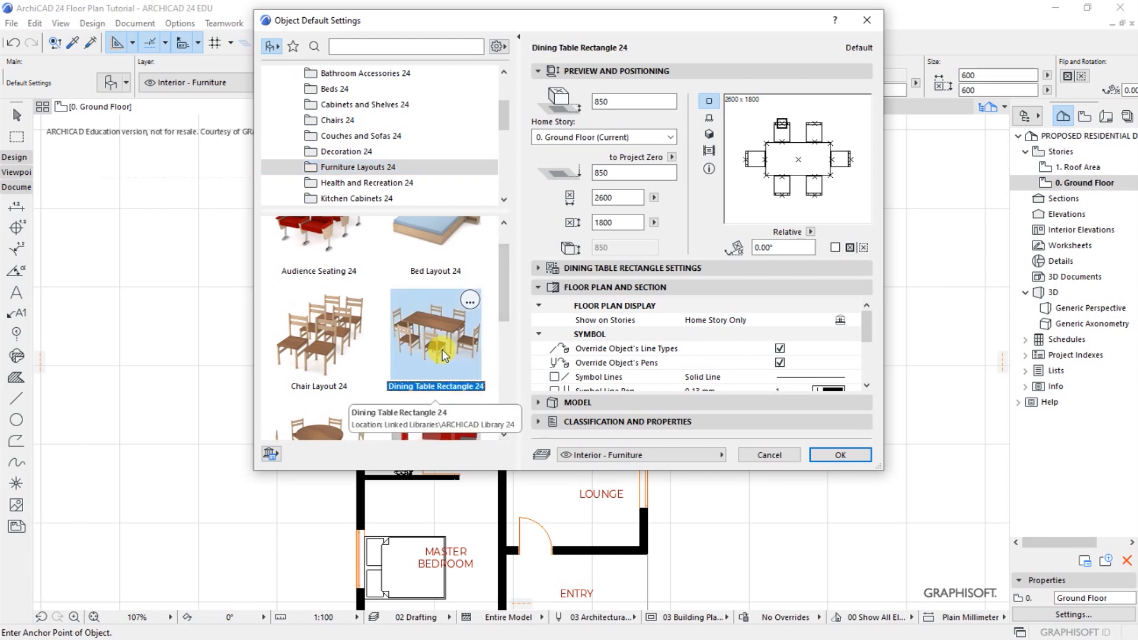
mouse_move(823, 455)
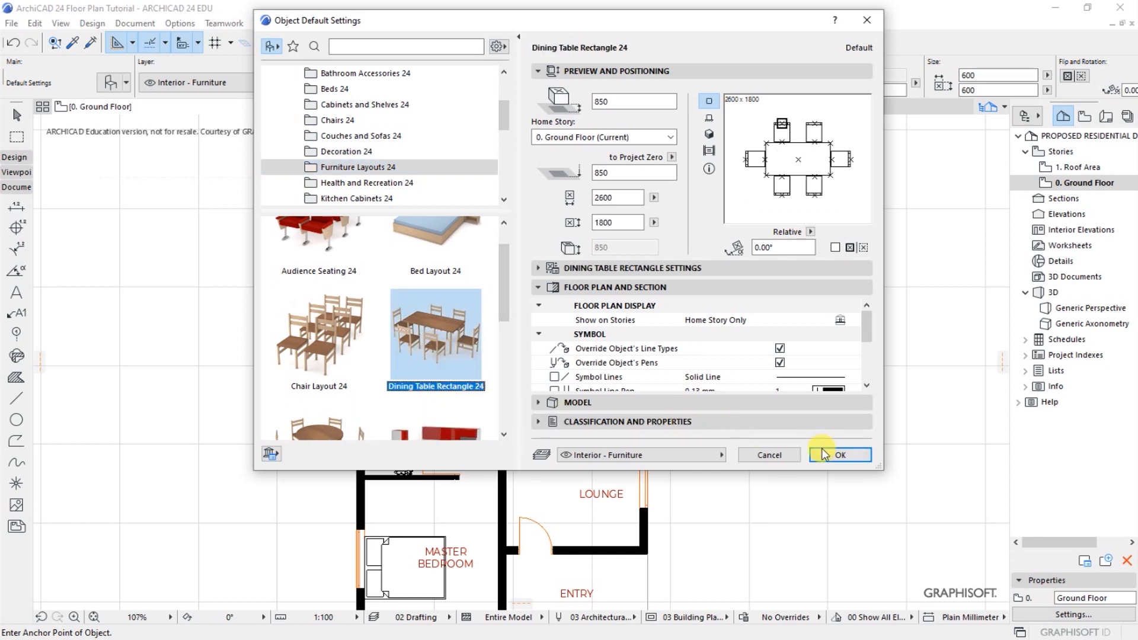
click(841, 454)
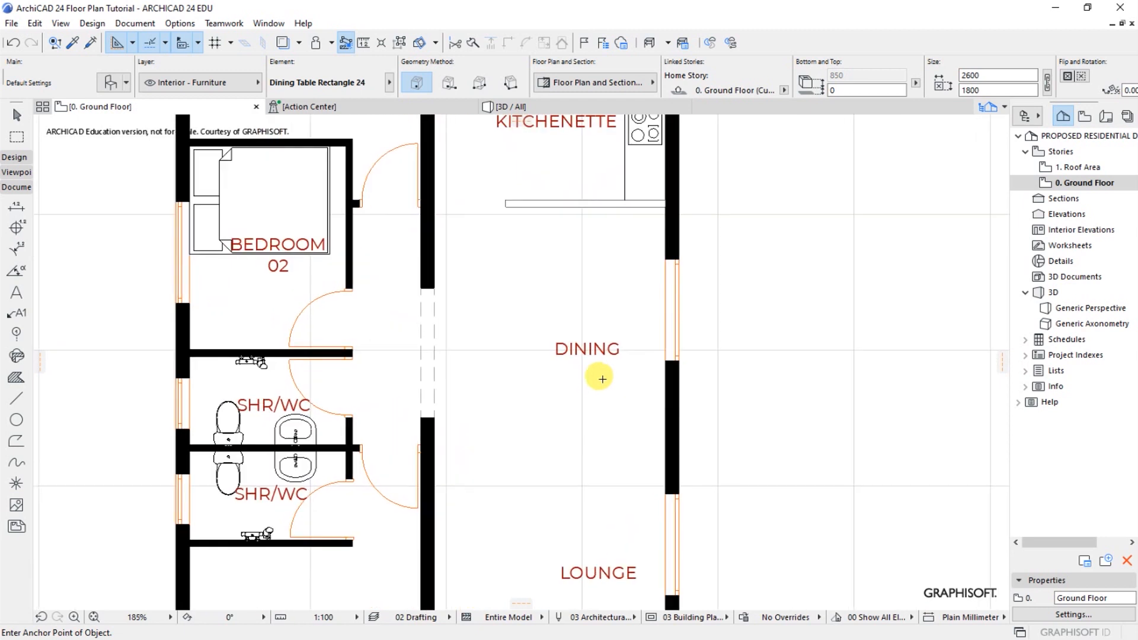
- Place the six-chair dining table in the dining room and move it below the kitchenette
click(601, 377)
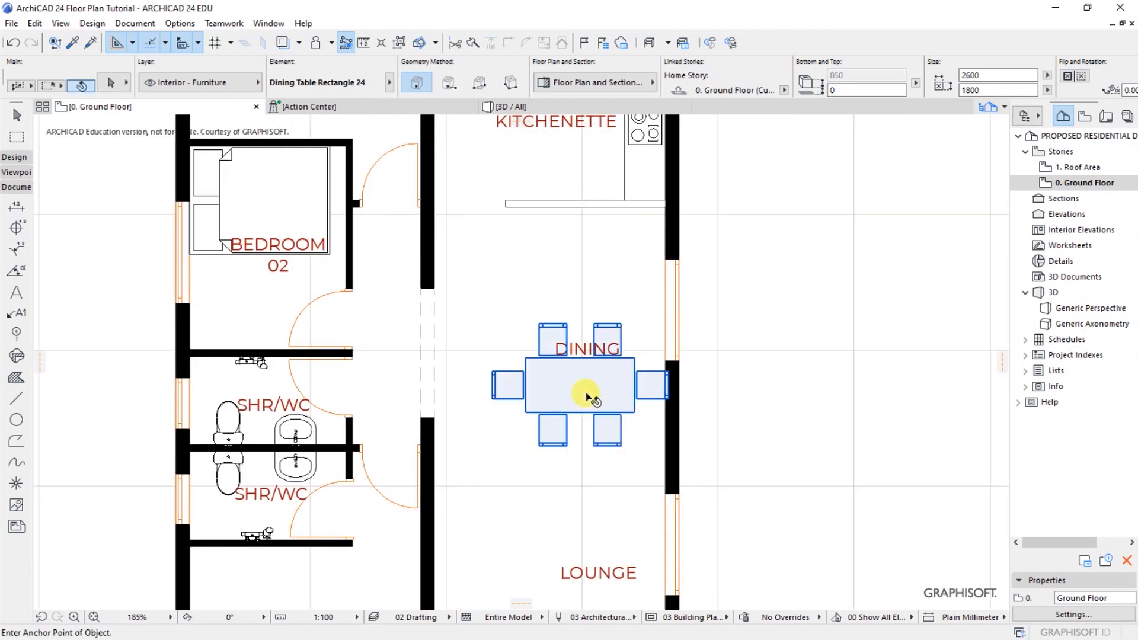
right_click(586, 396)
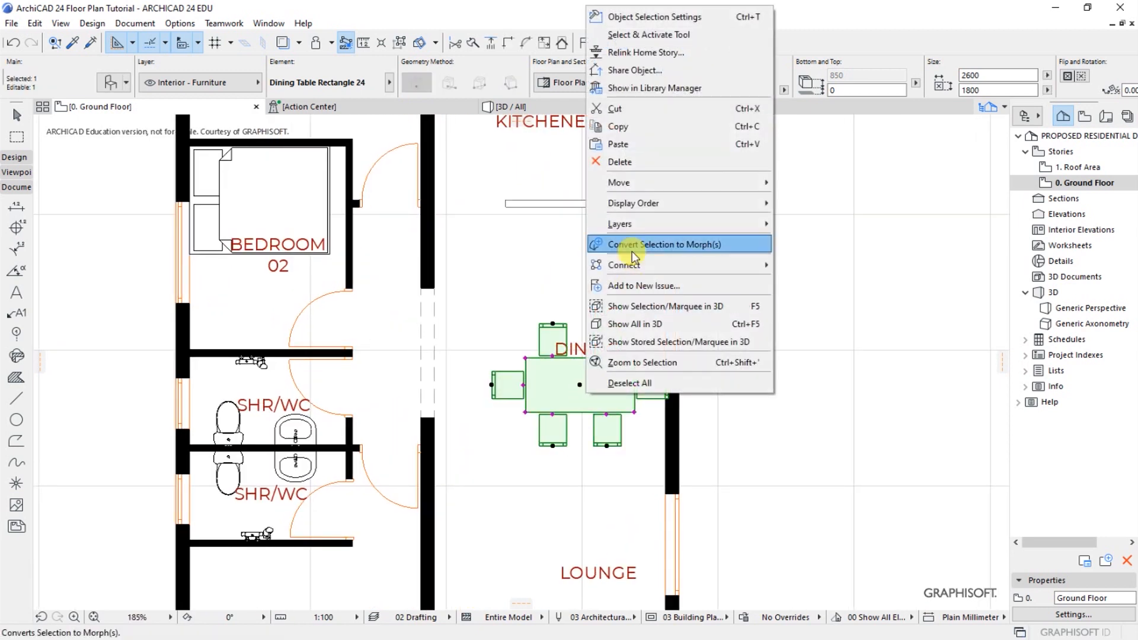
mouse_move(640, 183)
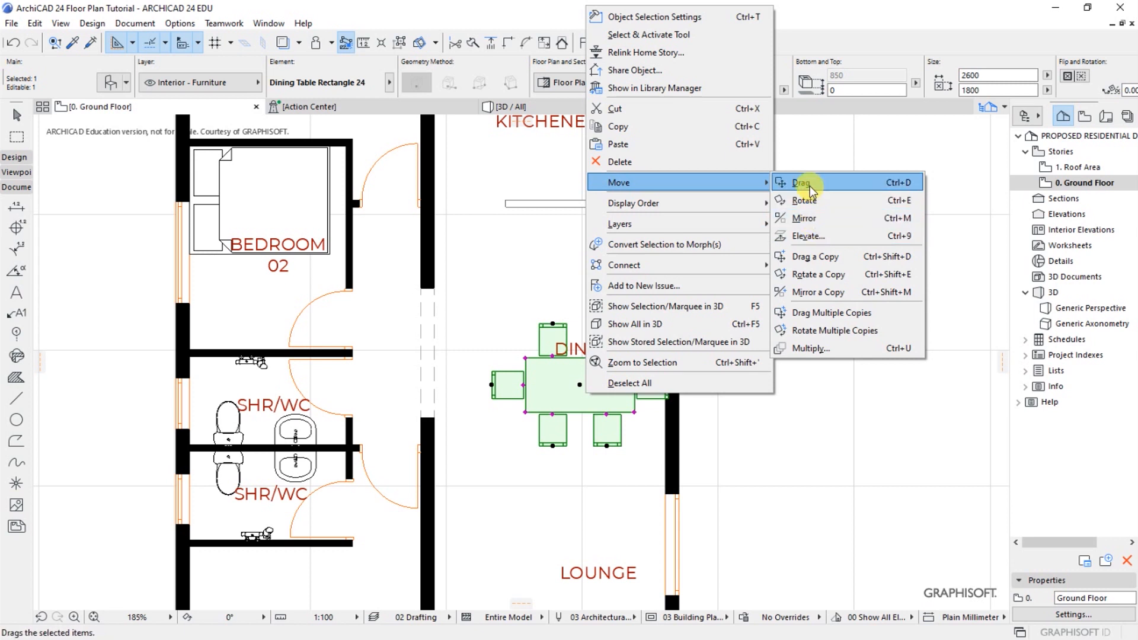
click(805, 182)
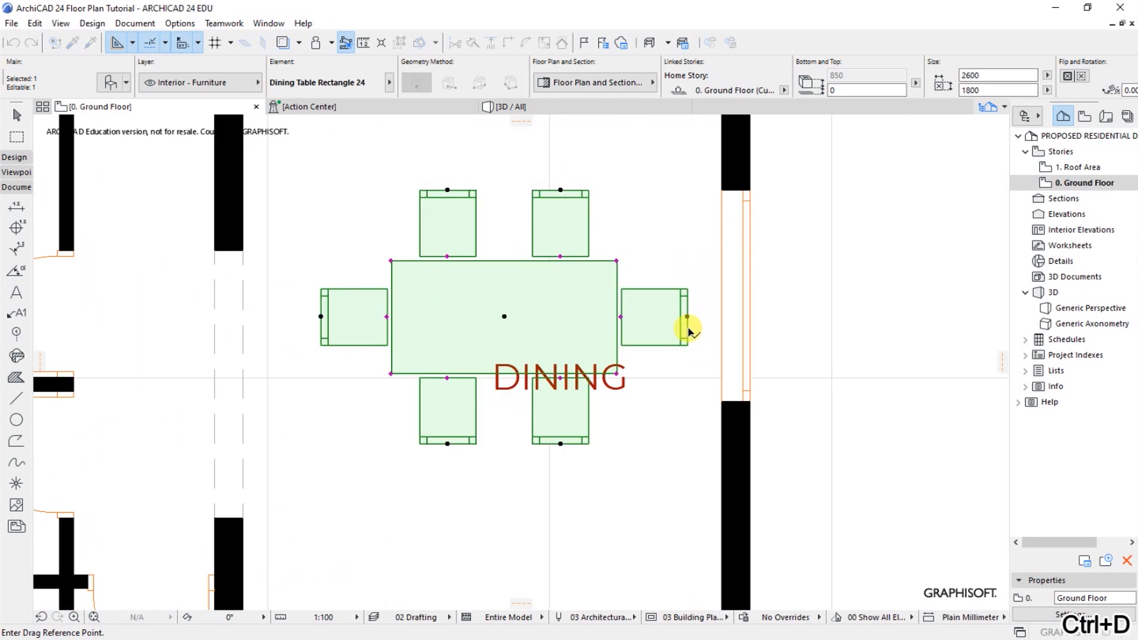
click(685, 317)
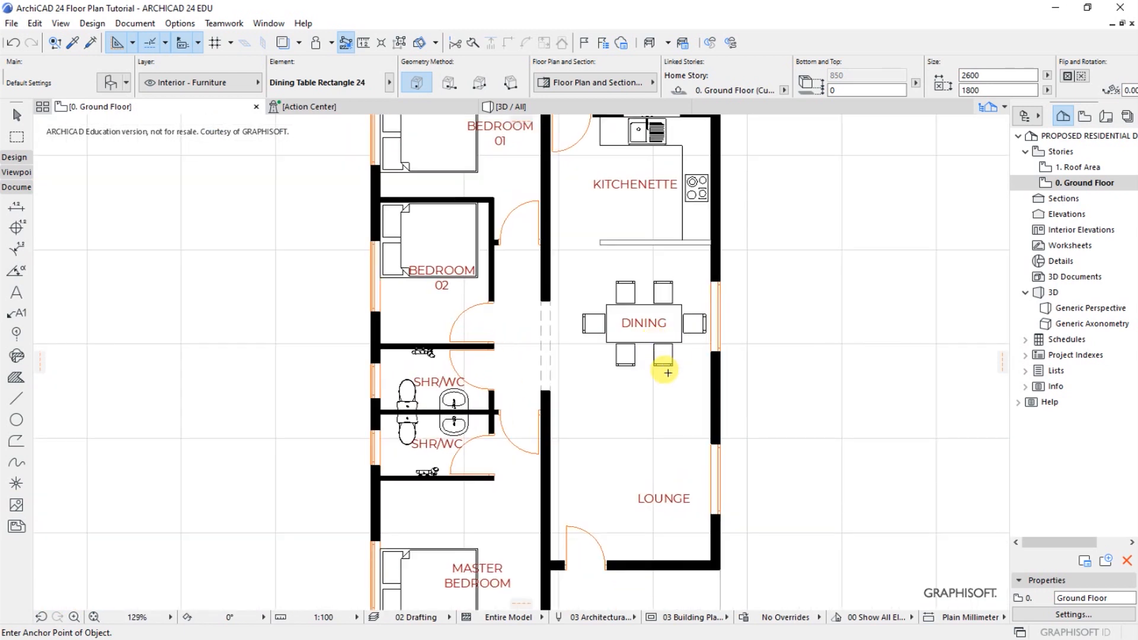
mouse_move(602, 382)
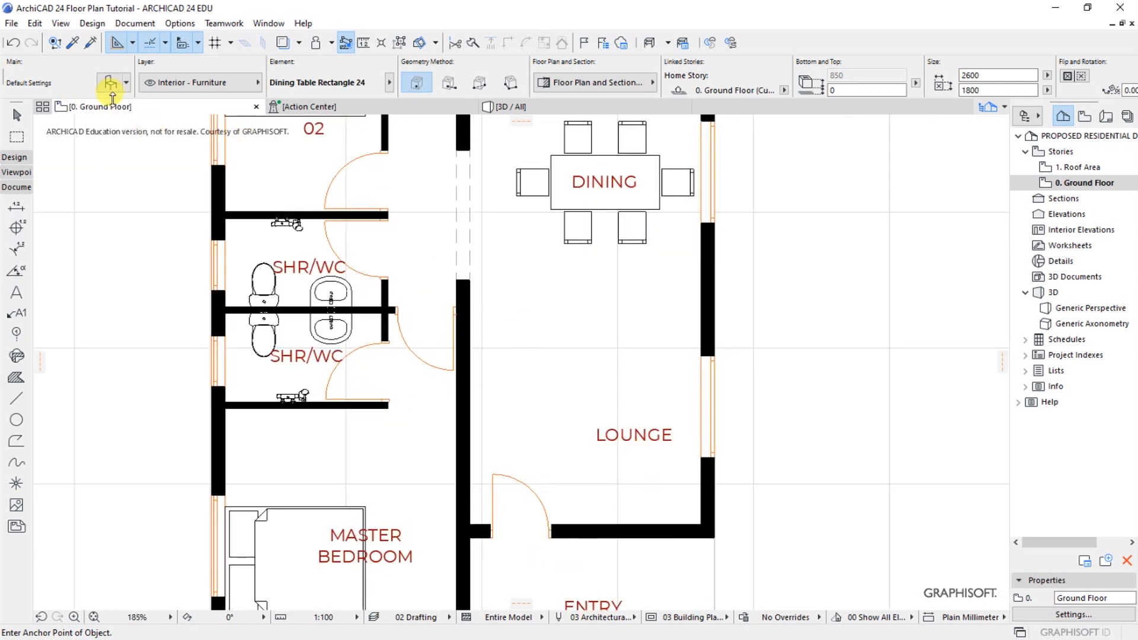
- Open the furniture object settings and begin browsing the Tables 24 library
click(110, 82)
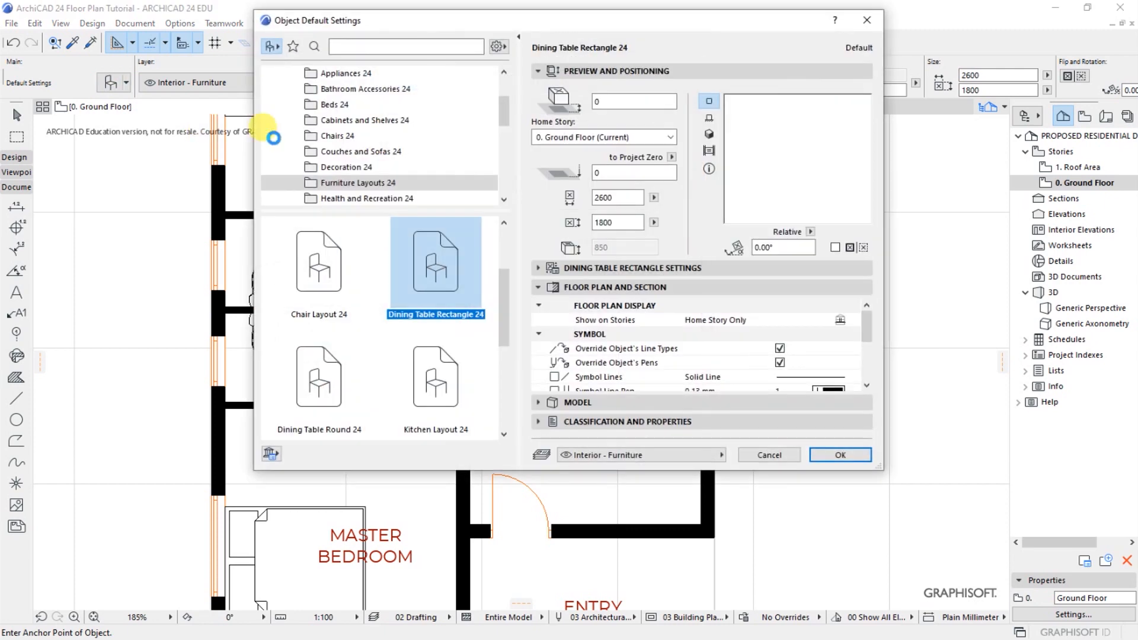
click(840, 455)
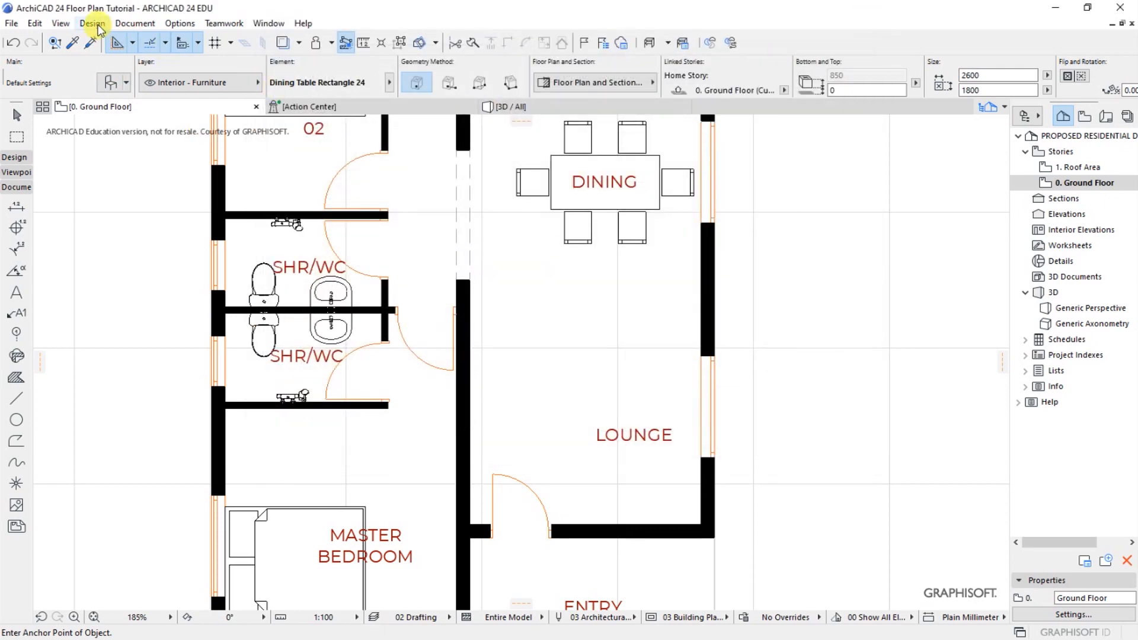
click(89, 23)
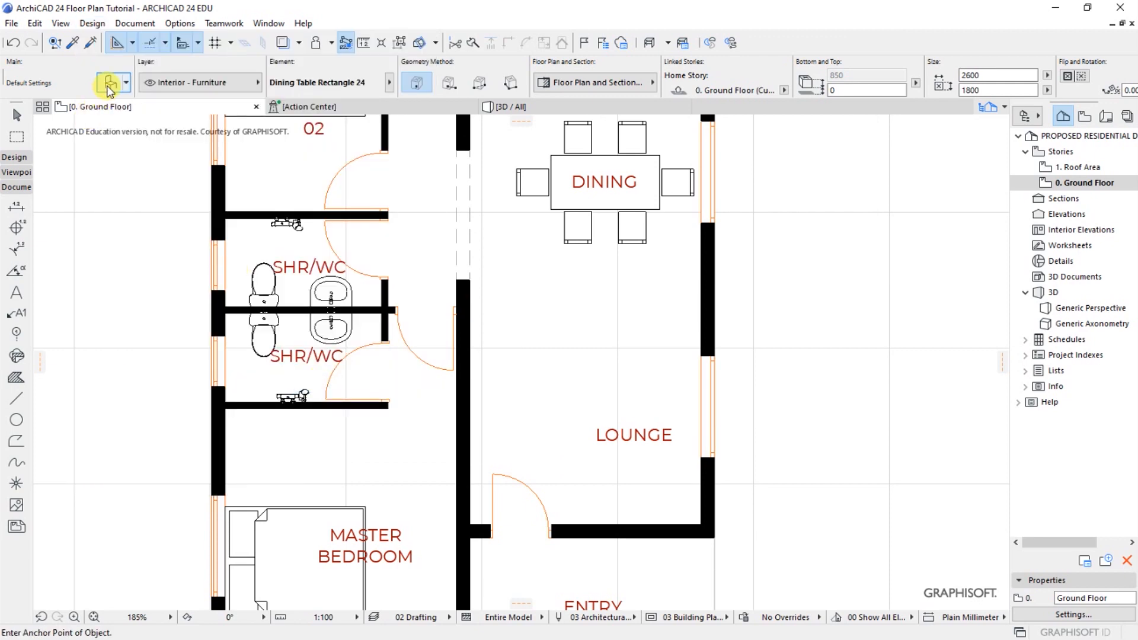
click(111, 82)
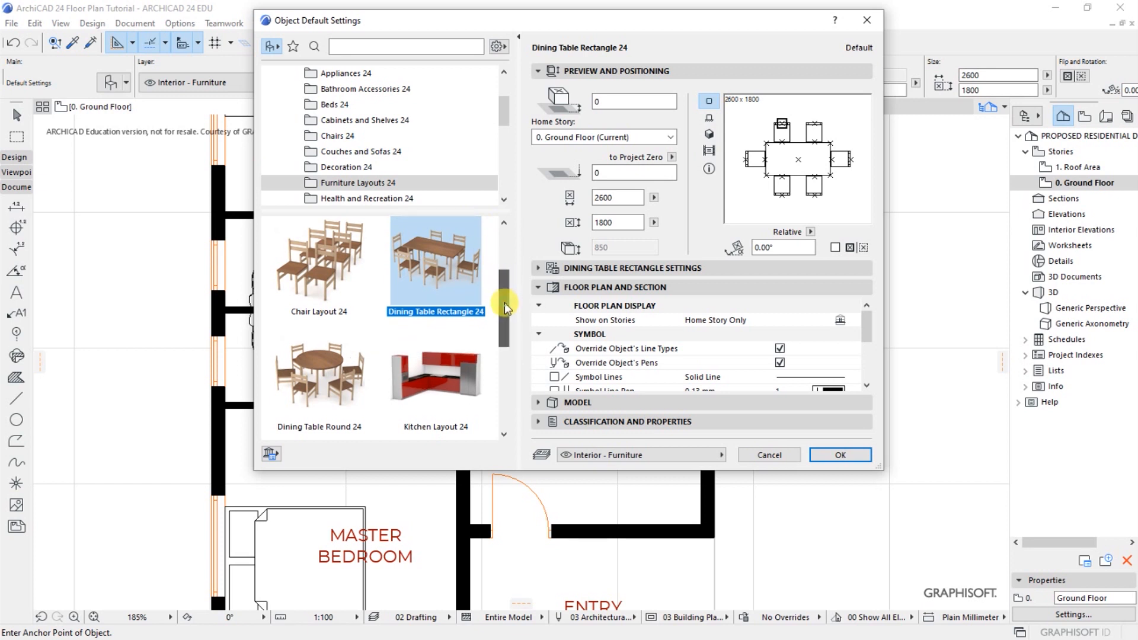
scroll(down, 3)
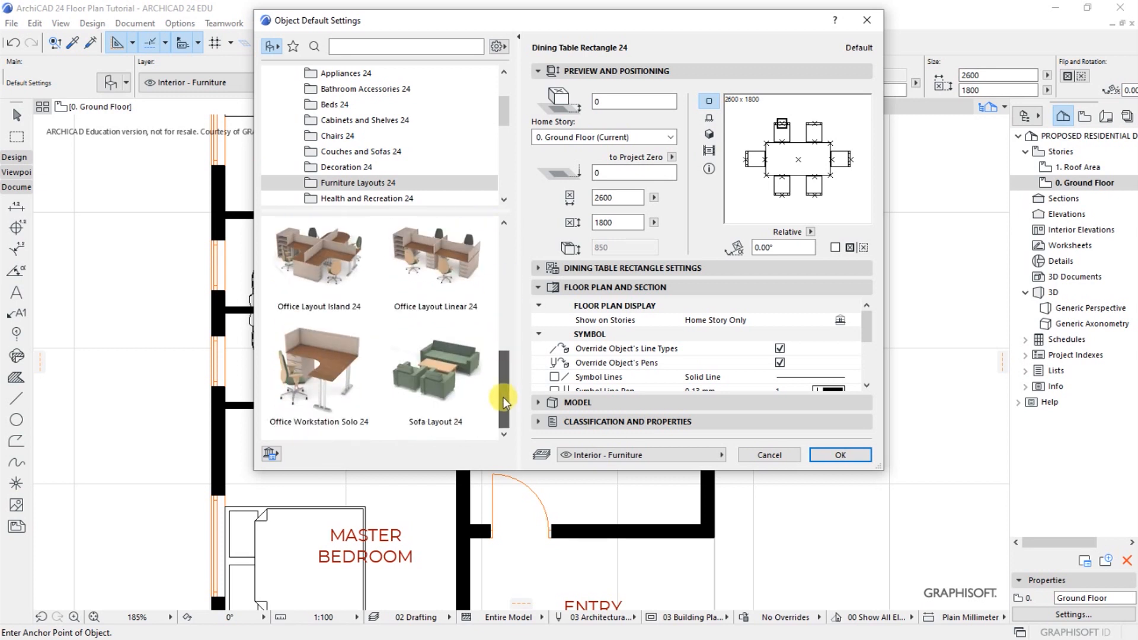
scroll(down, 3)
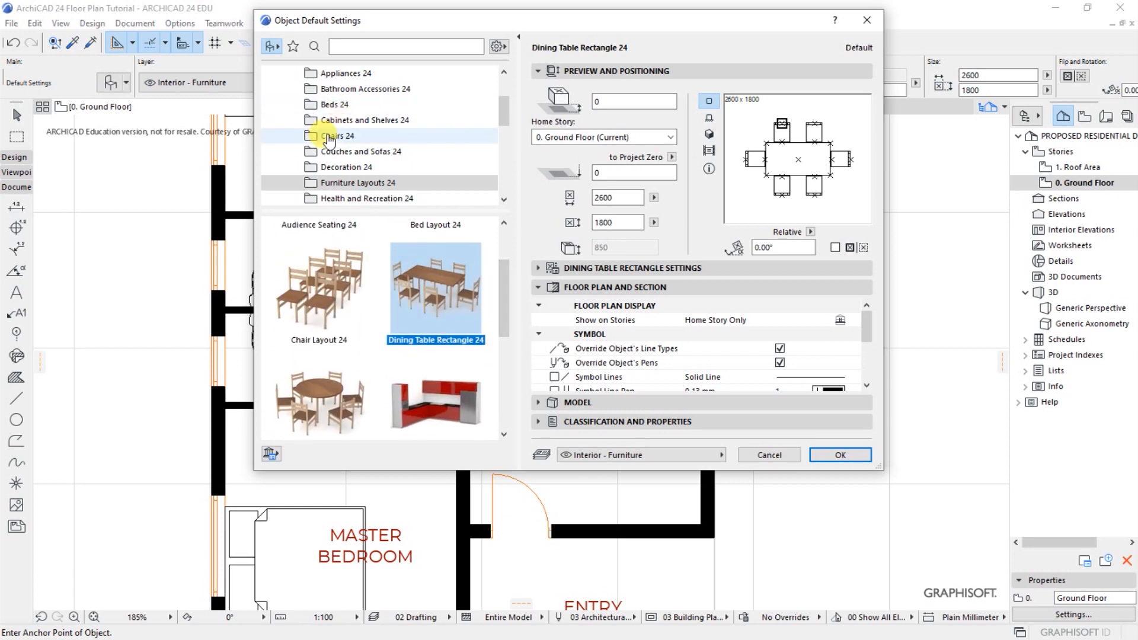
mouse_move(457, 201)
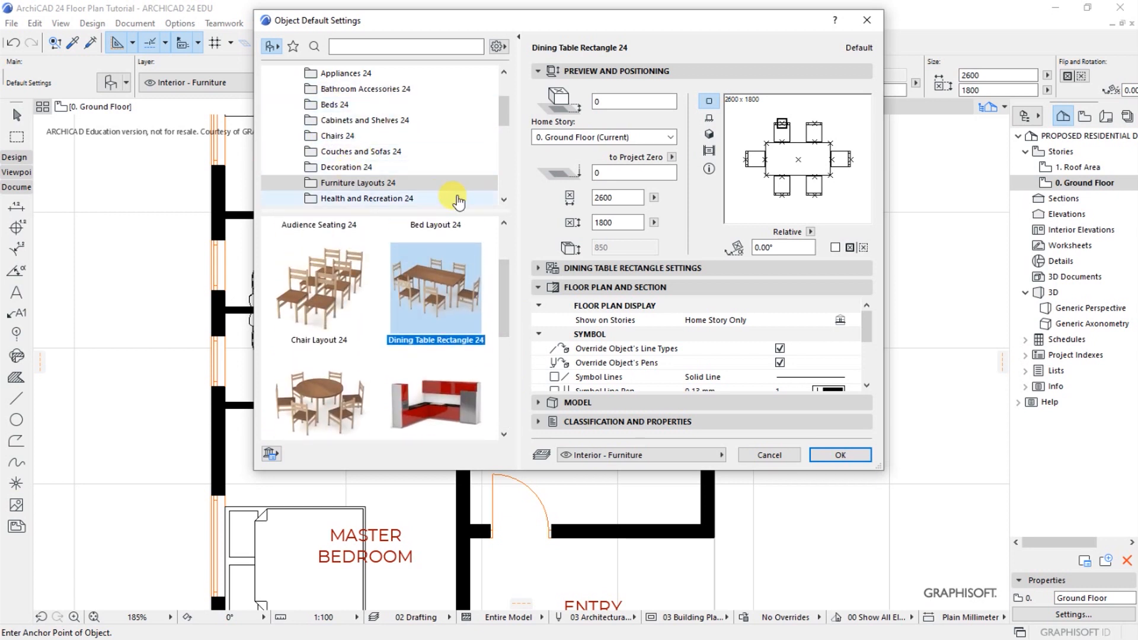
- Place the Designer Table 04 24 coffee table in the lounge, then reopen object settings
scroll(down, 3)
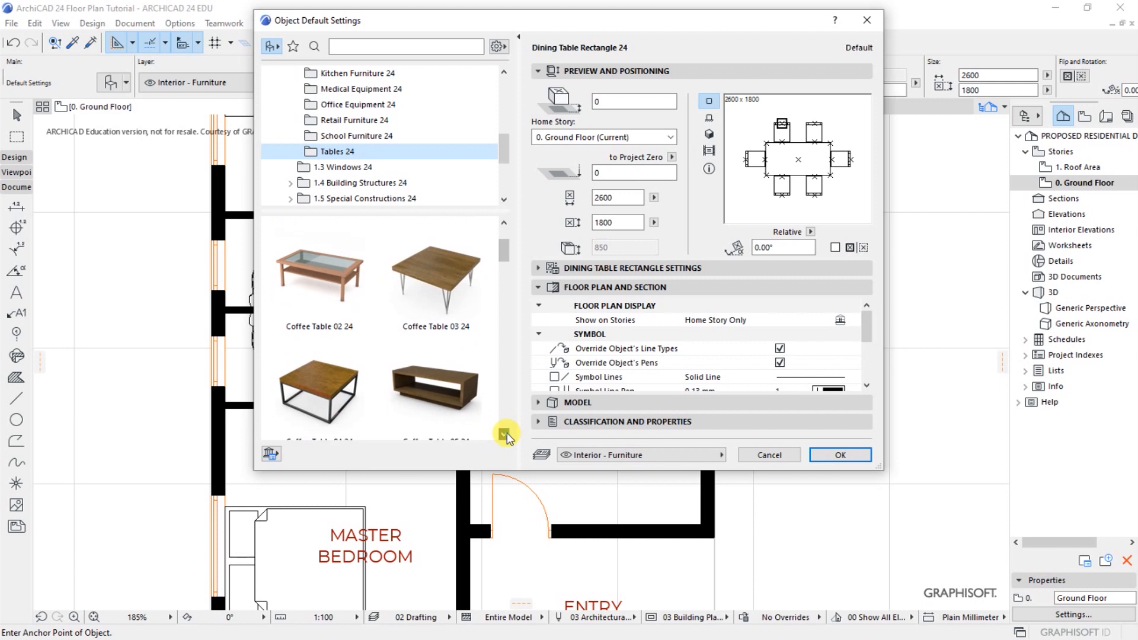
scroll(down, 3)
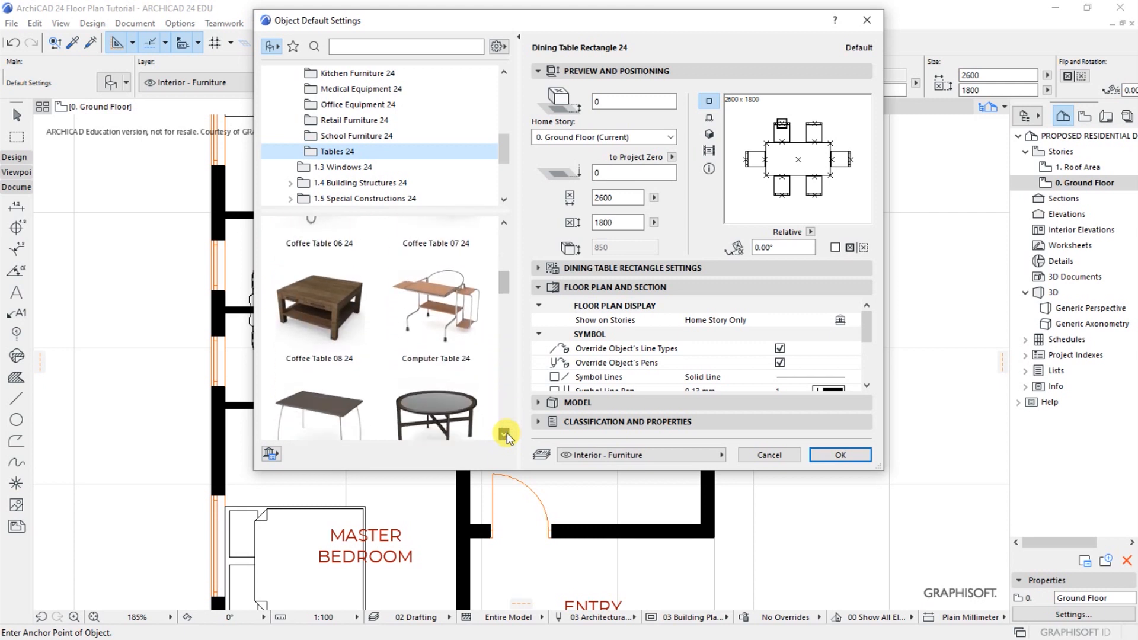
scroll(down, 3)
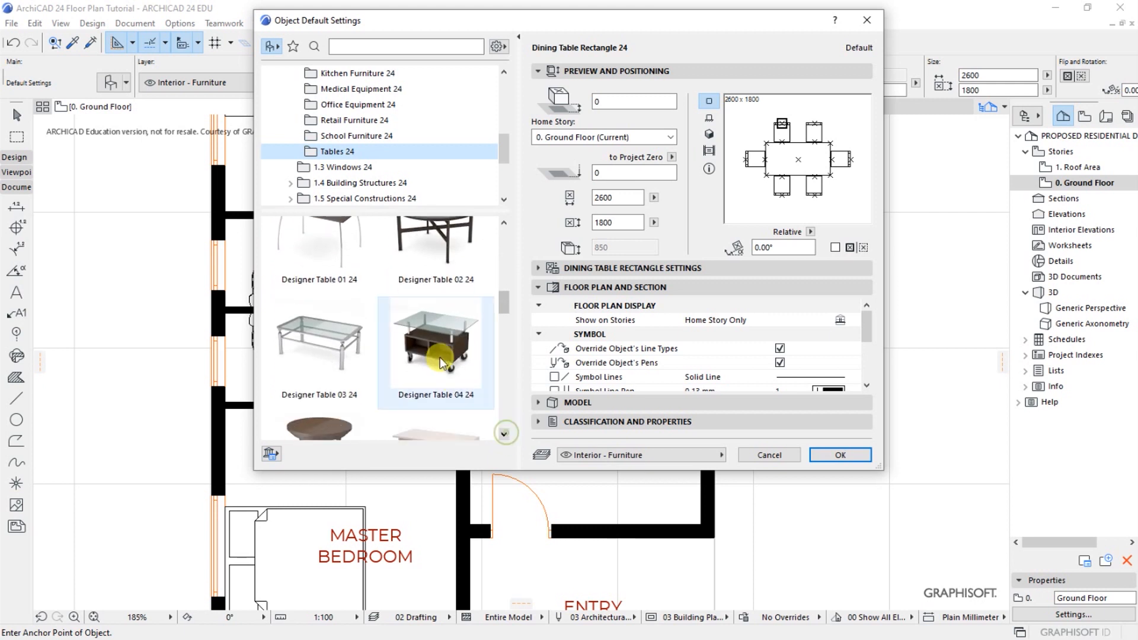
click(840, 455)
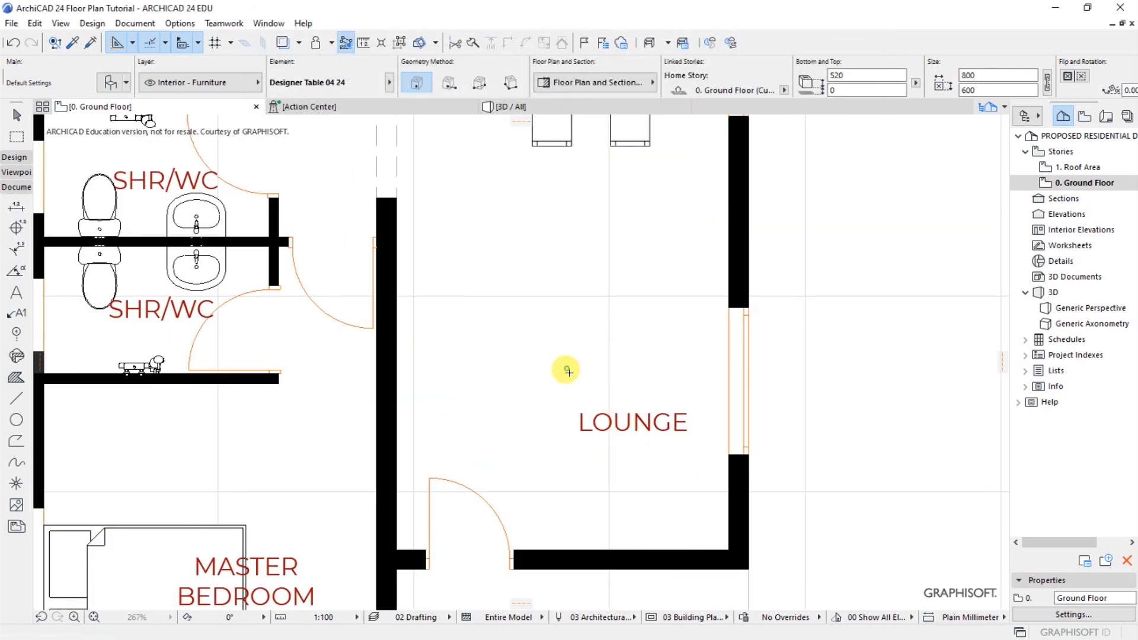
click(568, 374)
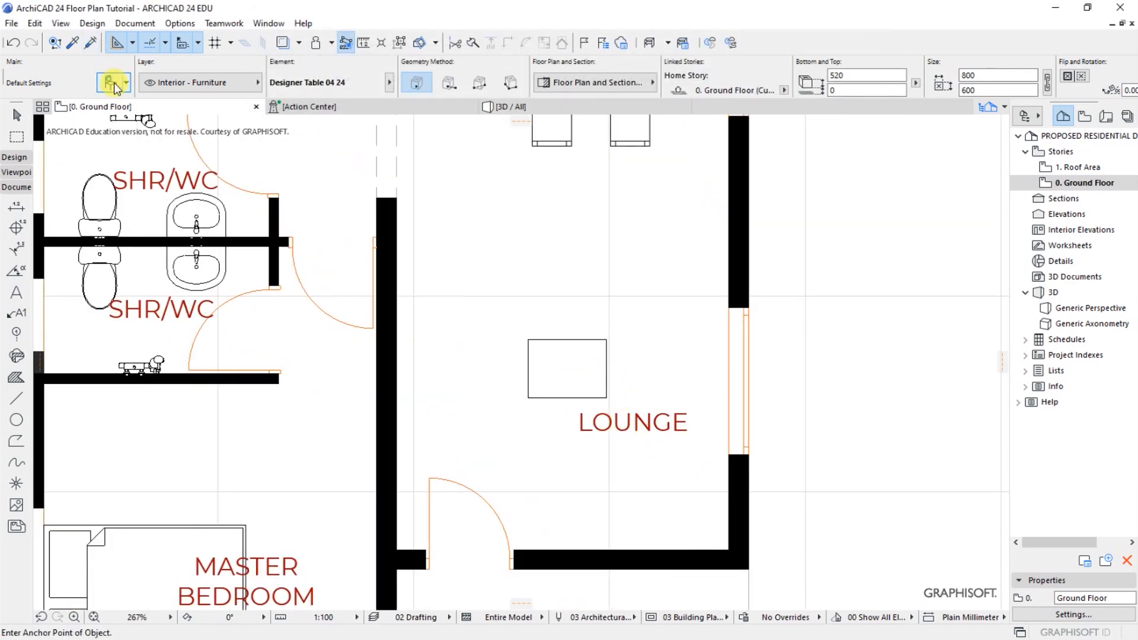
click(109, 82)
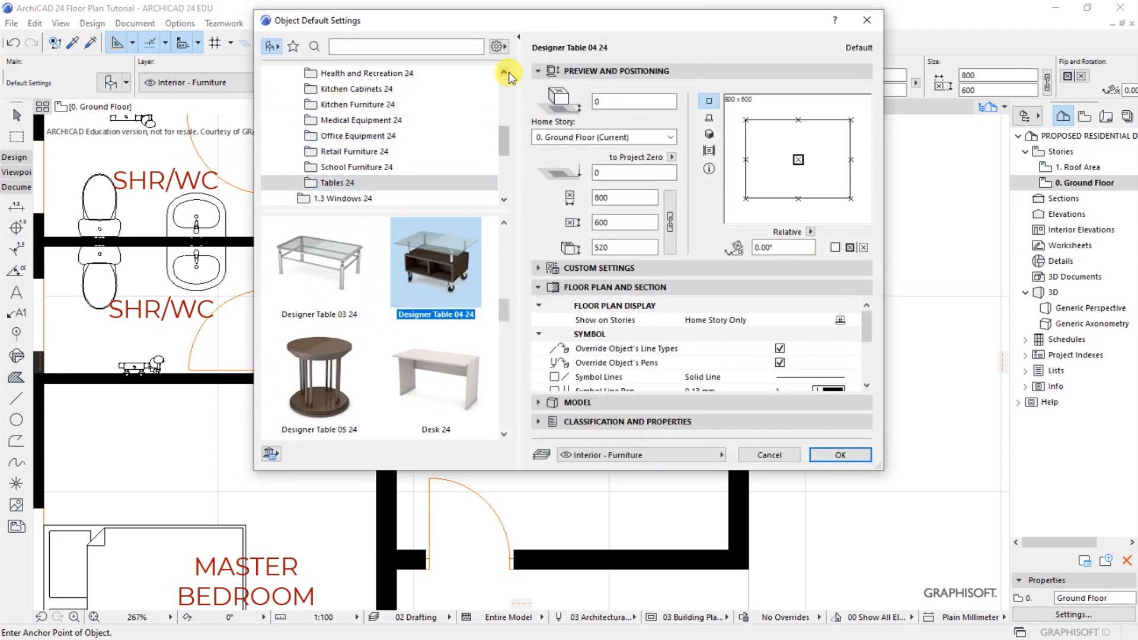
- Choose the Sofa 01 24 model from the Couches and Sofas library
click(505, 72)
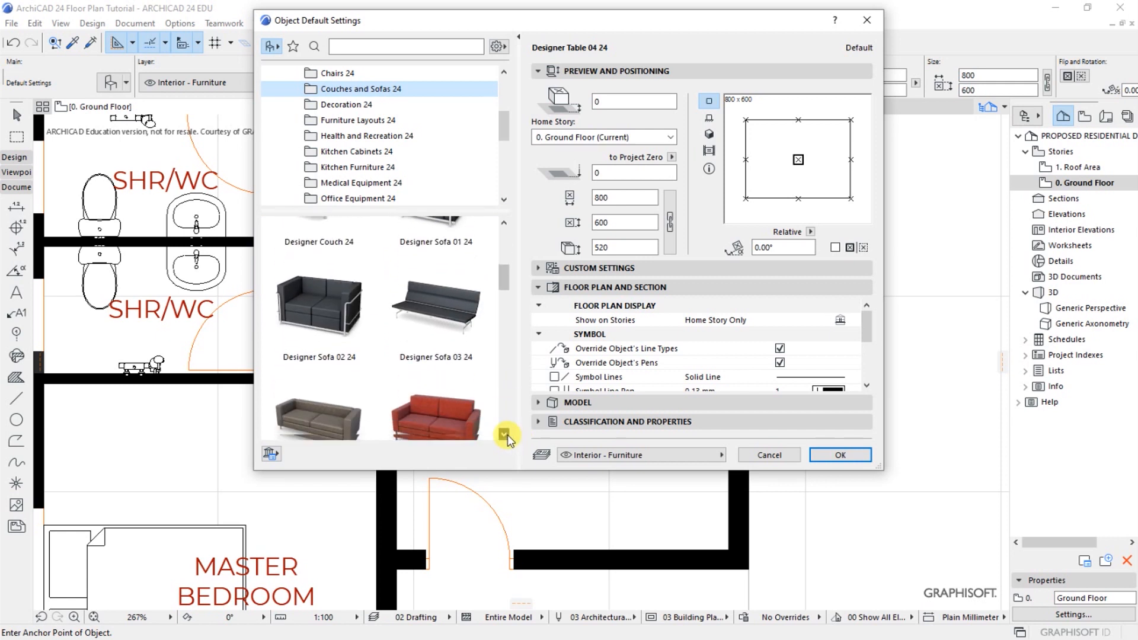
scroll(down, 3)
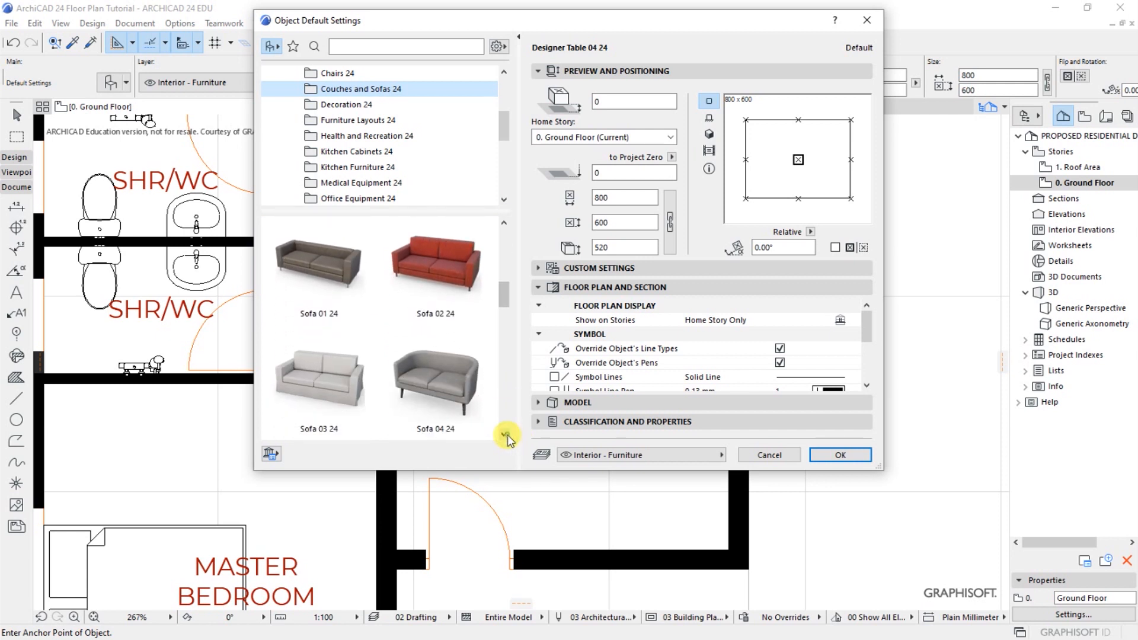
click(319, 260)
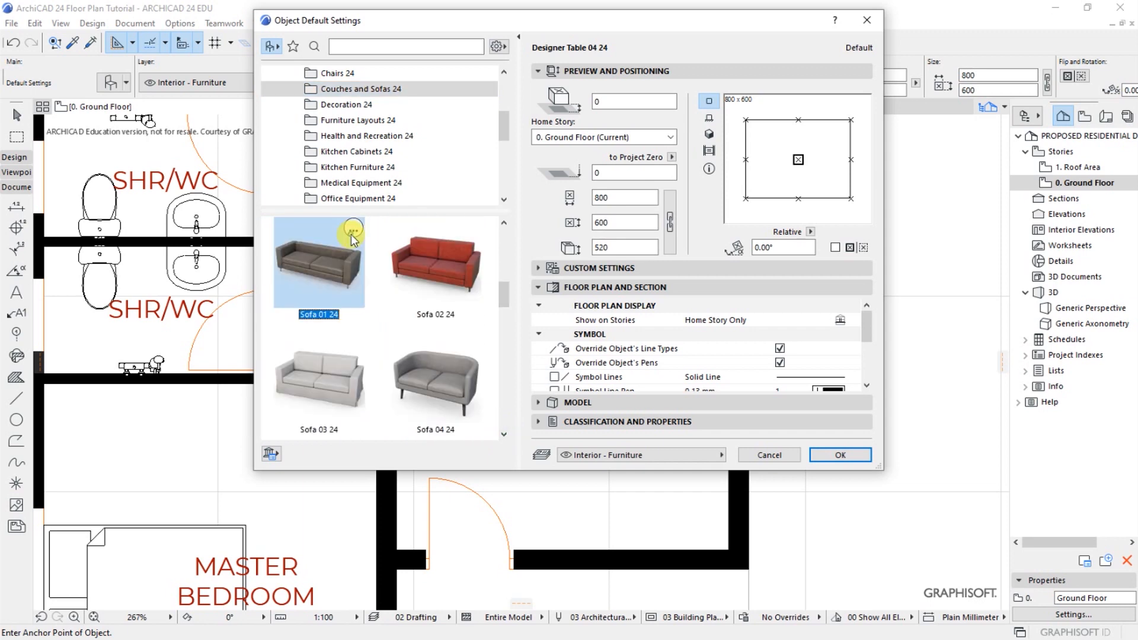
click(319, 262)
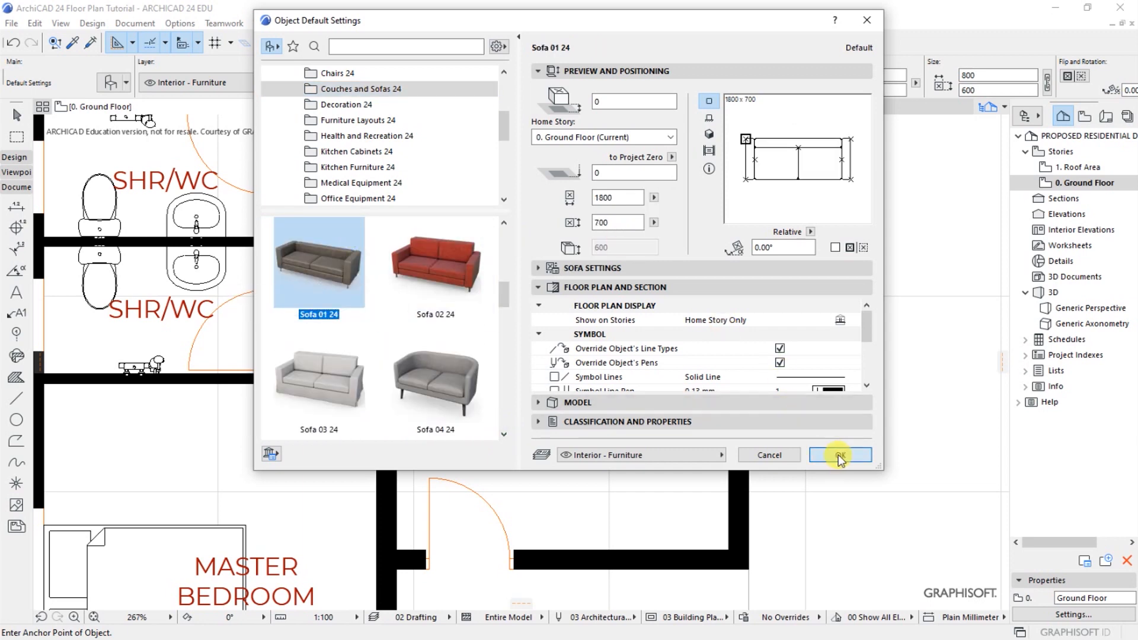
click(841, 455)
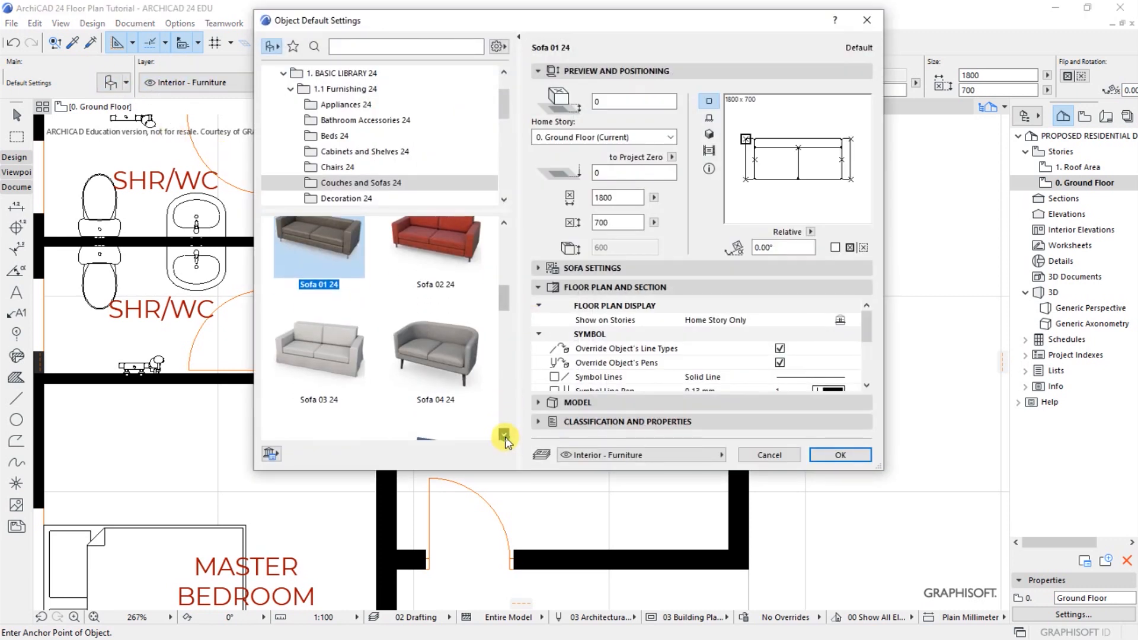
- Select the Sofa Chair 05 24 armchair as the object to place
scroll(down, 3)
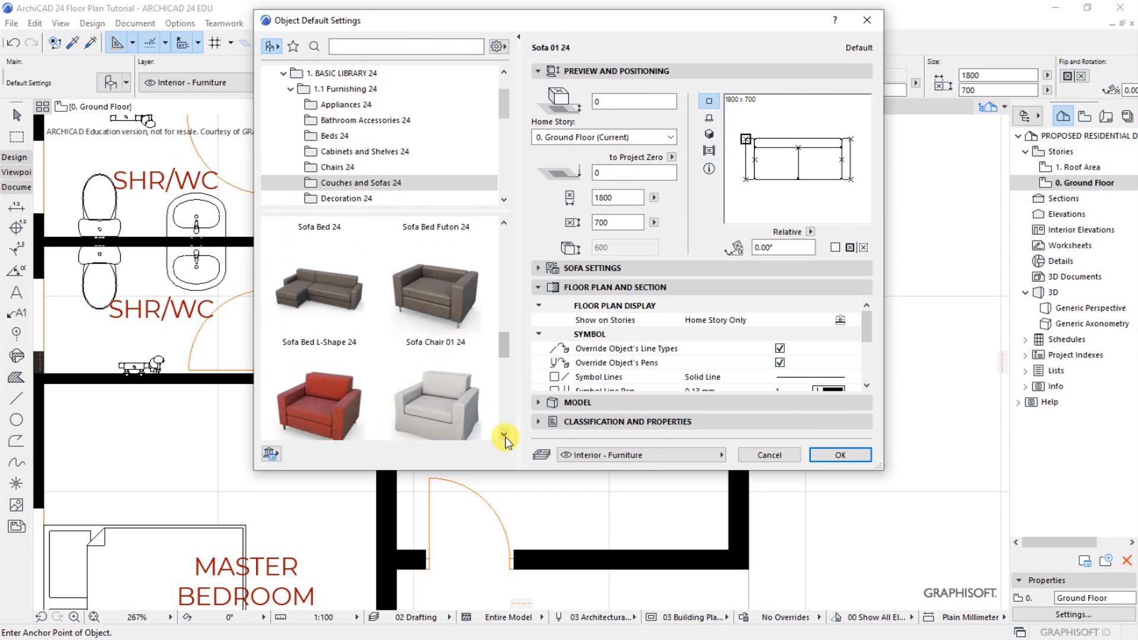
scroll(down, 3)
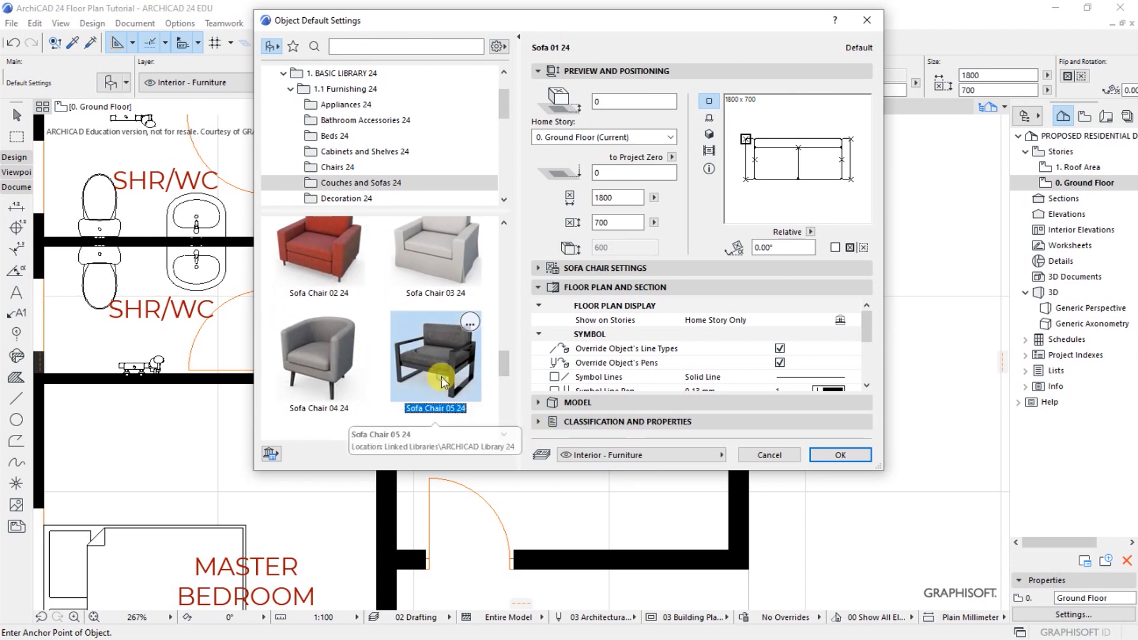
click(435, 359)
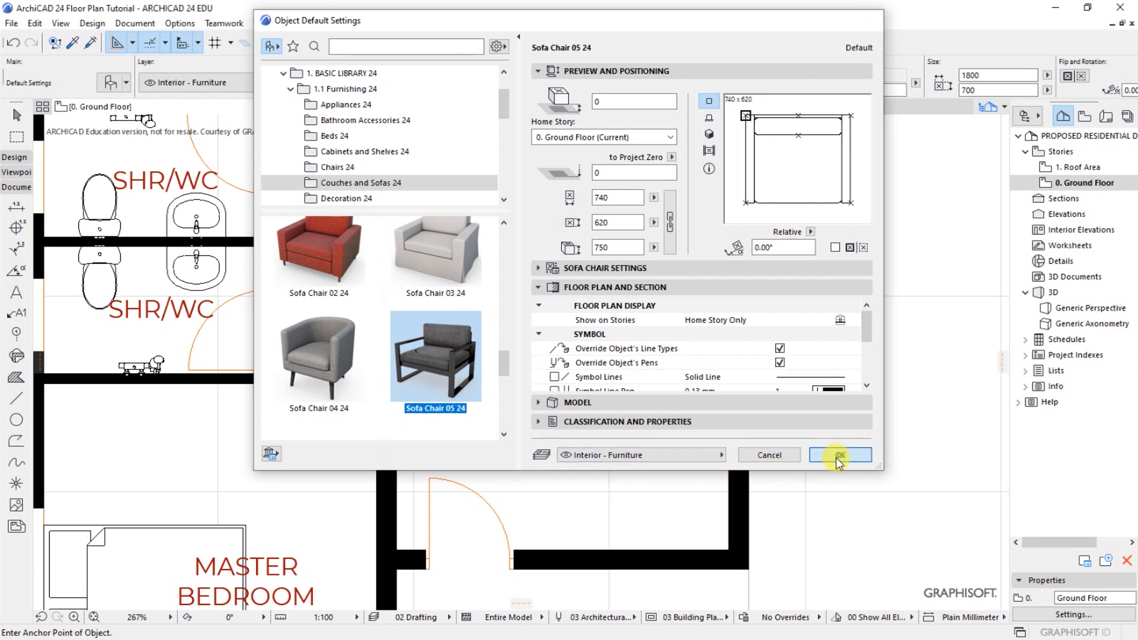
click(840, 455)
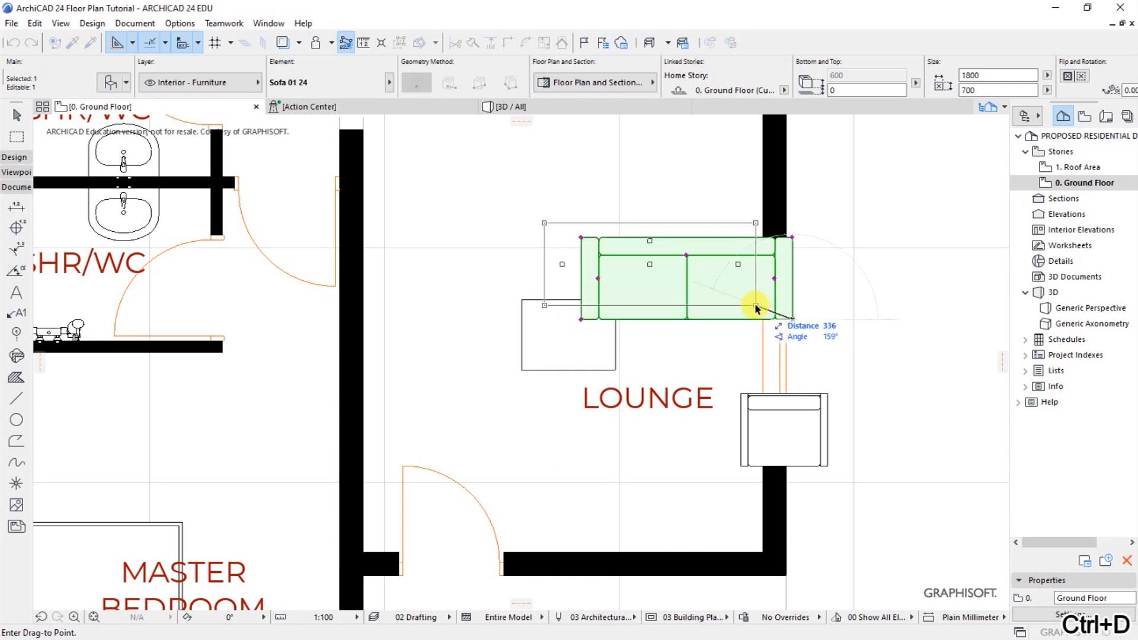
- Move the sofa up toward the top of the lounge and bring up its editing commands
drag(755, 308, 730, 300)
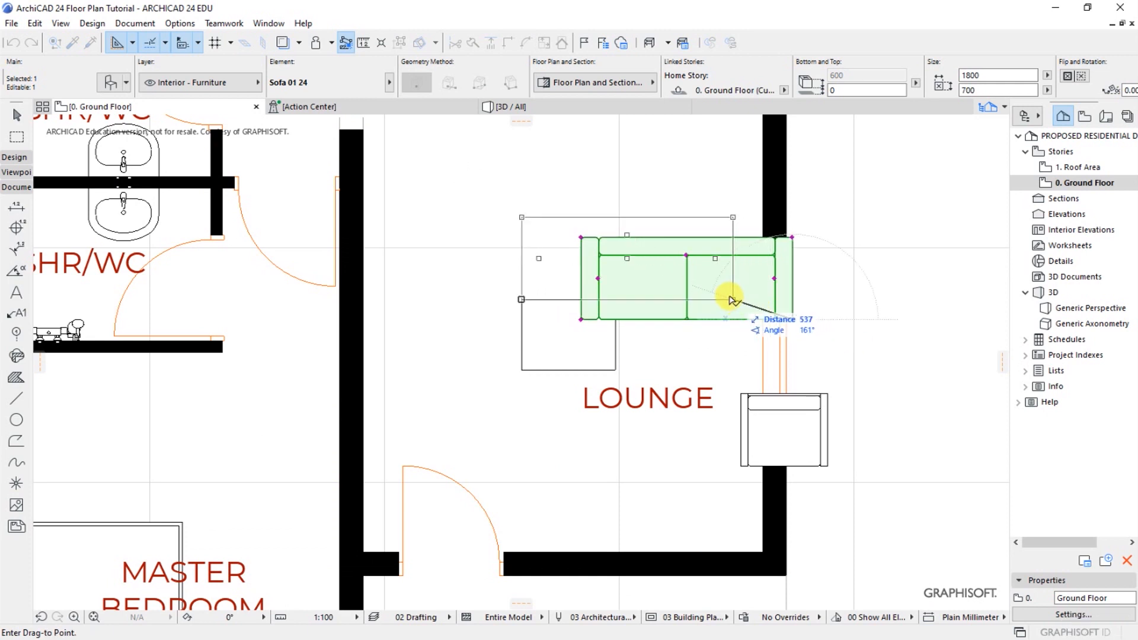
drag(729, 300, 729, 280)
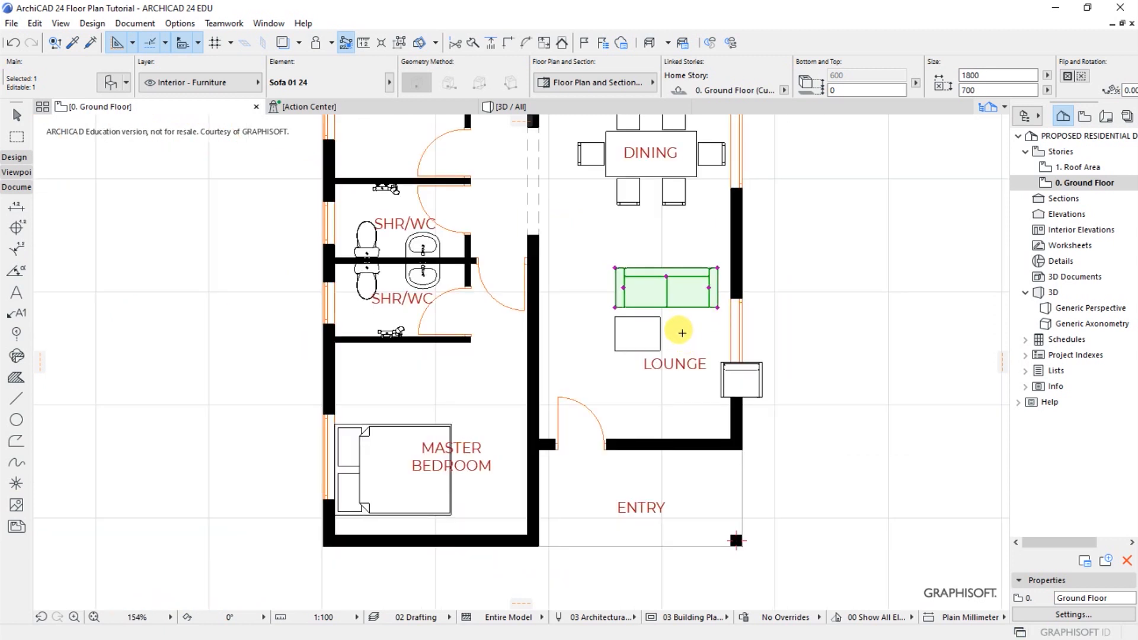
mouse_move(691, 308)
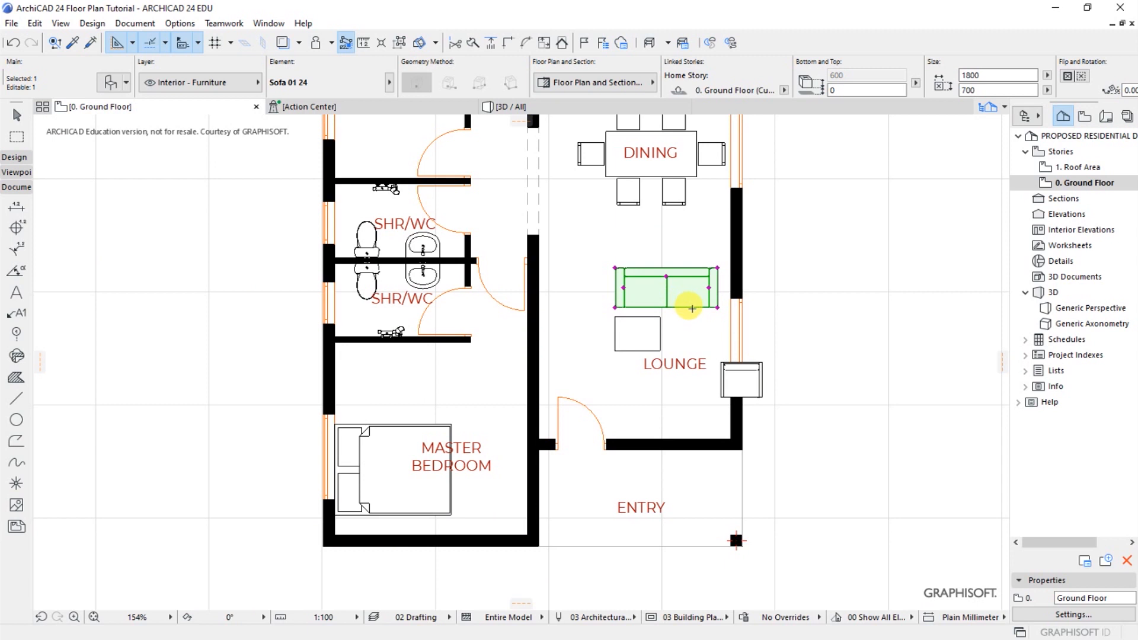
right_click(690, 309)
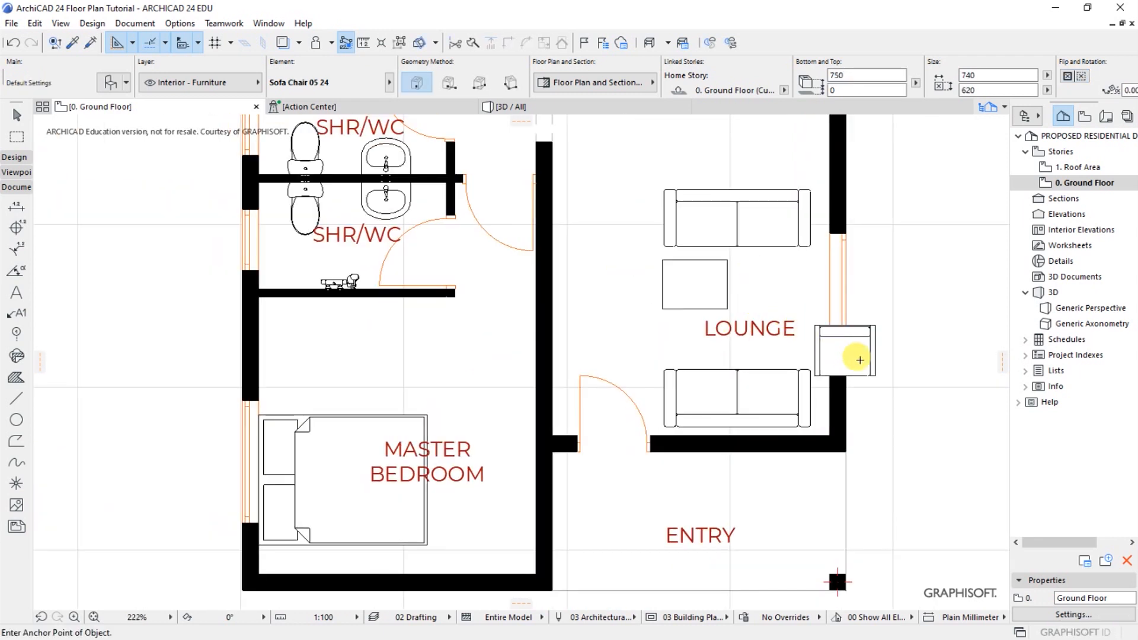
- Rotate the armchair to face into the lounge and move it against the right wall
click(846, 351)
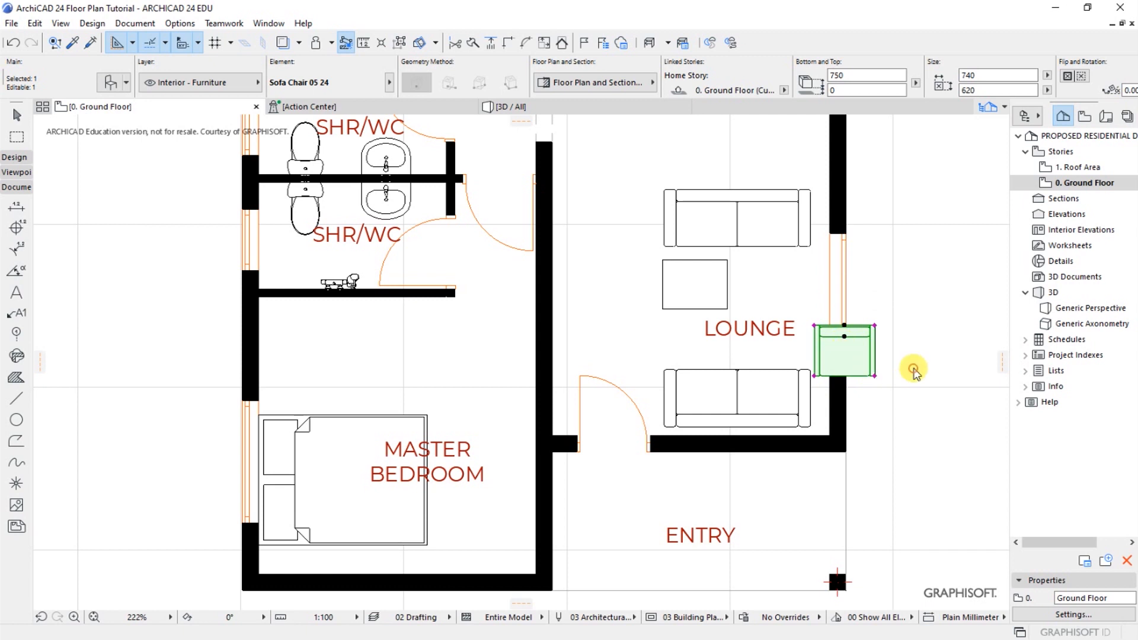
right_click(913, 368)
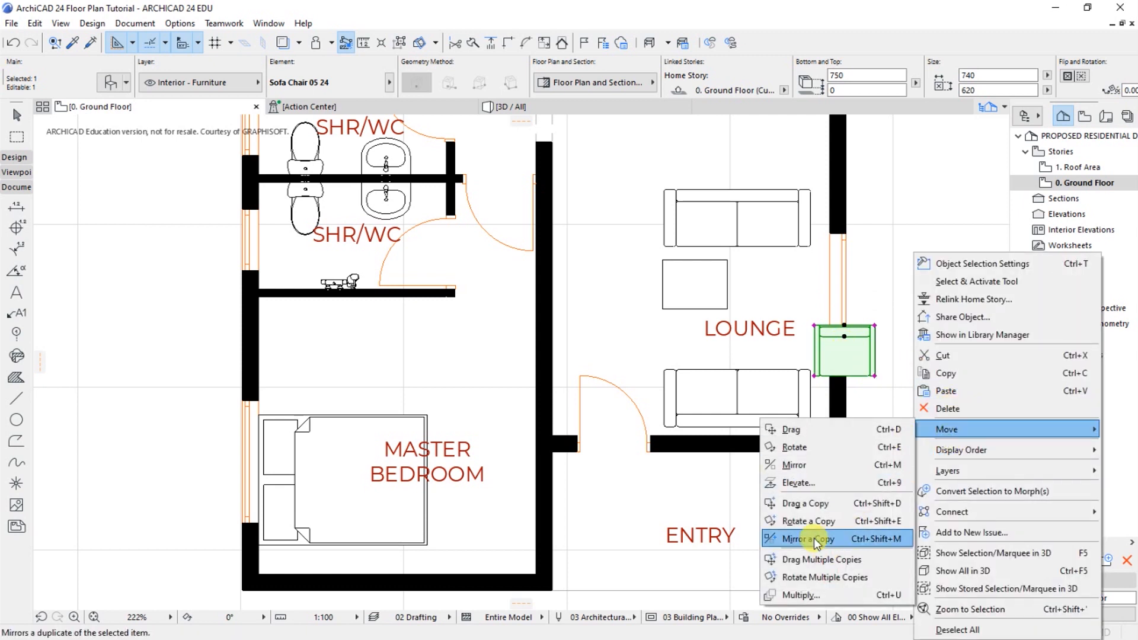
mouse_move(795, 440)
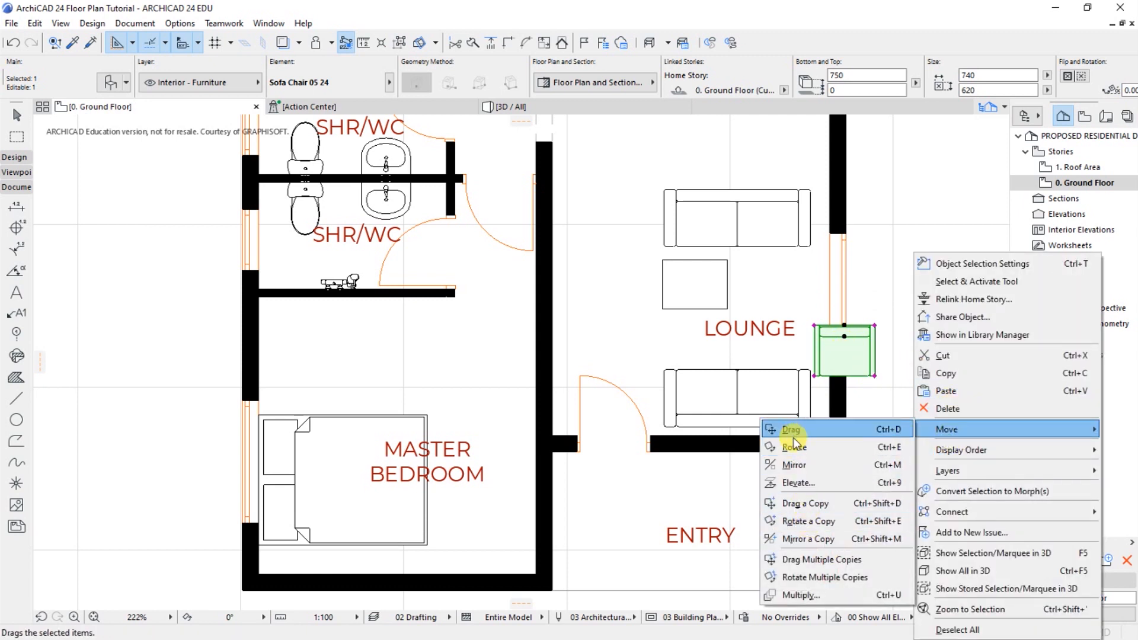
click(794, 447)
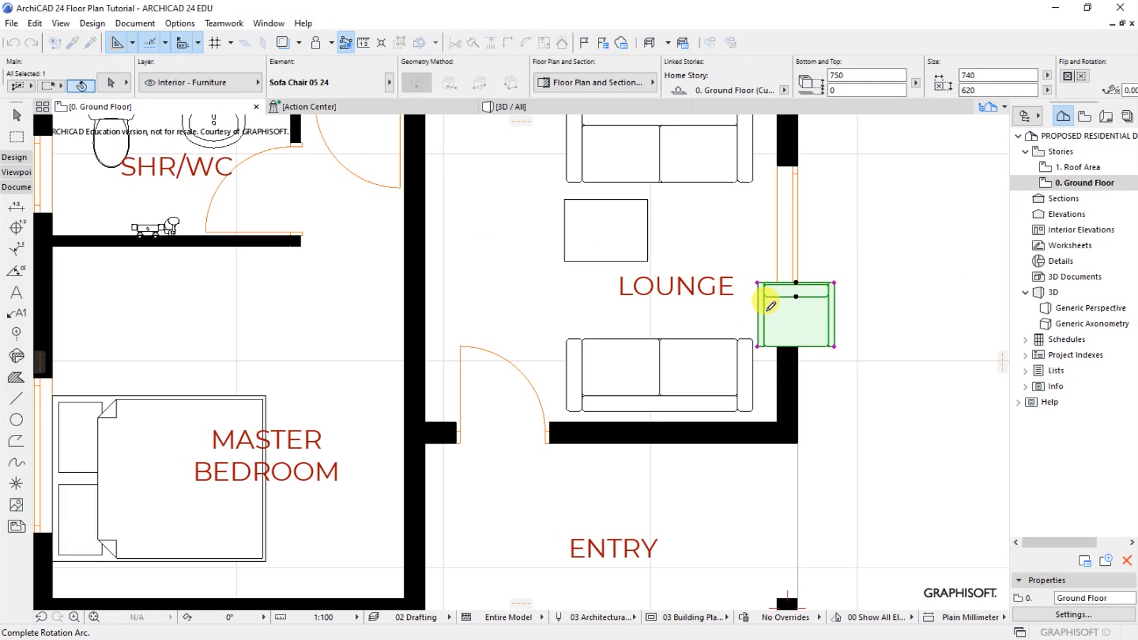
drag(795, 305, 791, 312)
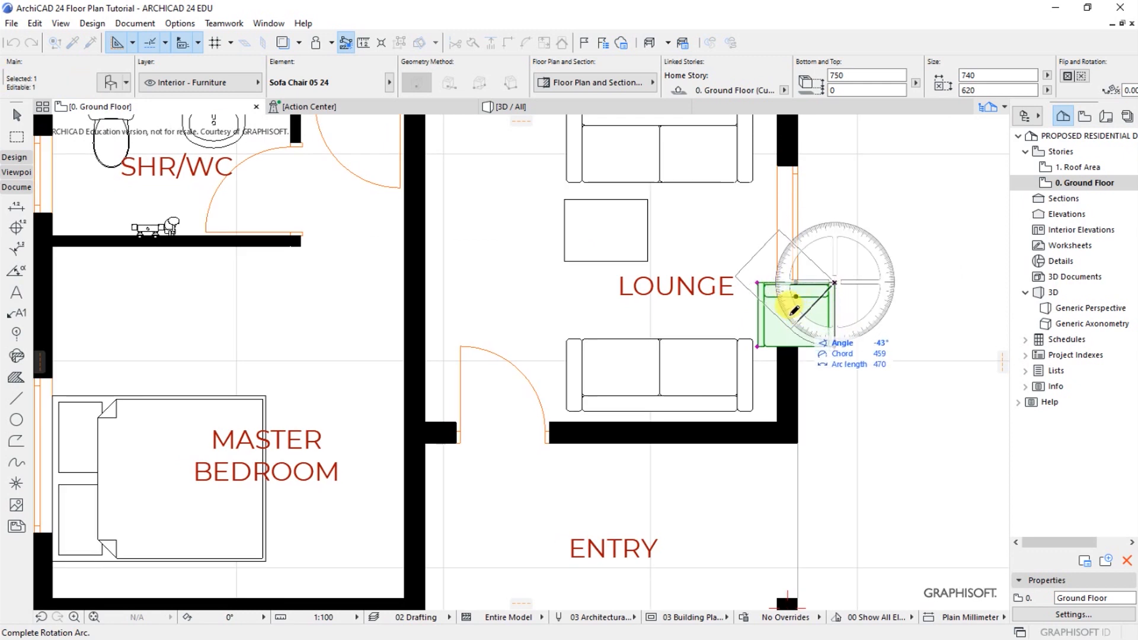
click(791, 303)
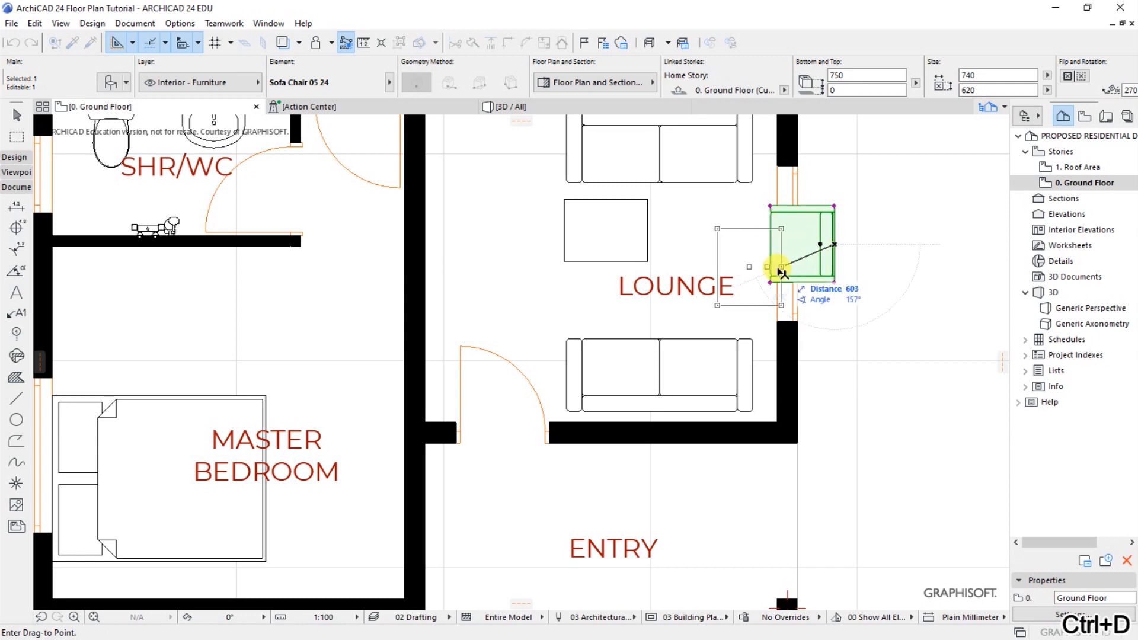
drag(776, 268, 735, 261)
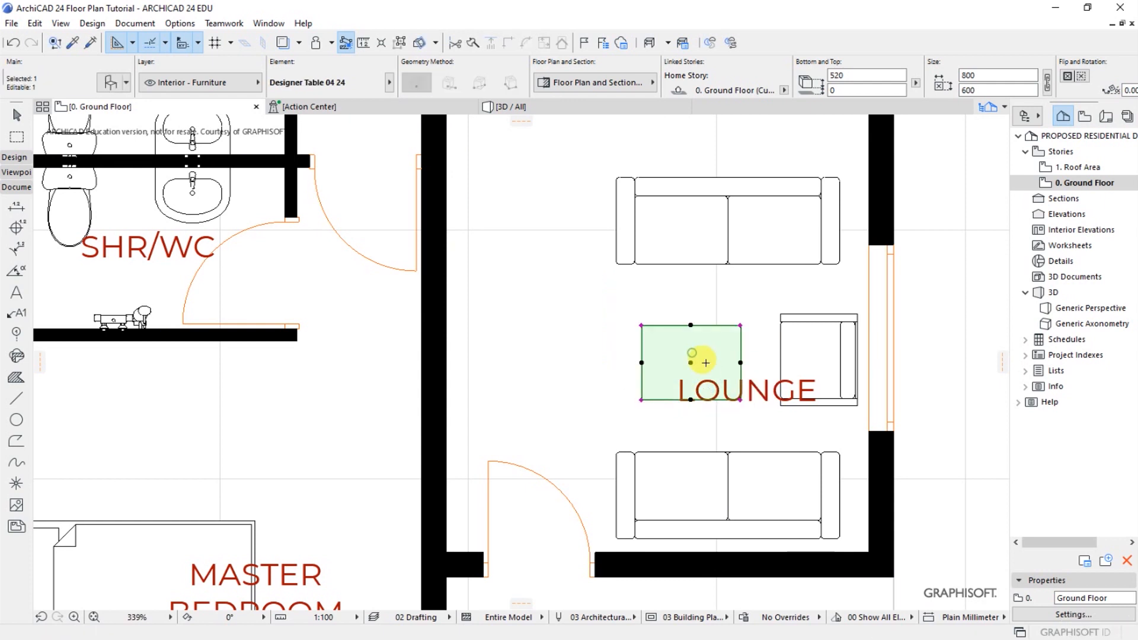
- Shift the Designer Table 04 24 slightly left, then deselect it
drag(704, 361, 669, 362)
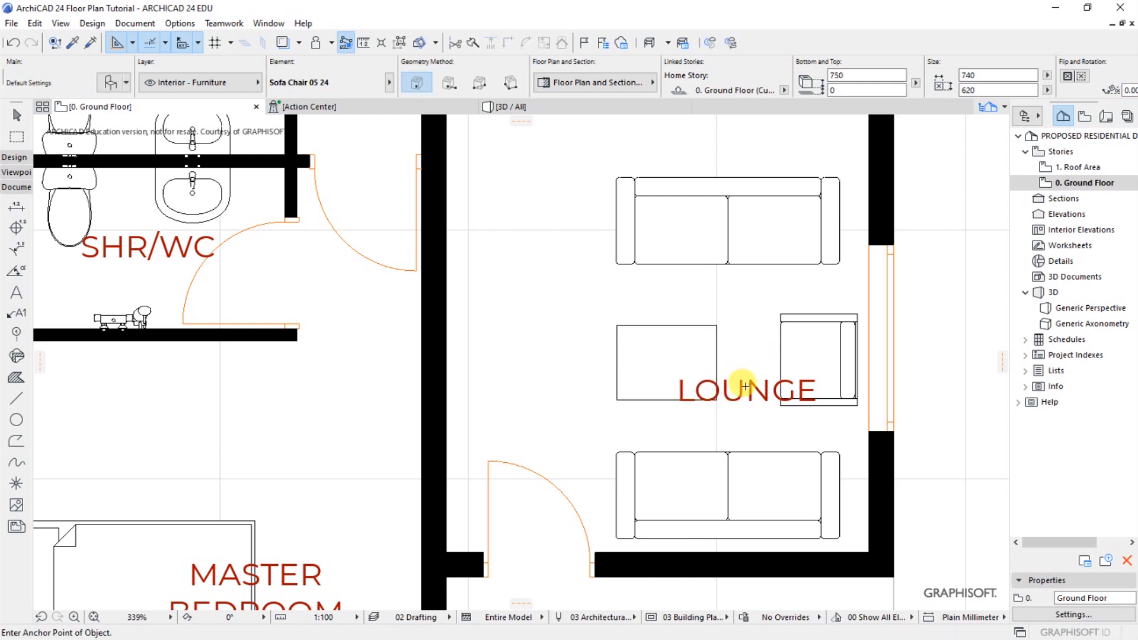
click(745, 385)
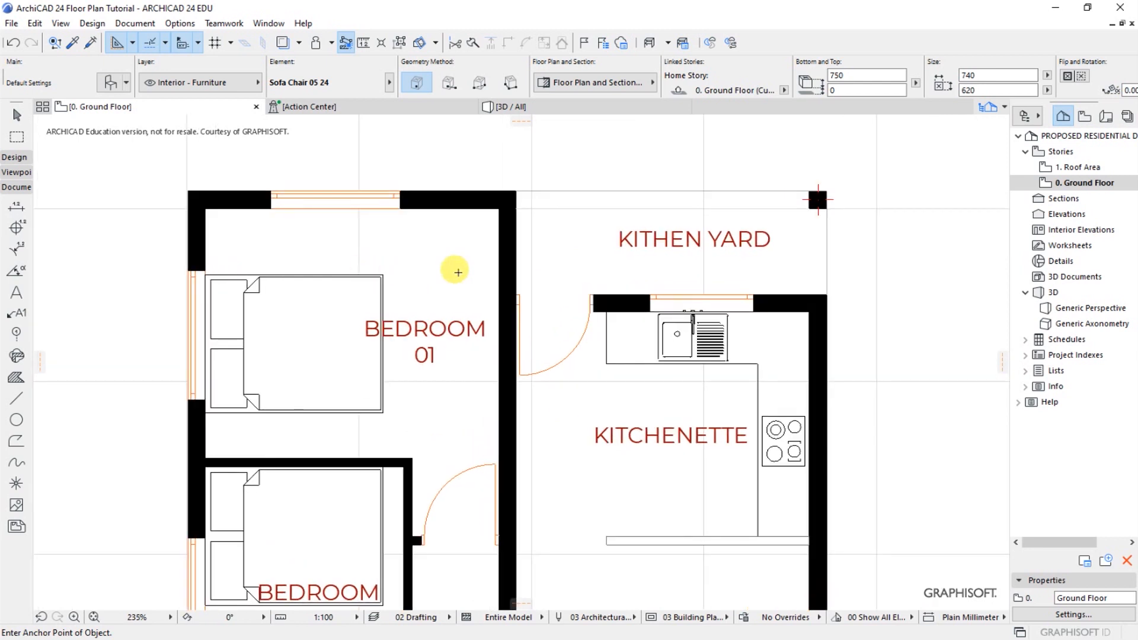
mouse_move(550, 294)
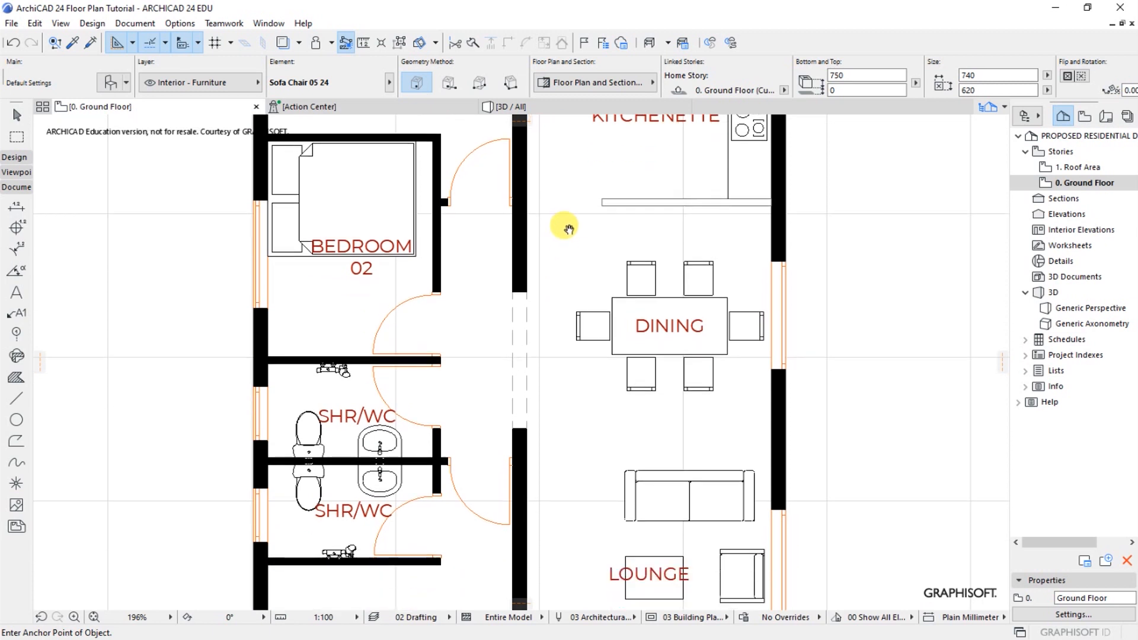
- Survey the furnished plan and switch to linear dimensions via Document > Documenting Tools
scroll(down, 3)
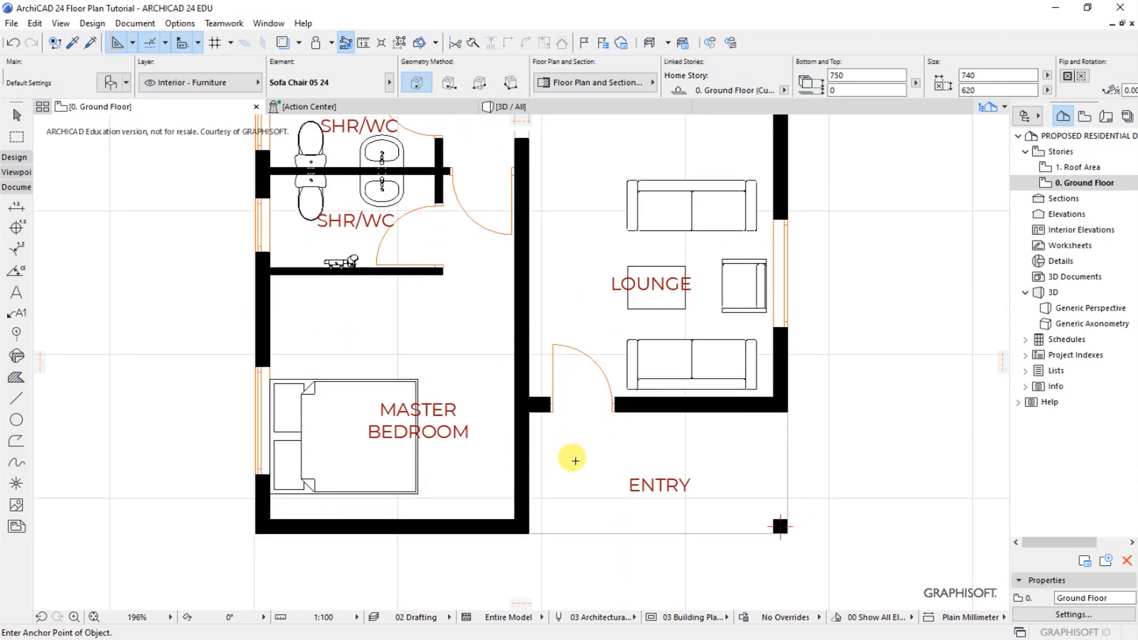
mouse_move(581, 455)
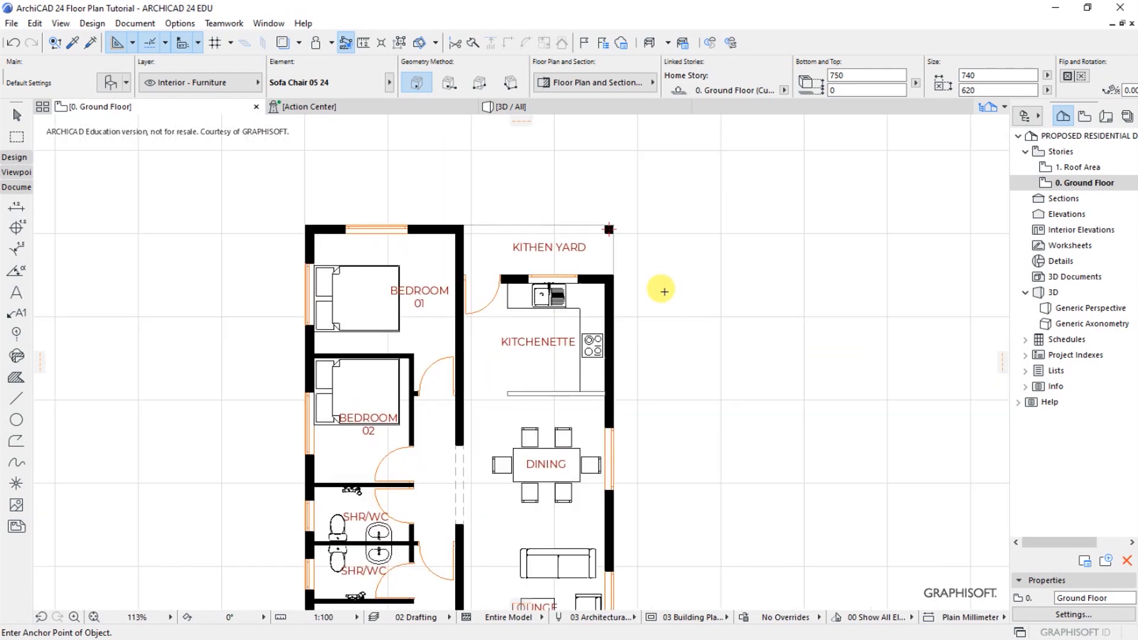
mouse_move(500, 200)
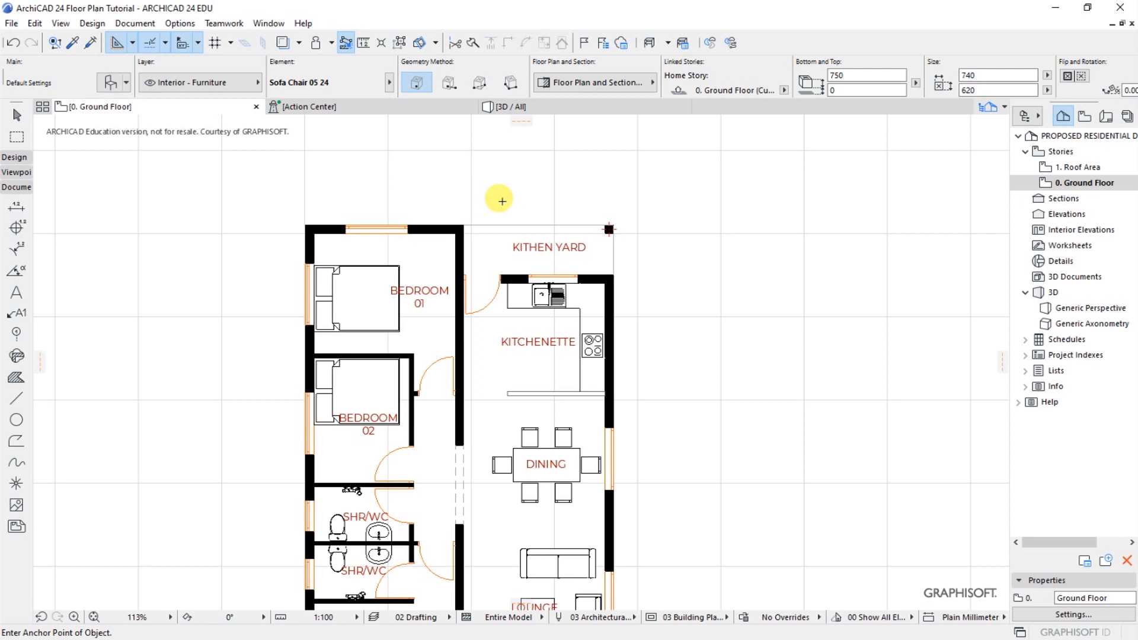
mouse_move(169, 202)
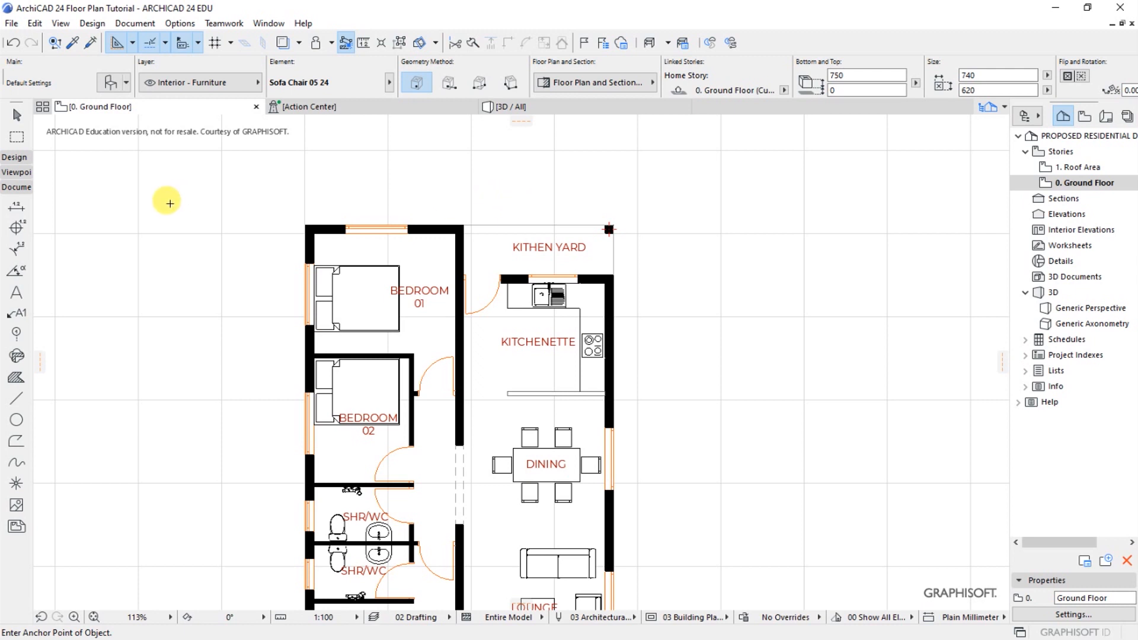
click(135, 23)
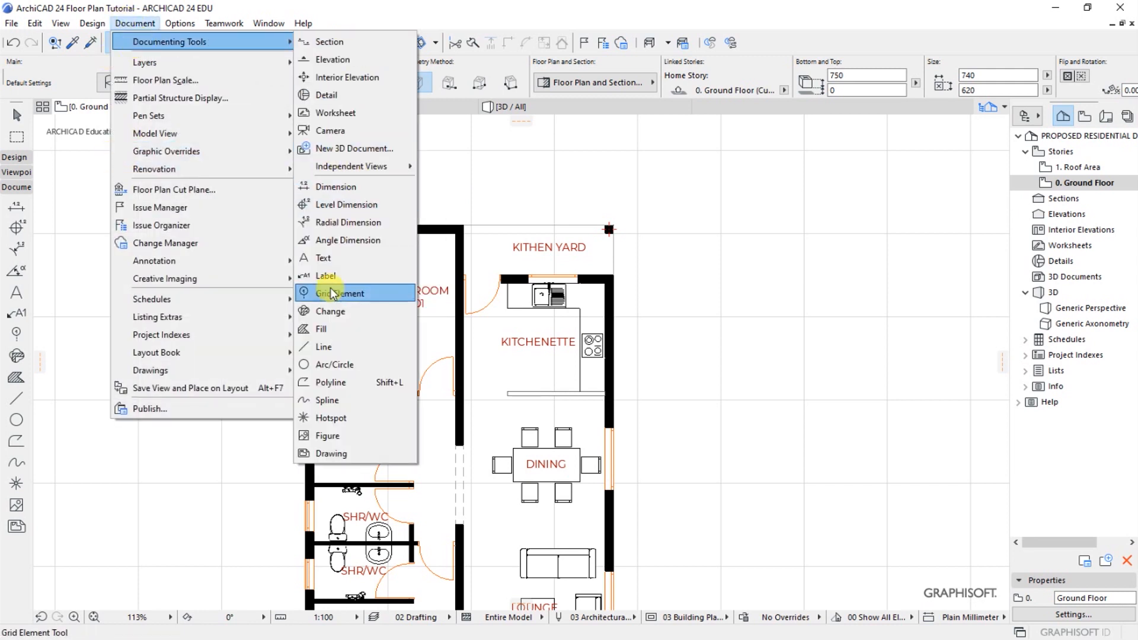
mouse_move(339, 187)
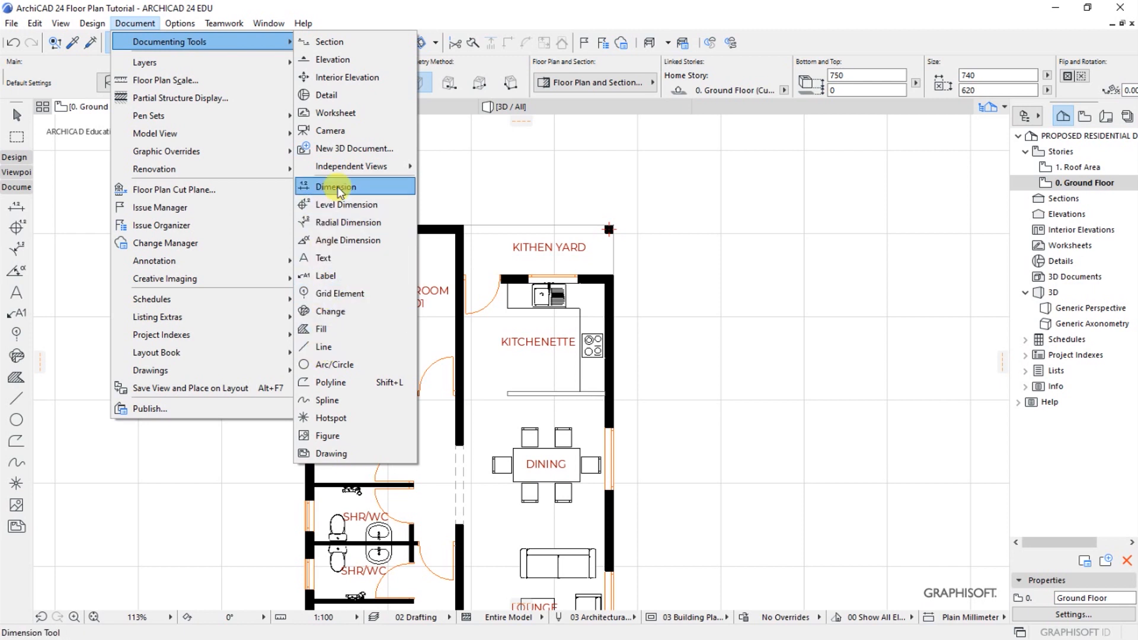
click(336, 186)
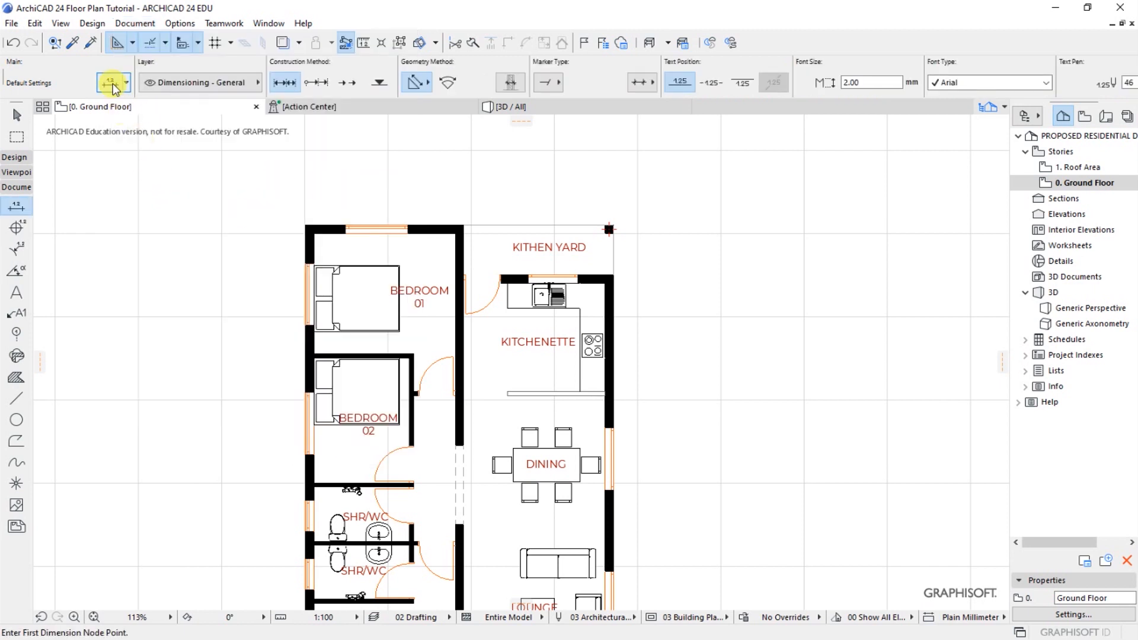
- Set dimension defaults: marker pen 48, witness pen 88, Montserrat 1.60 mm text within the line
click(110, 82)
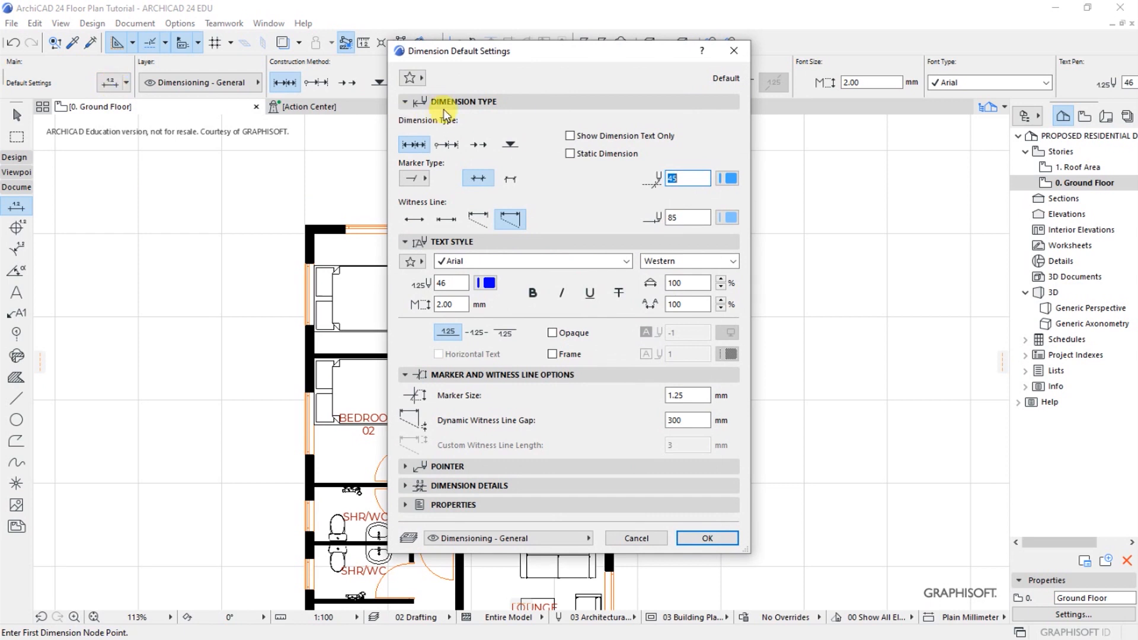
mouse_move(570, 85)
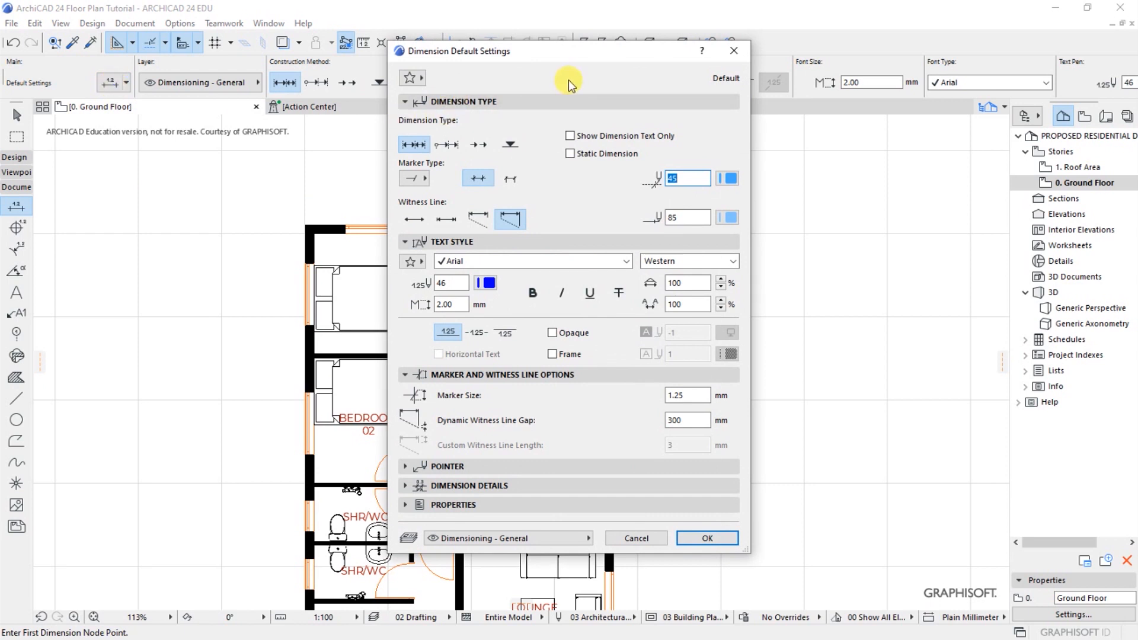
mouse_move(533, 172)
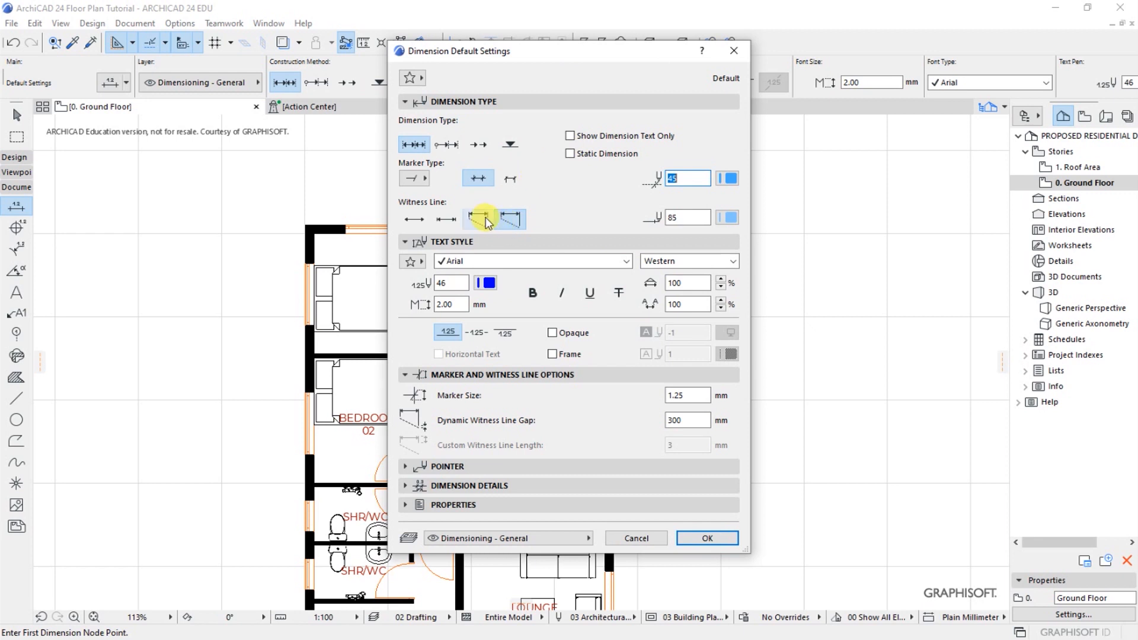
mouse_move(479, 218)
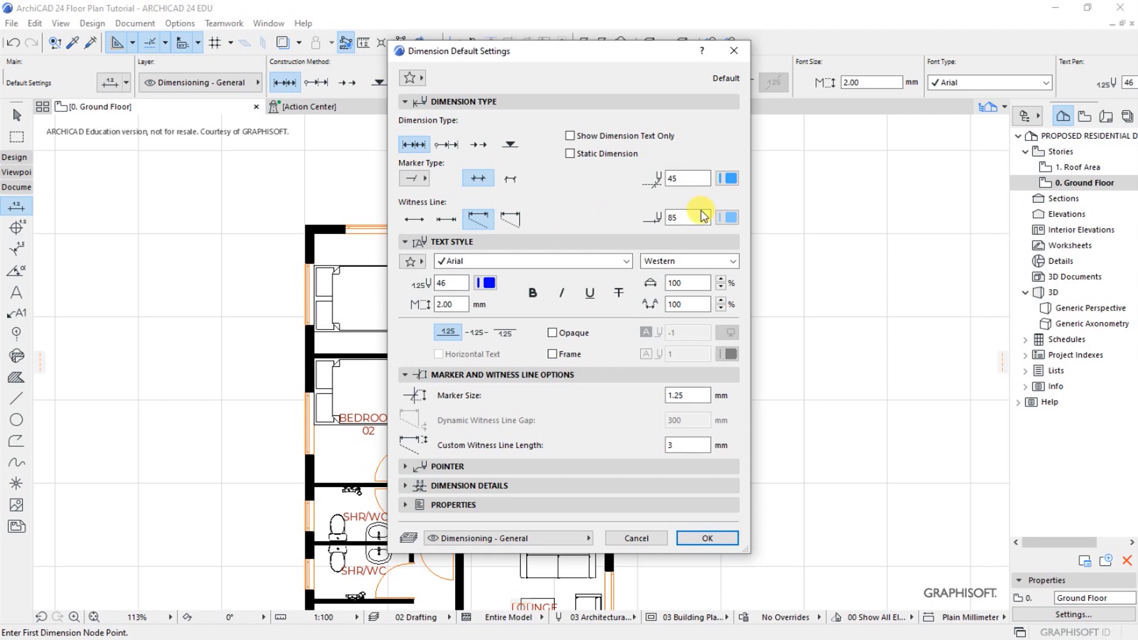
click(726, 177)
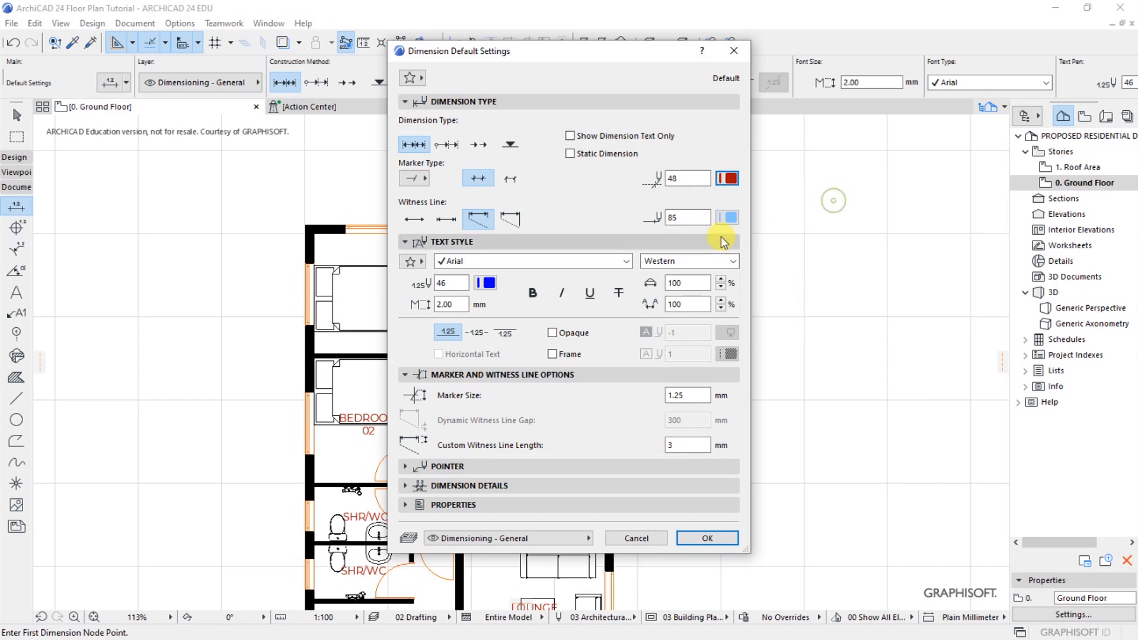
click(728, 217)
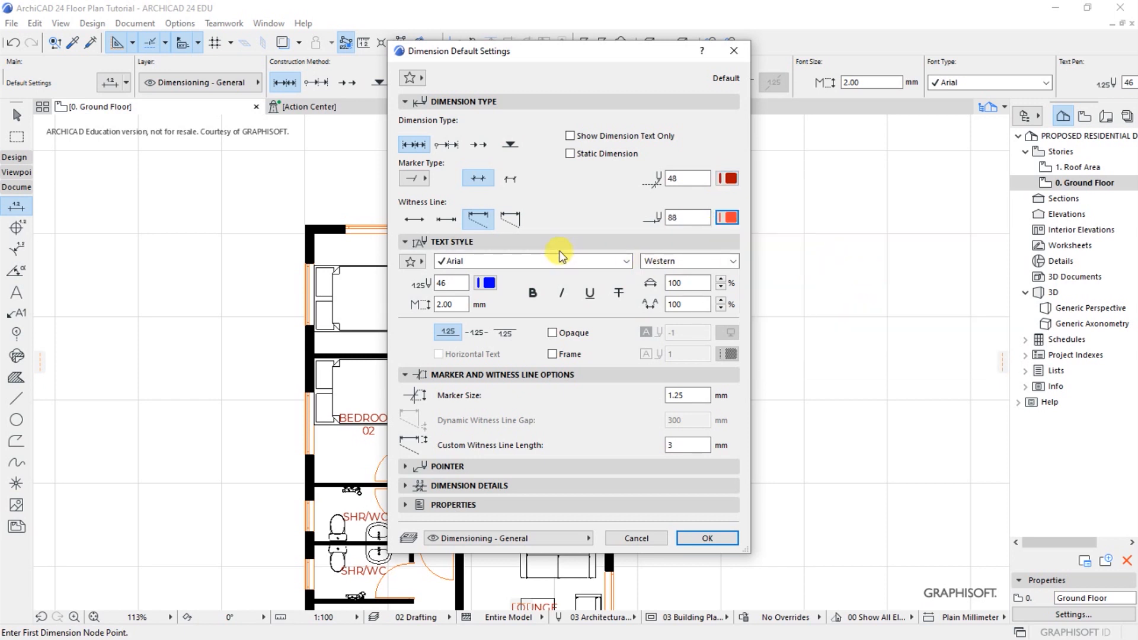
click(627, 261)
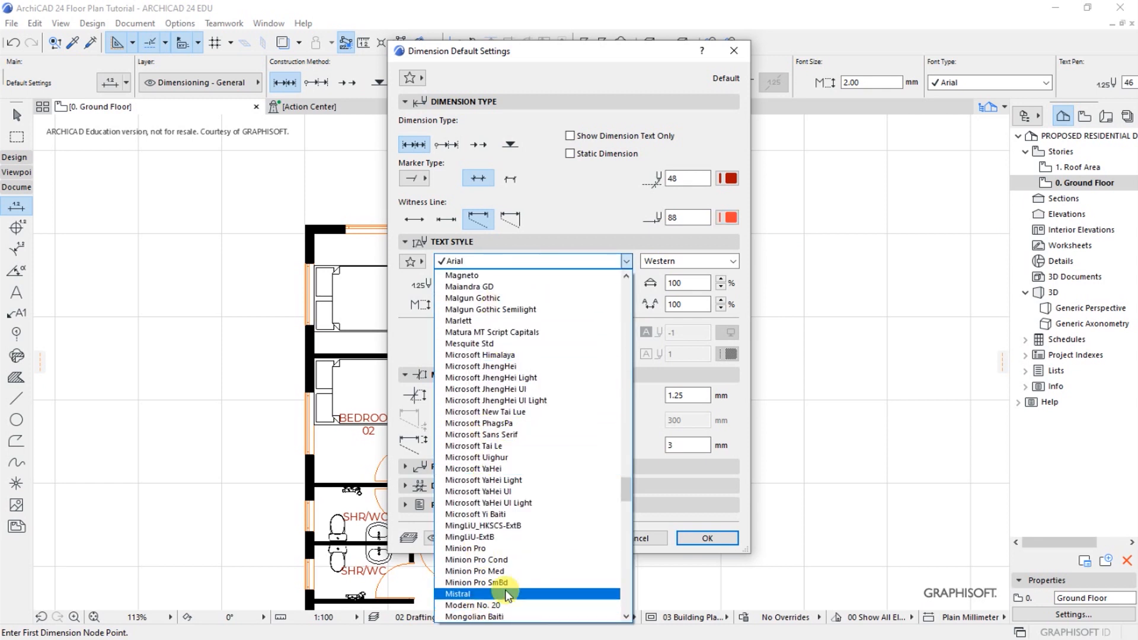
scroll(down, 3)
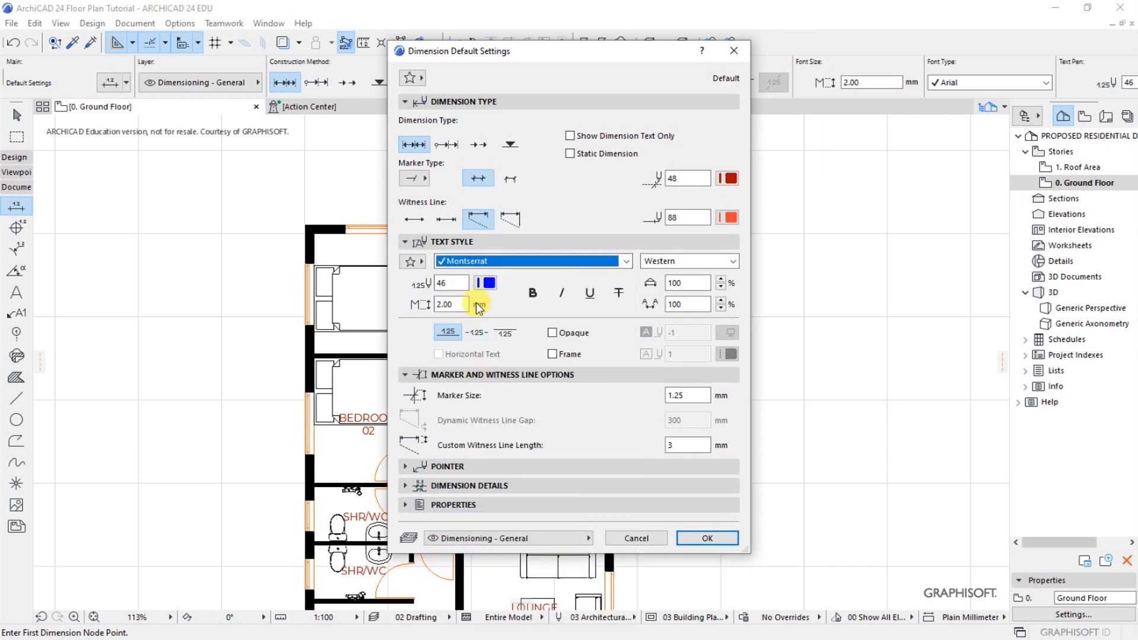
click(452, 304)
text(1.6)
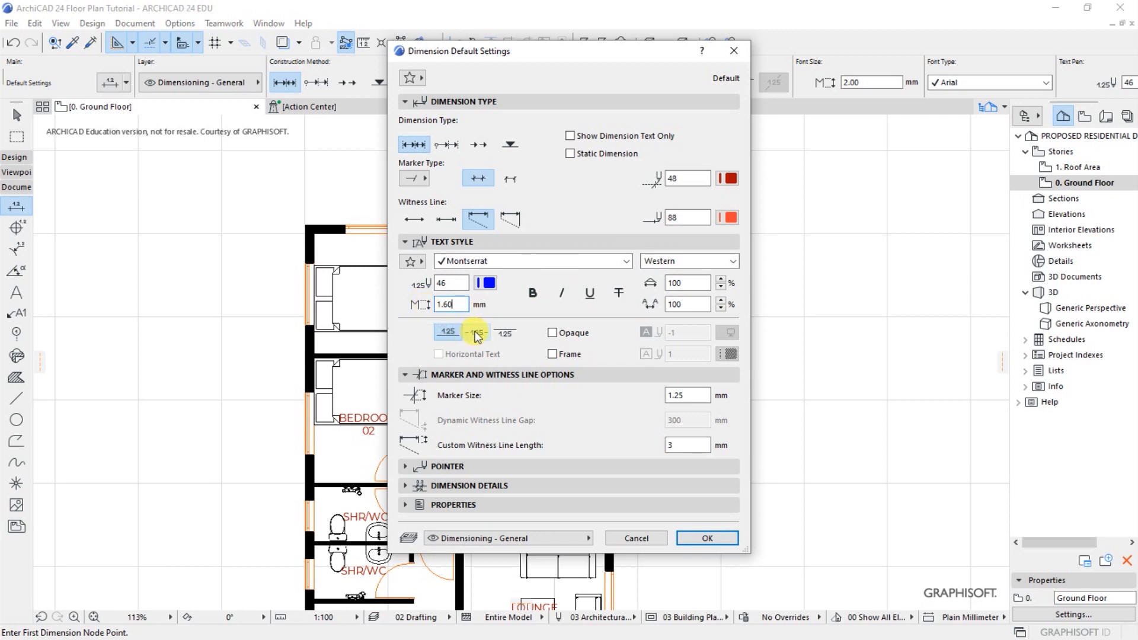
mouse_move(523, 357)
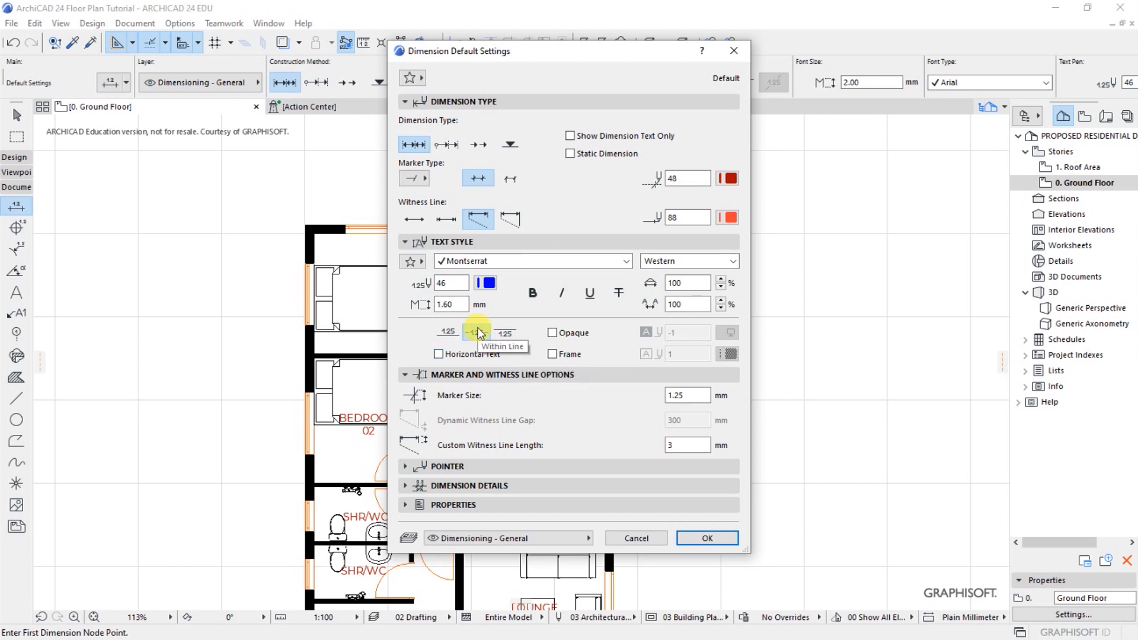
click(485, 283)
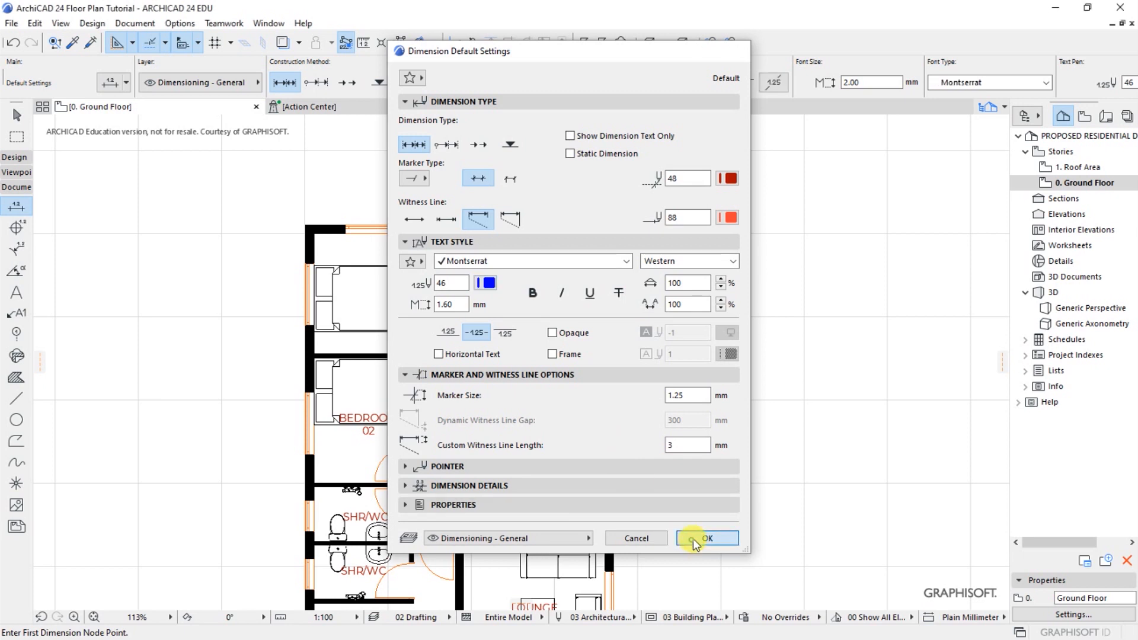
click(712, 538)
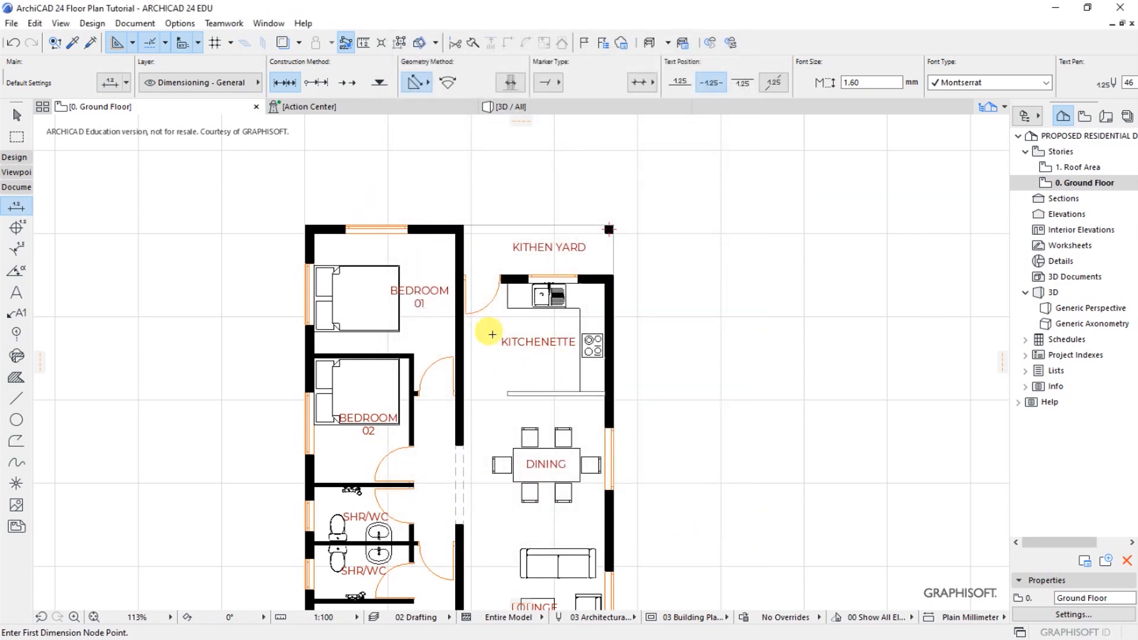
mouse_move(430, 242)
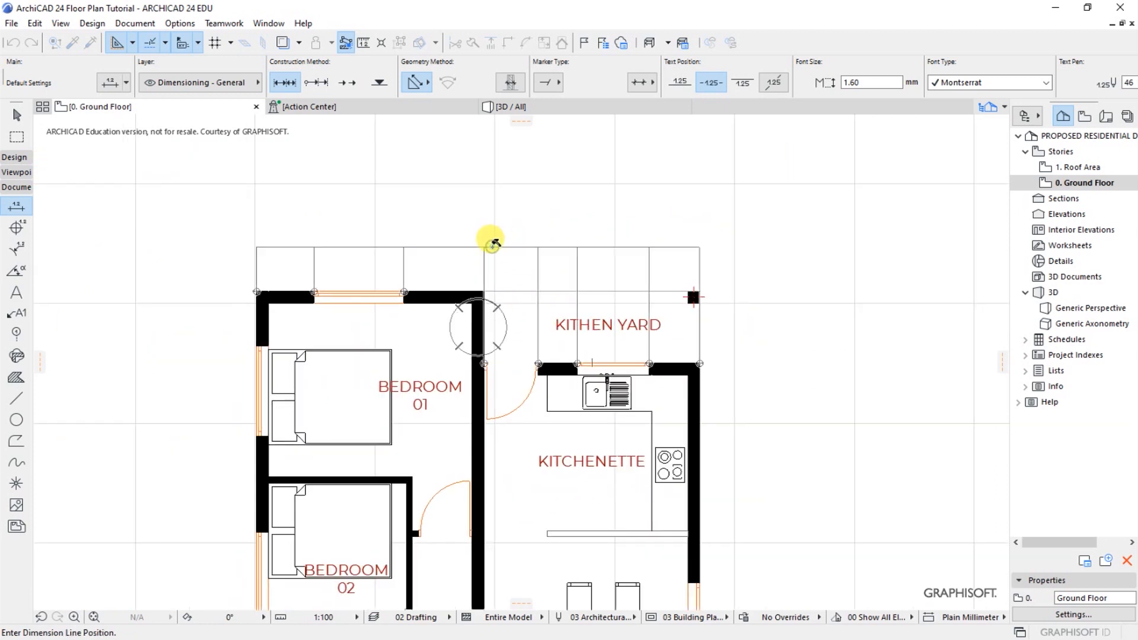
- Place the dimension chain above the ground floor plan
click(488, 244)
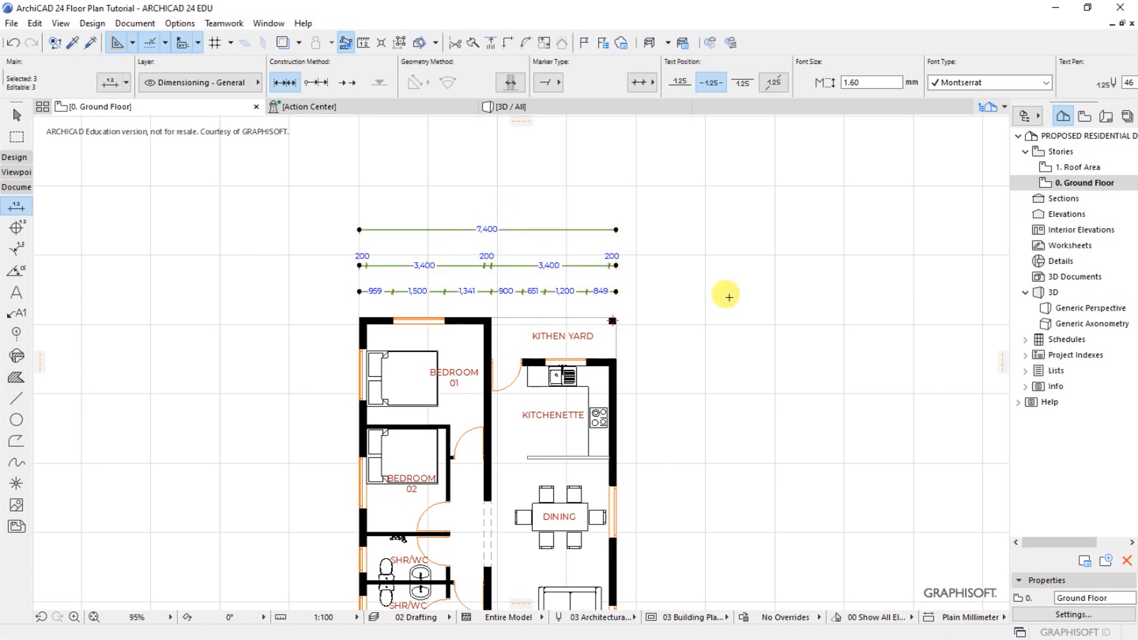
key(Ctrl+D)
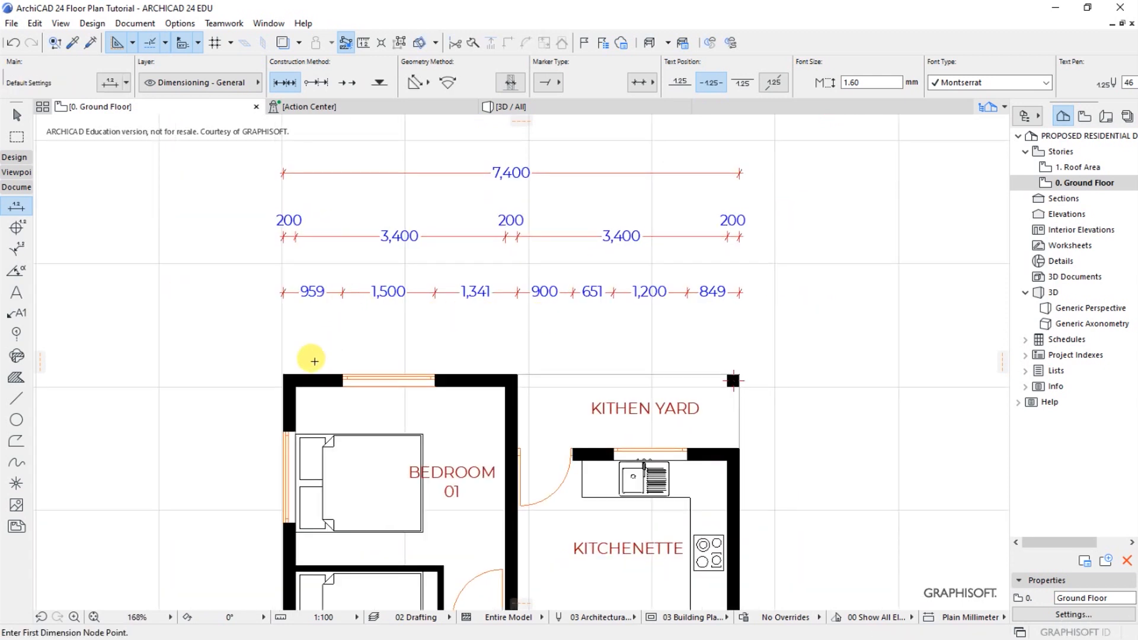
mouse_move(391, 343)
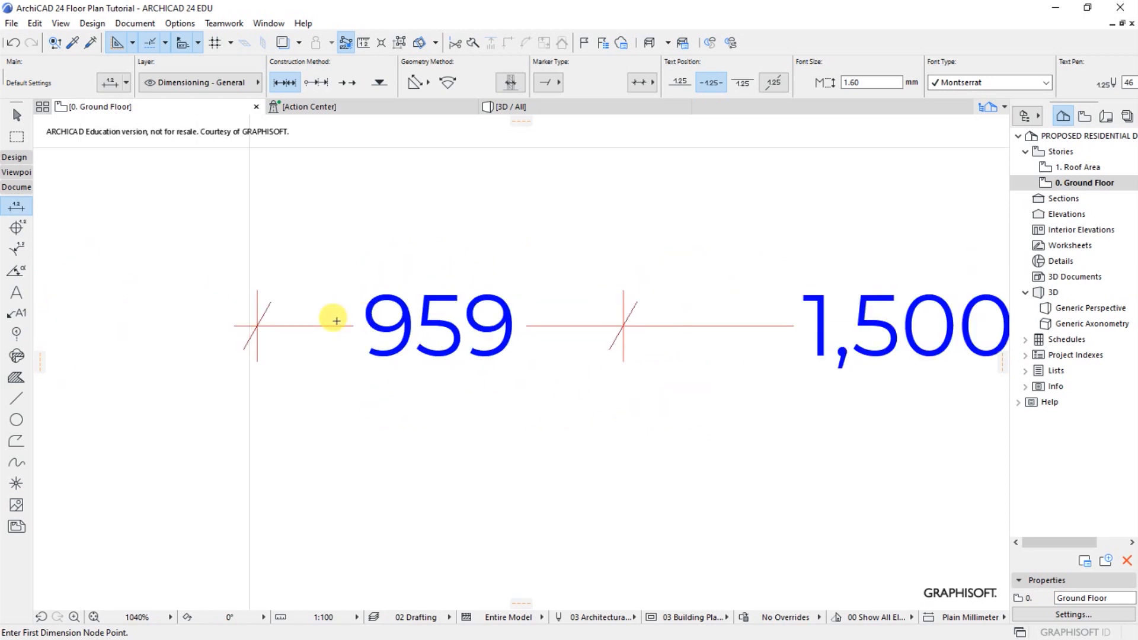
- Move the first bedroom window to 1,000 from the corner and start moving the kitchen window
scroll(down, 3)
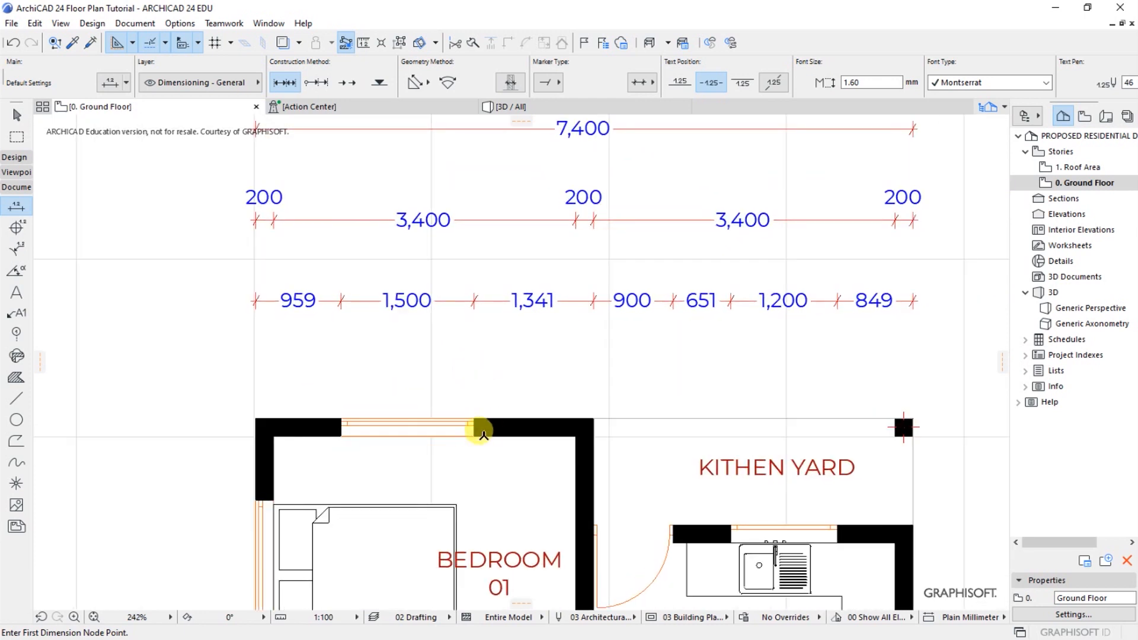
click(479, 435)
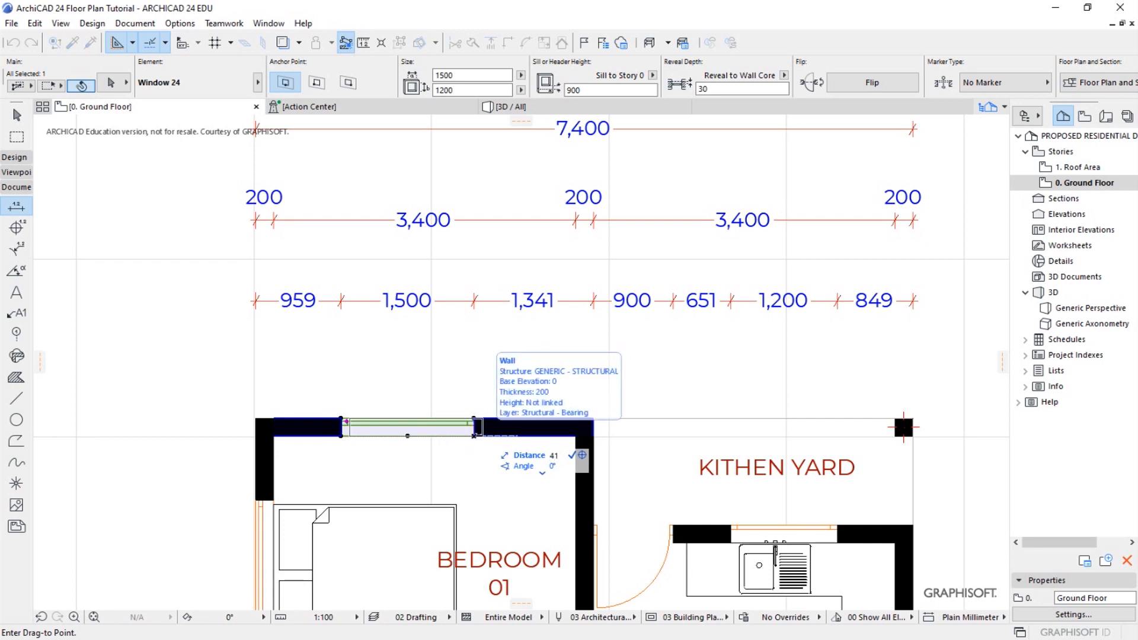
drag(476, 433, 475, 427)
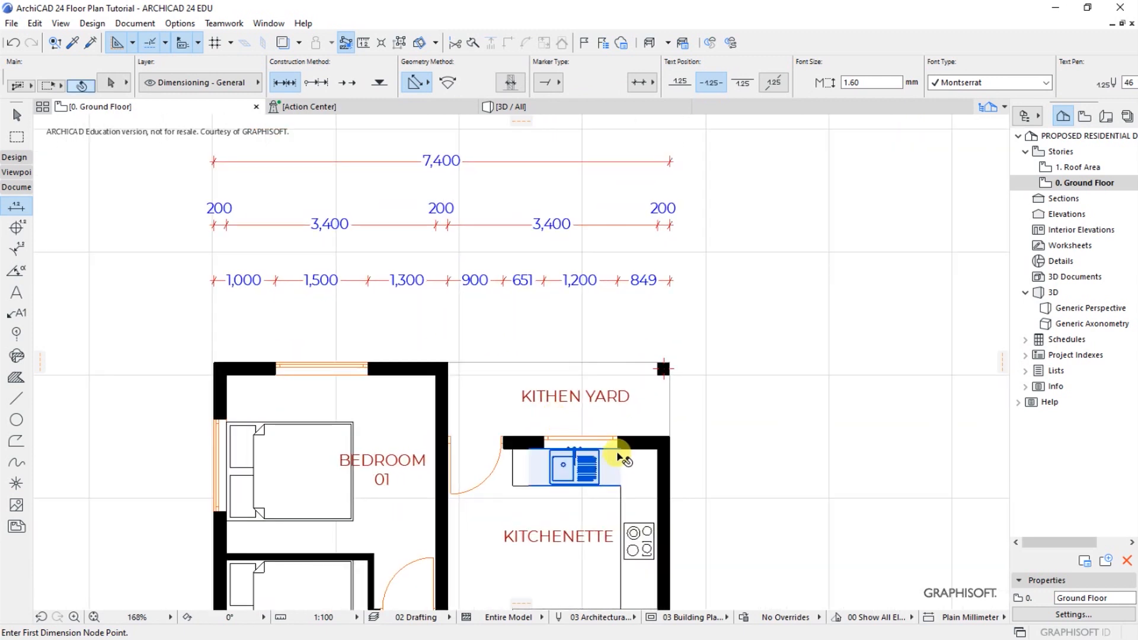
click(617, 442)
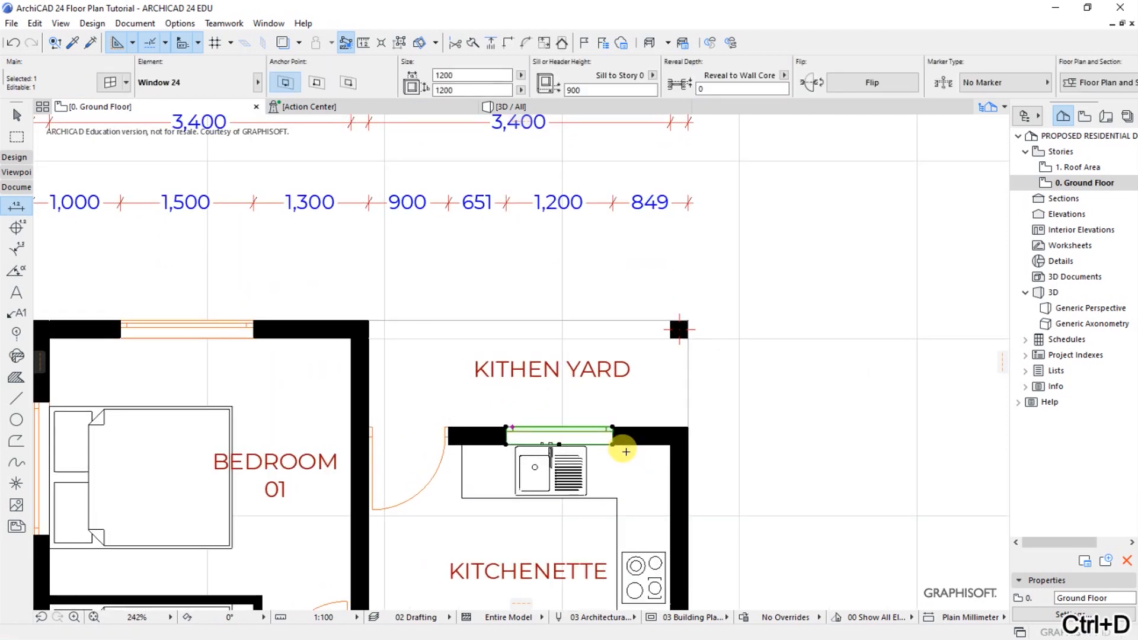
click(554, 429)
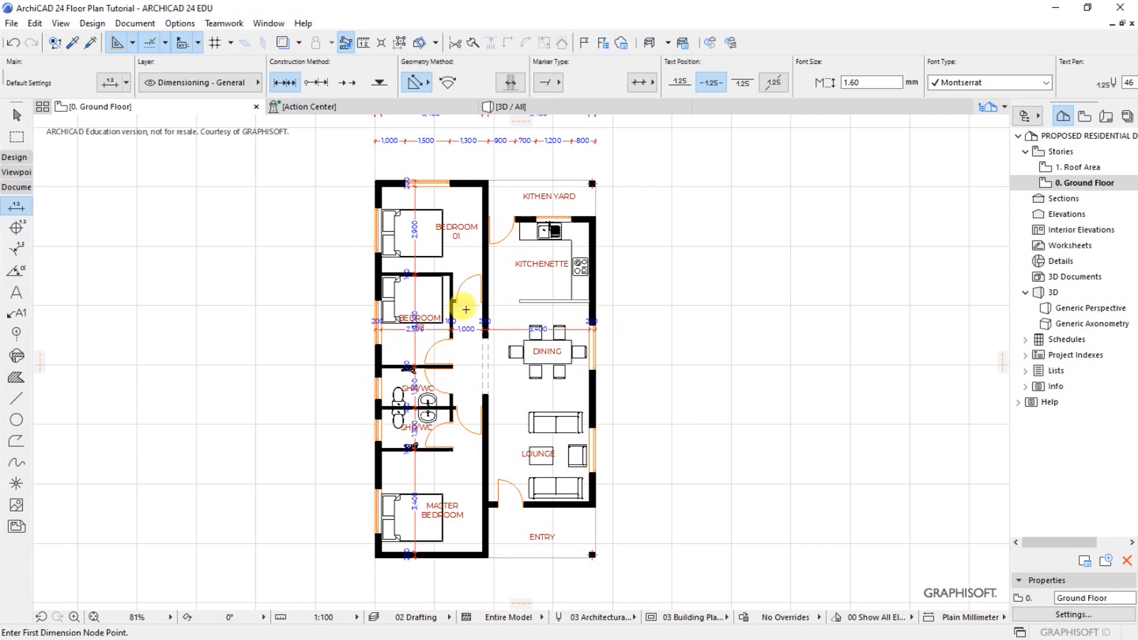
mouse_move(580, 224)
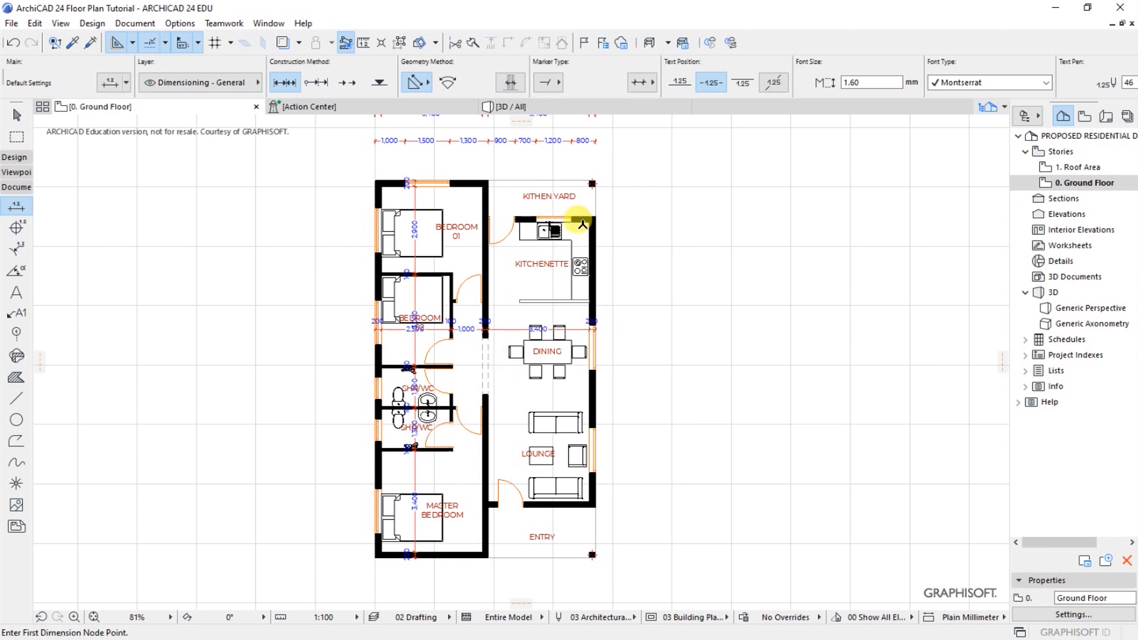
- Begin an internal dimension chain at the kitchen wall
click(578, 222)
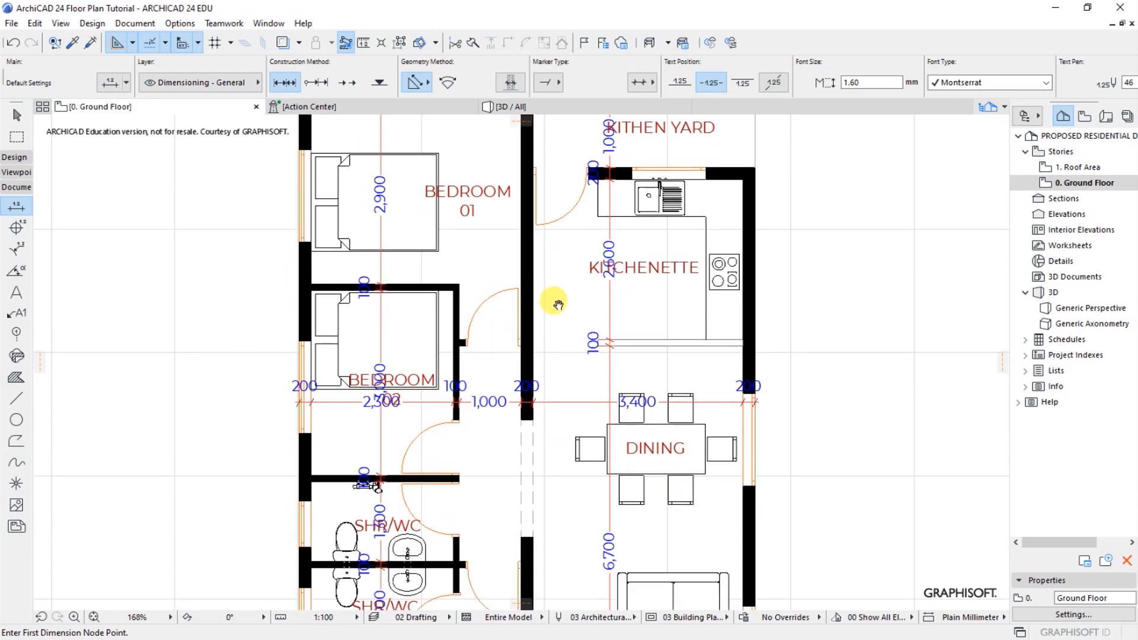
scroll(down, 3)
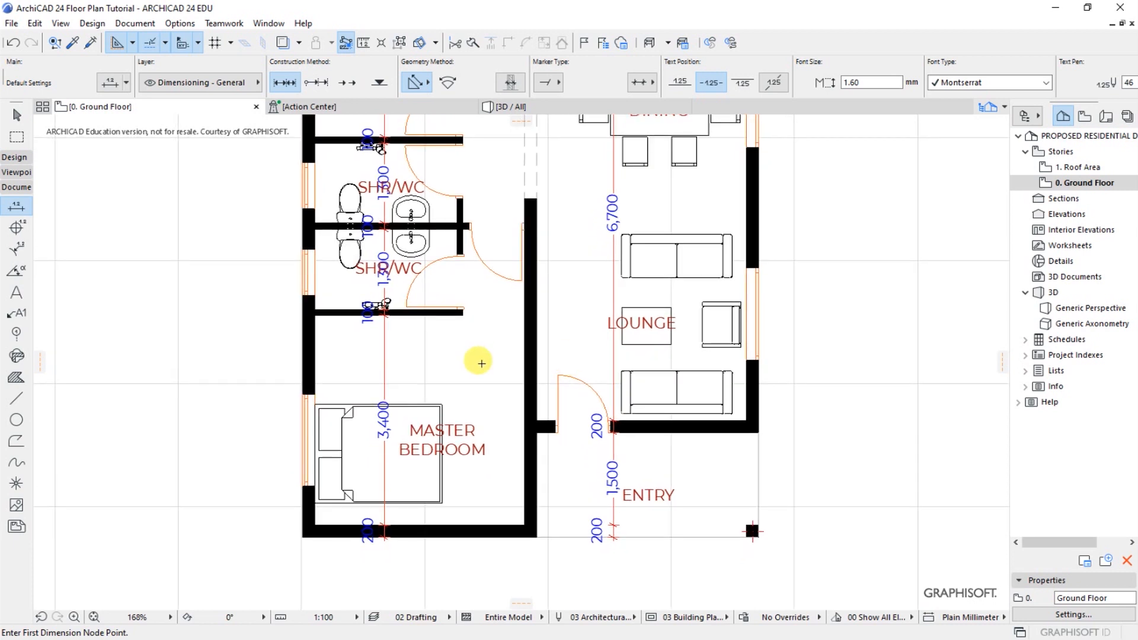
mouse_move(474, 361)
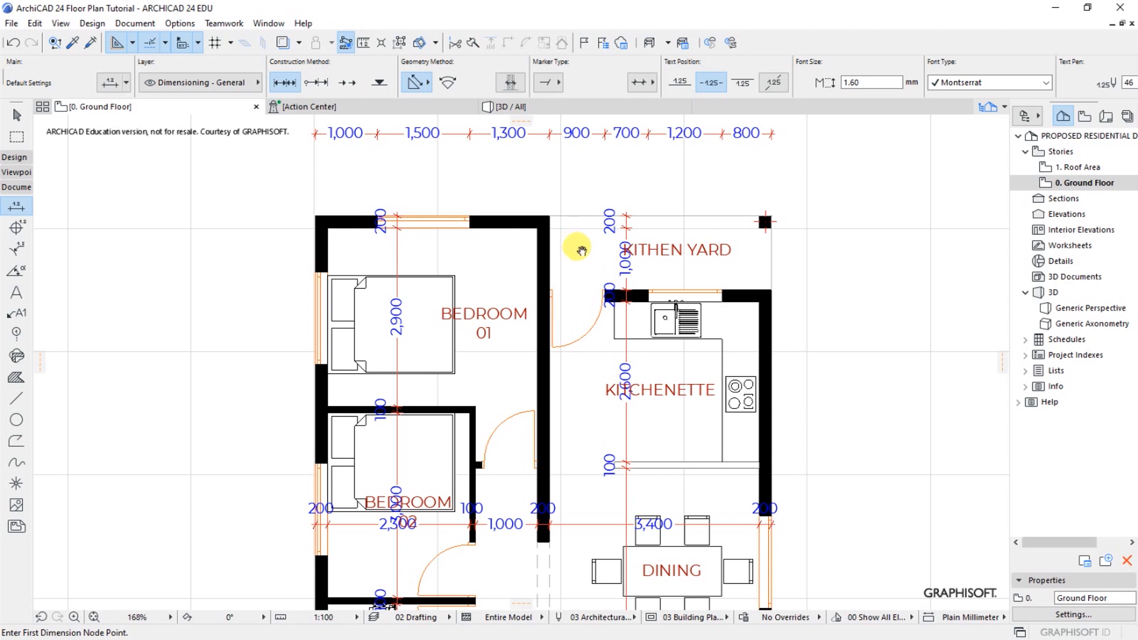
scroll(down, 3)
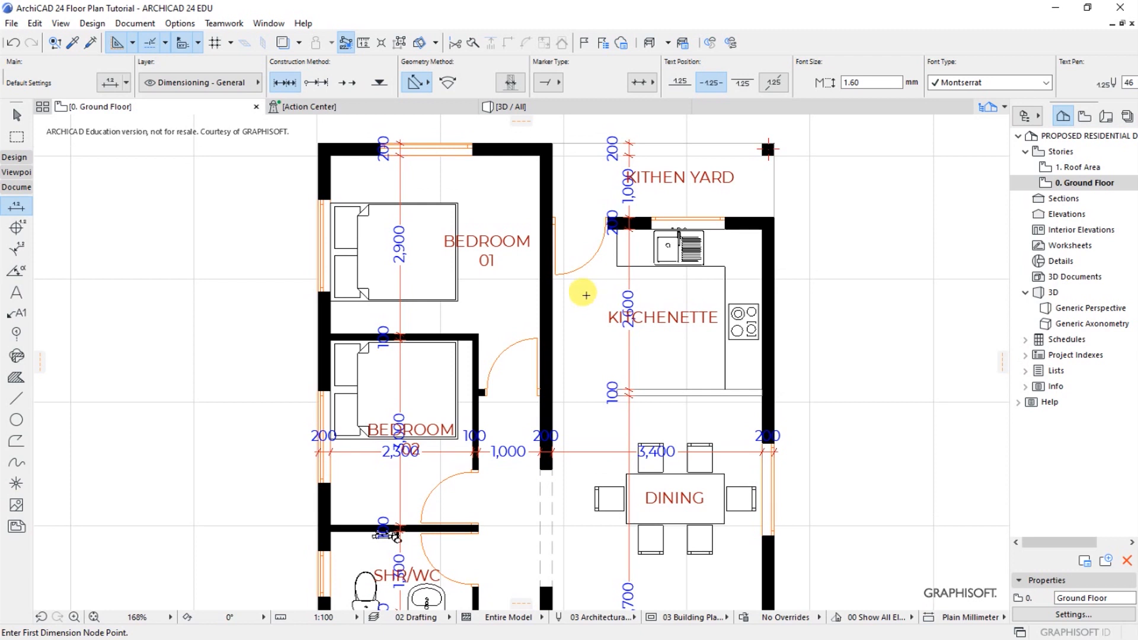
mouse_move(579, 303)
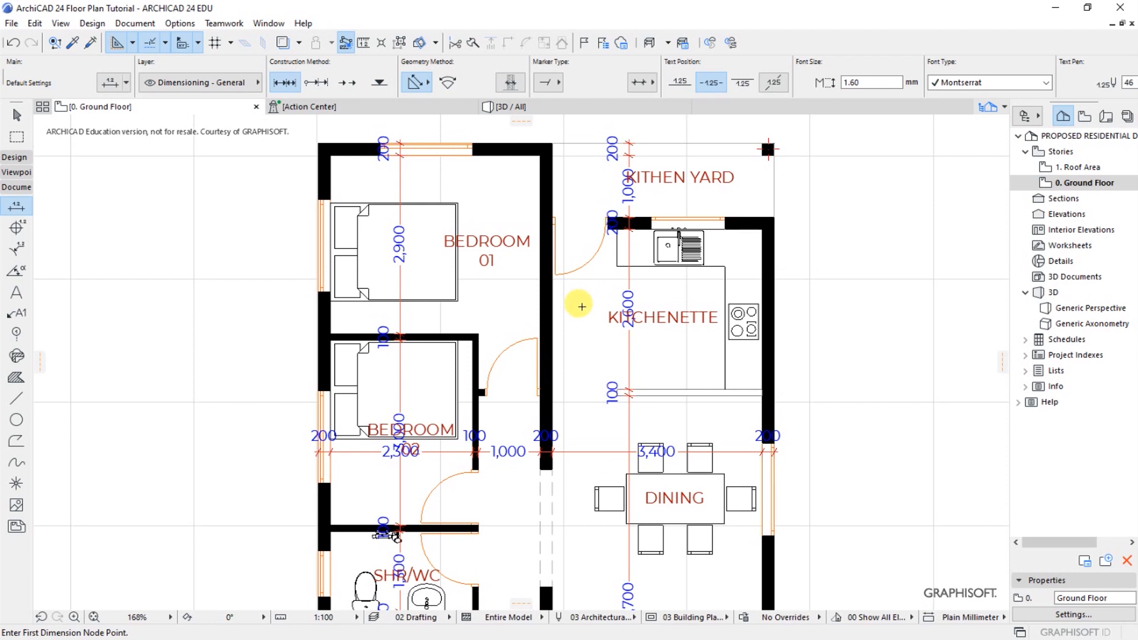